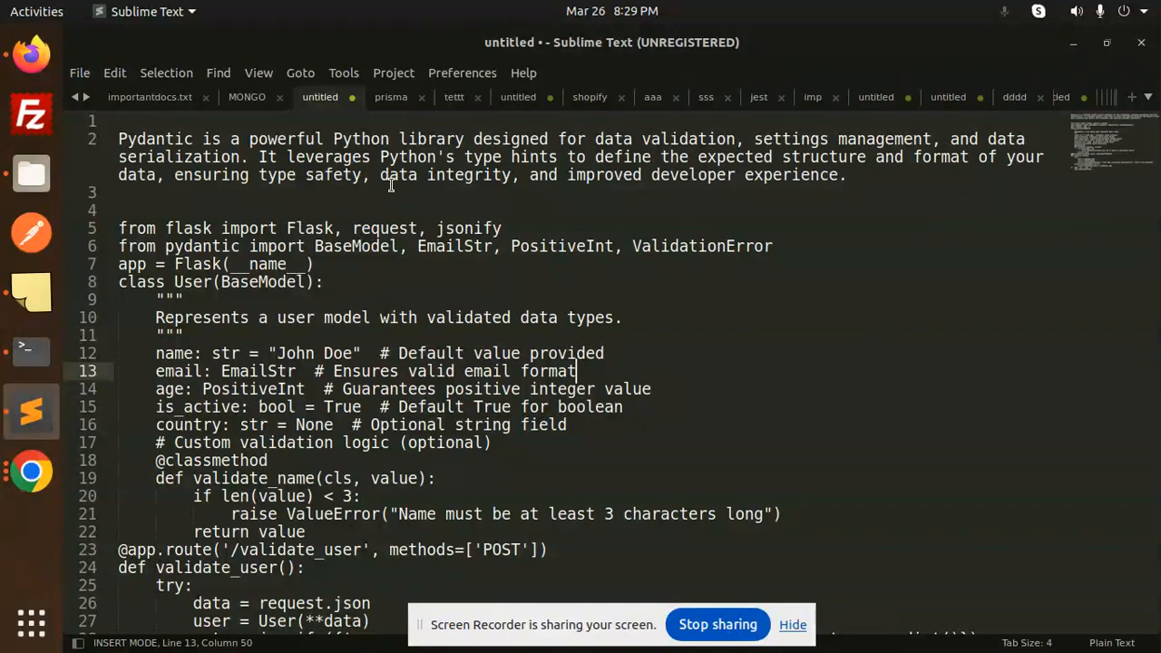
# - Select the Flask + Pydantic script from the flask import to app.run(debug=True) and copy it
pyautogui.click(168, 138)
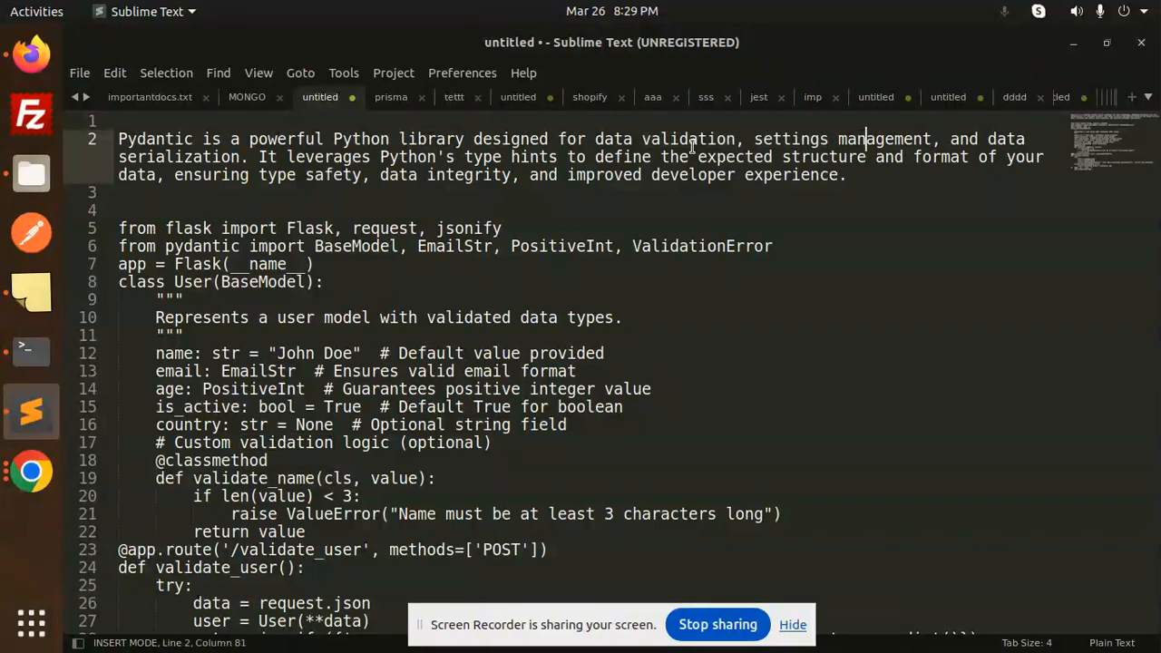
pyautogui.doubleClick(178, 156)
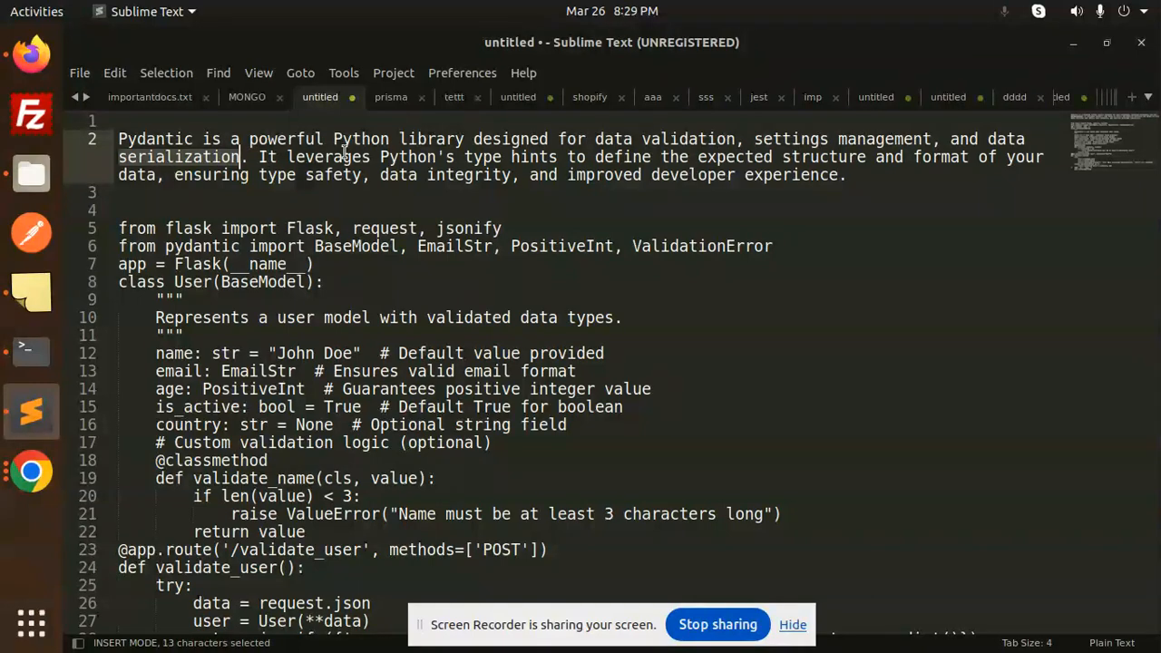
pyautogui.click(524, 156)
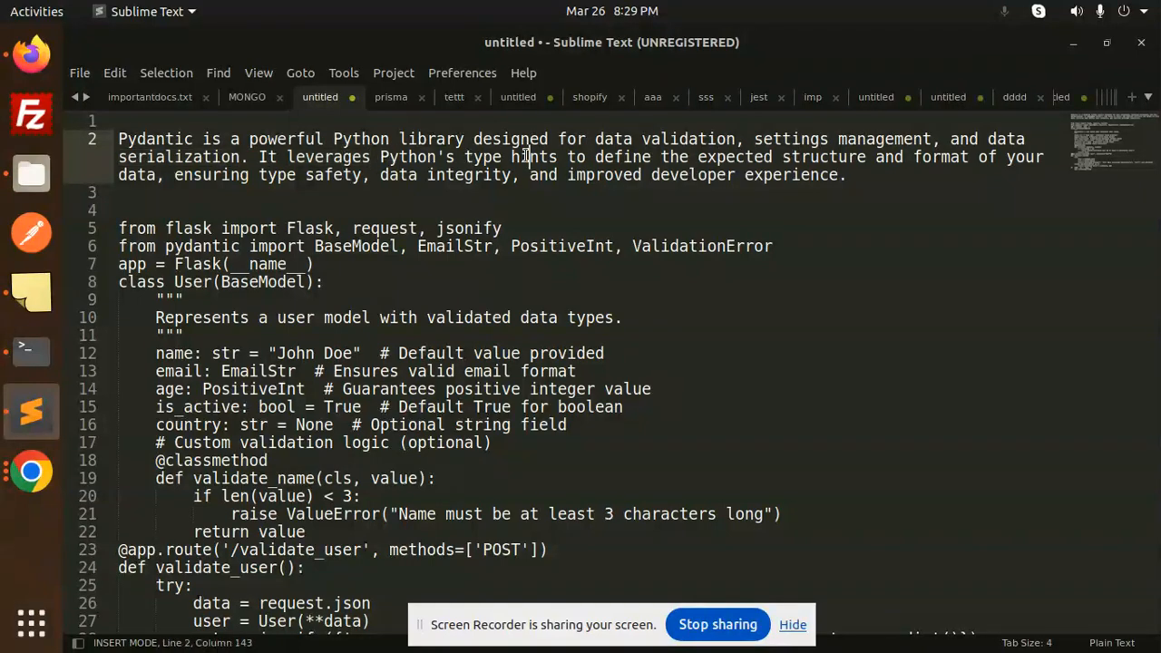
pyautogui.click(845, 156)
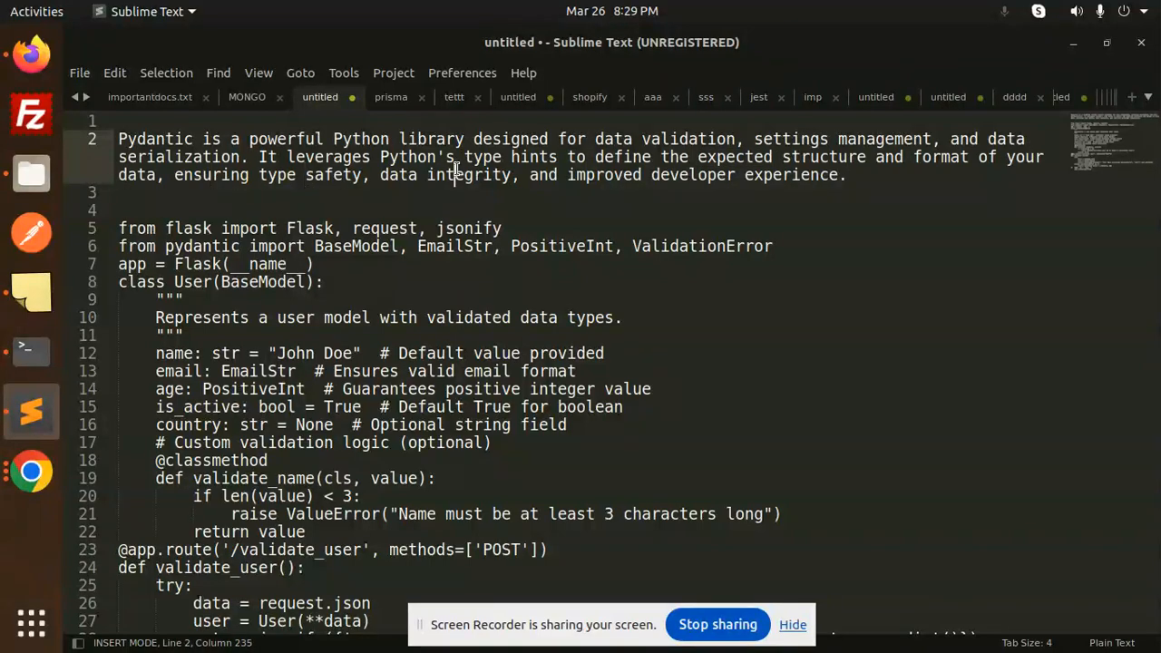
pyautogui.click(827, 185)
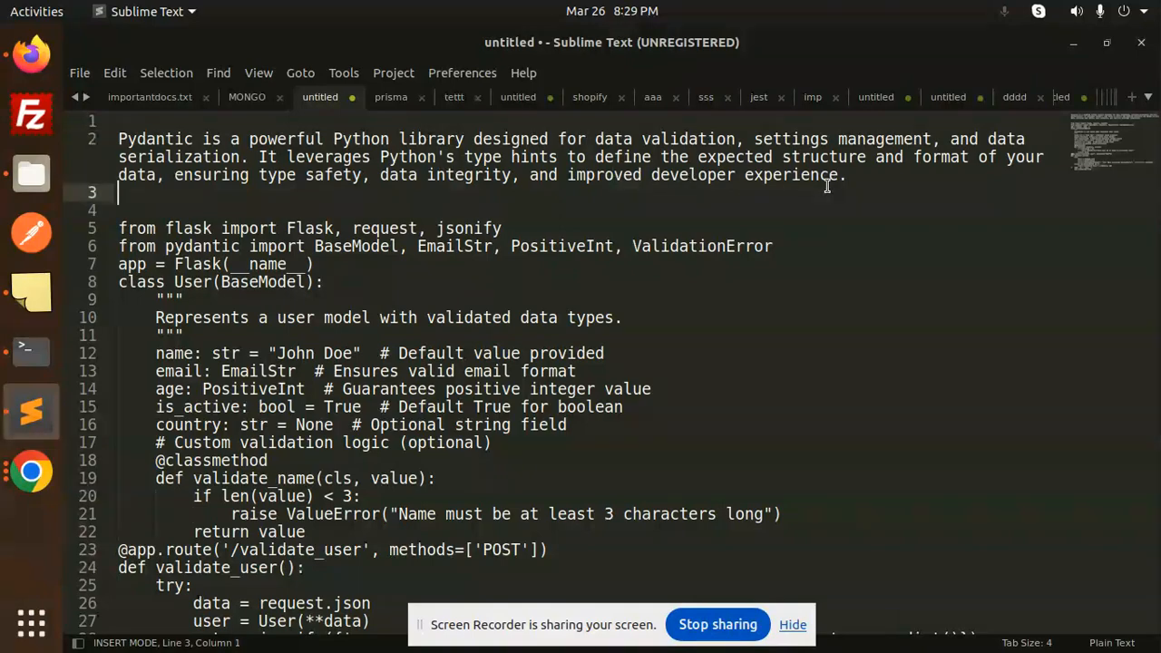
pyautogui.moveTo(795, 193)
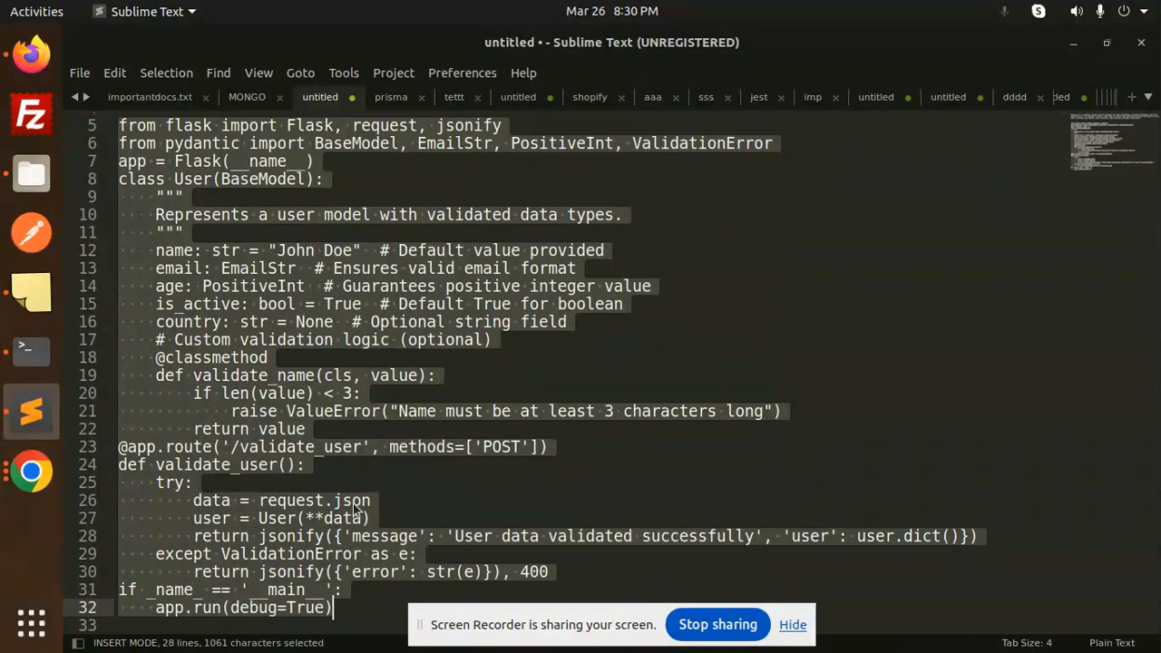
pyautogui.press('ctrl+c')
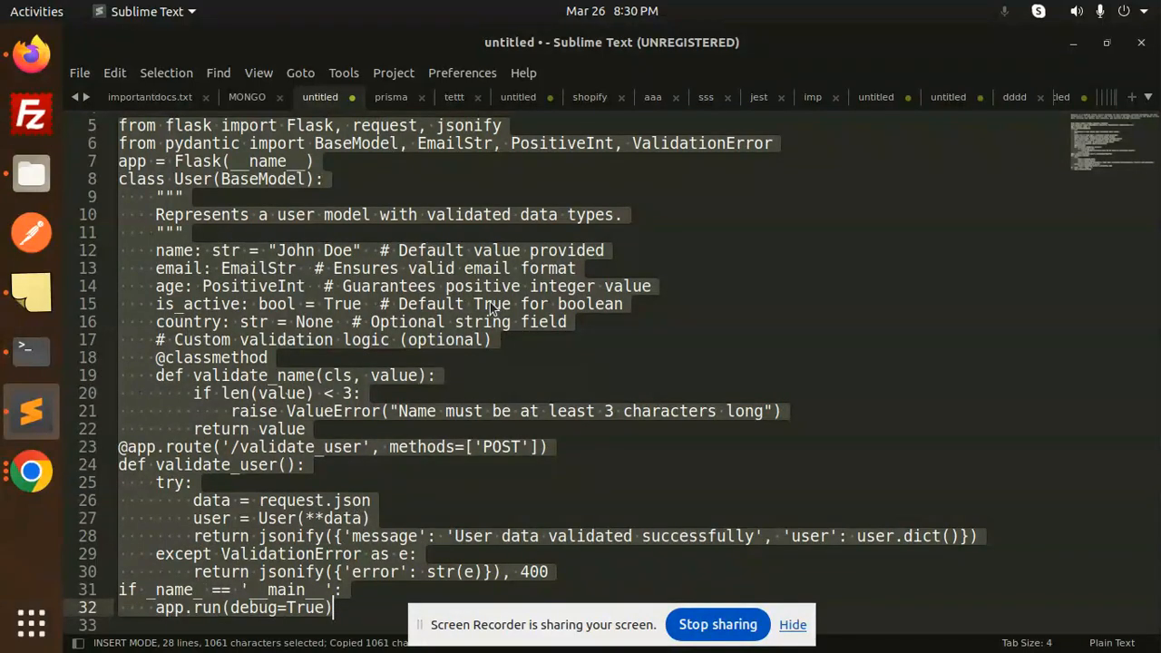
pyautogui.moveTo(524, 282)
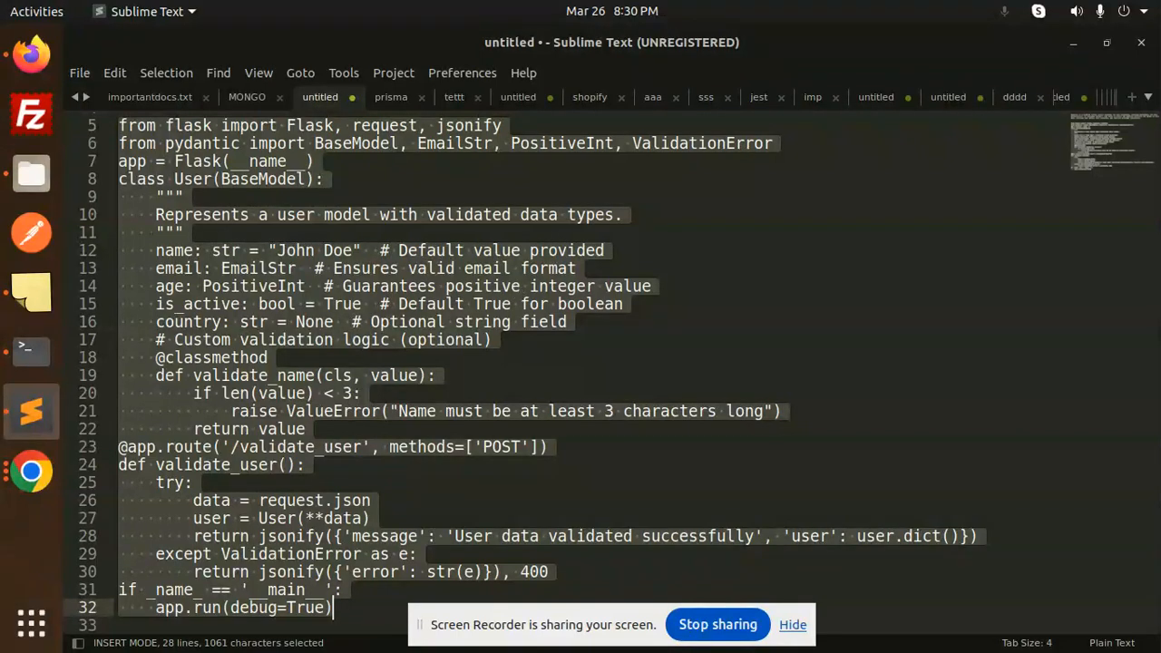
pyautogui.press('Super')
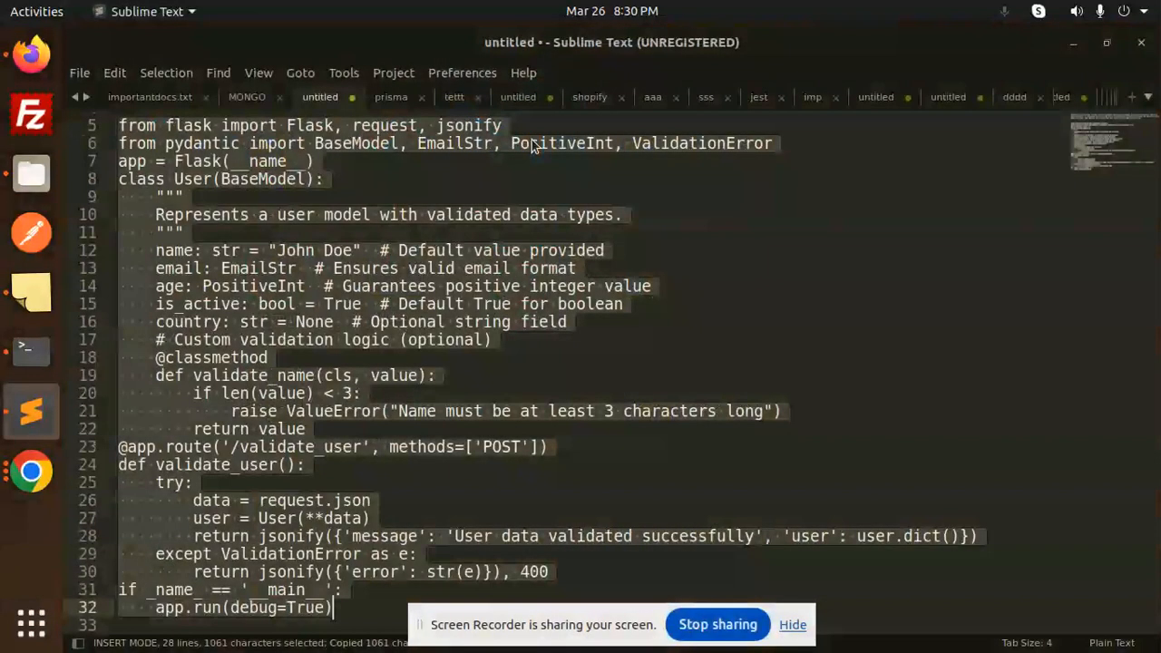
# - Create datavalidation.py in the python folder and paste the copied validation script into it
pyautogui.click(31, 530)
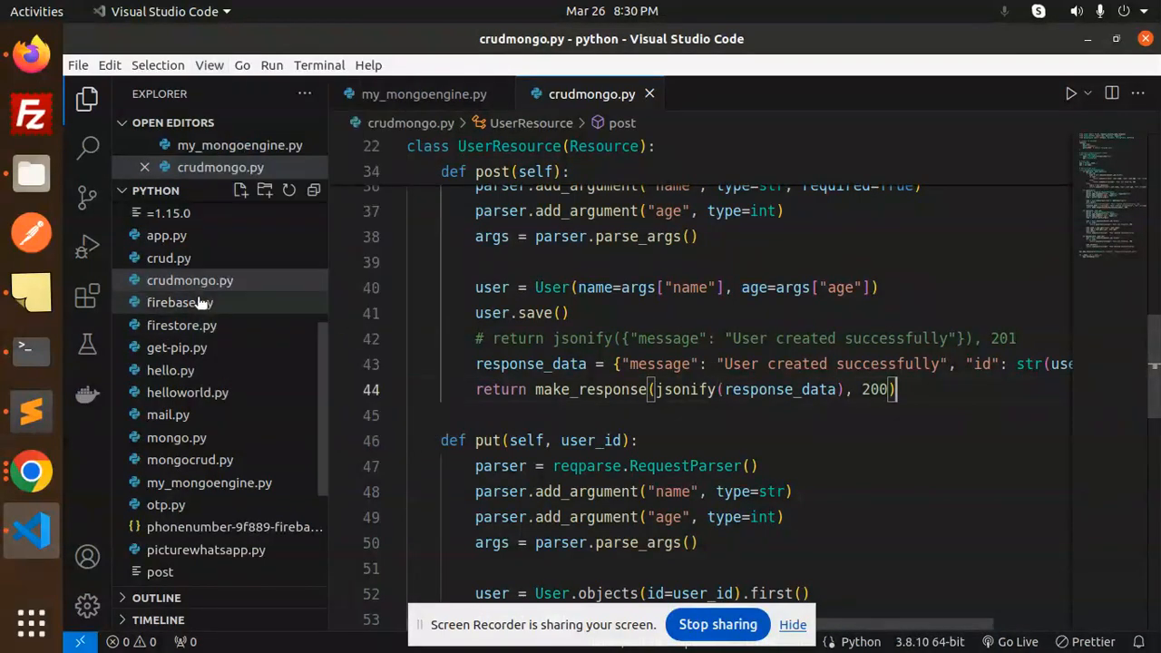
pyautogui.click(239, 191)
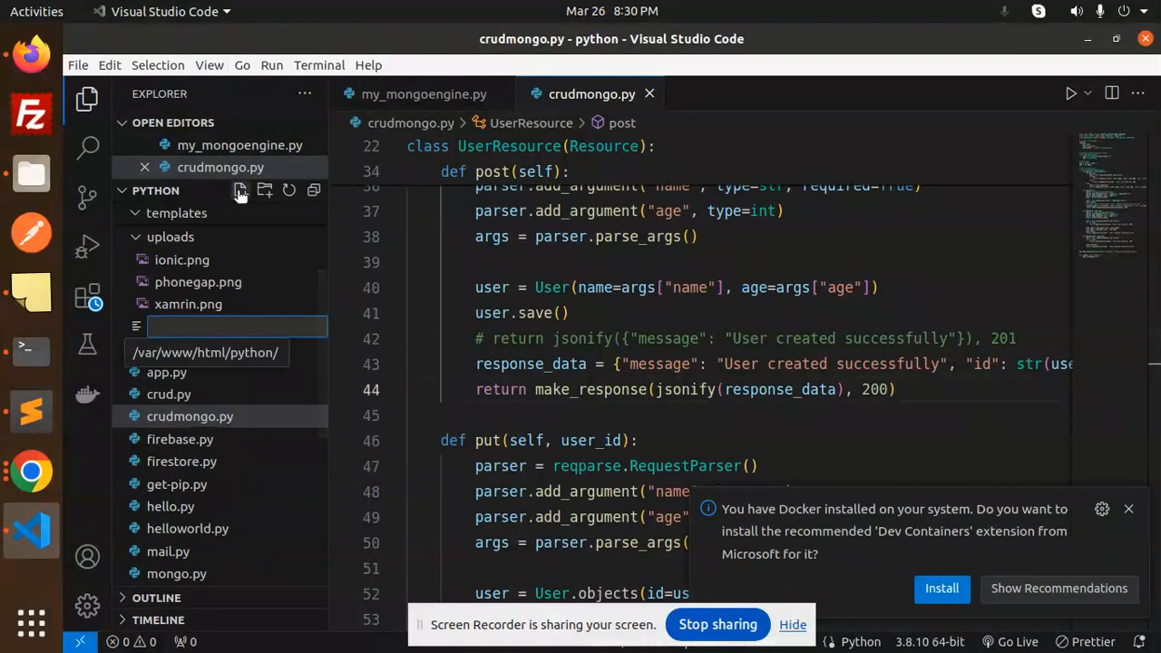
pyautogui.write('datava')
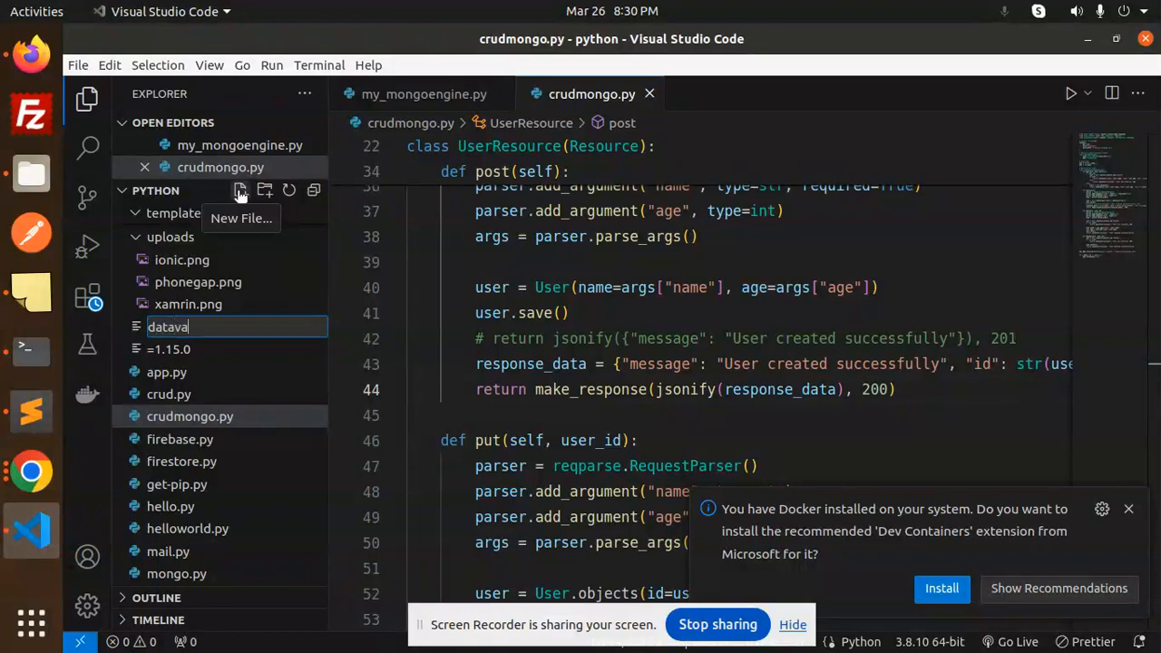
pyautogui.write('lidation')
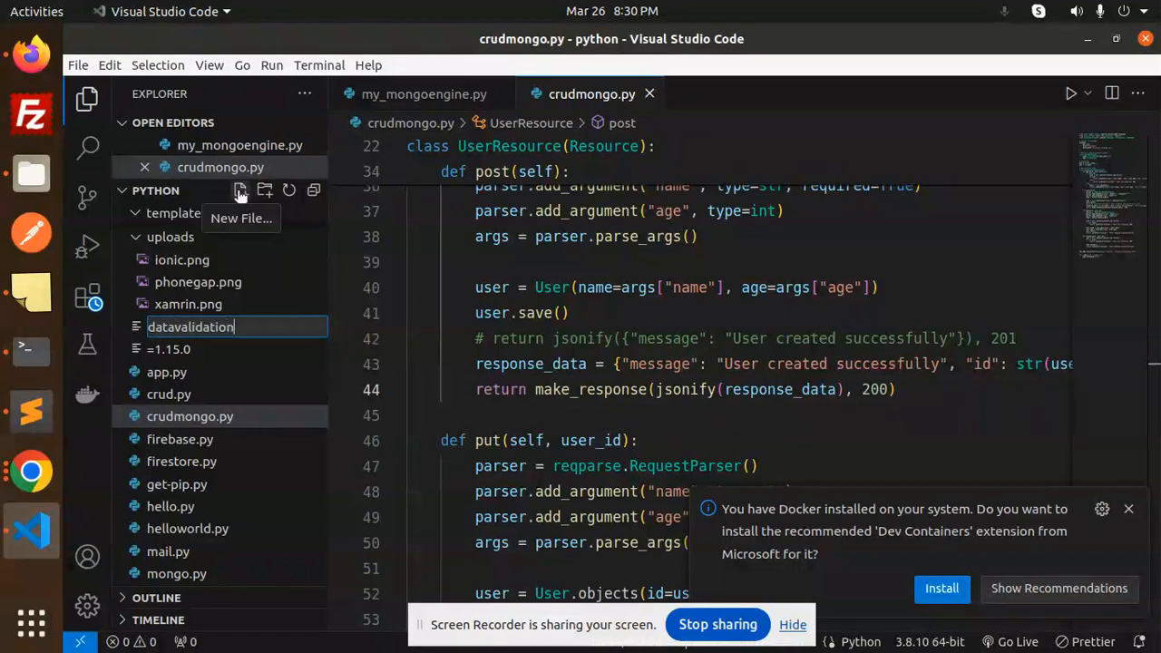
pyautogui.write('.py')
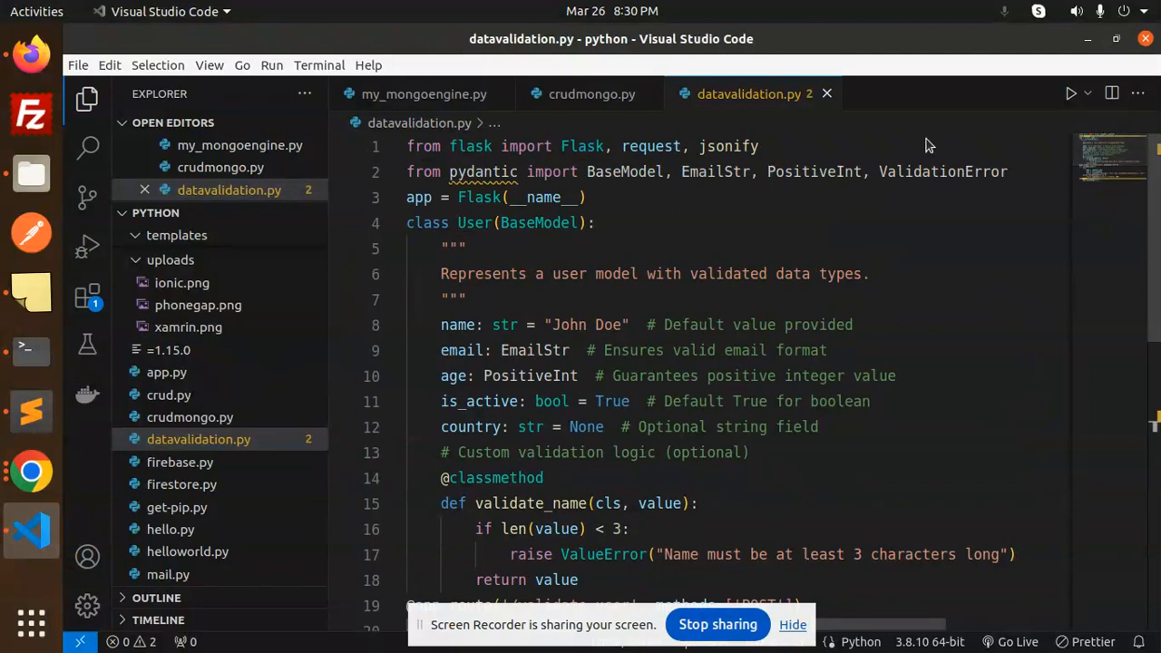
pyautogui.doubleClick(482, 170)
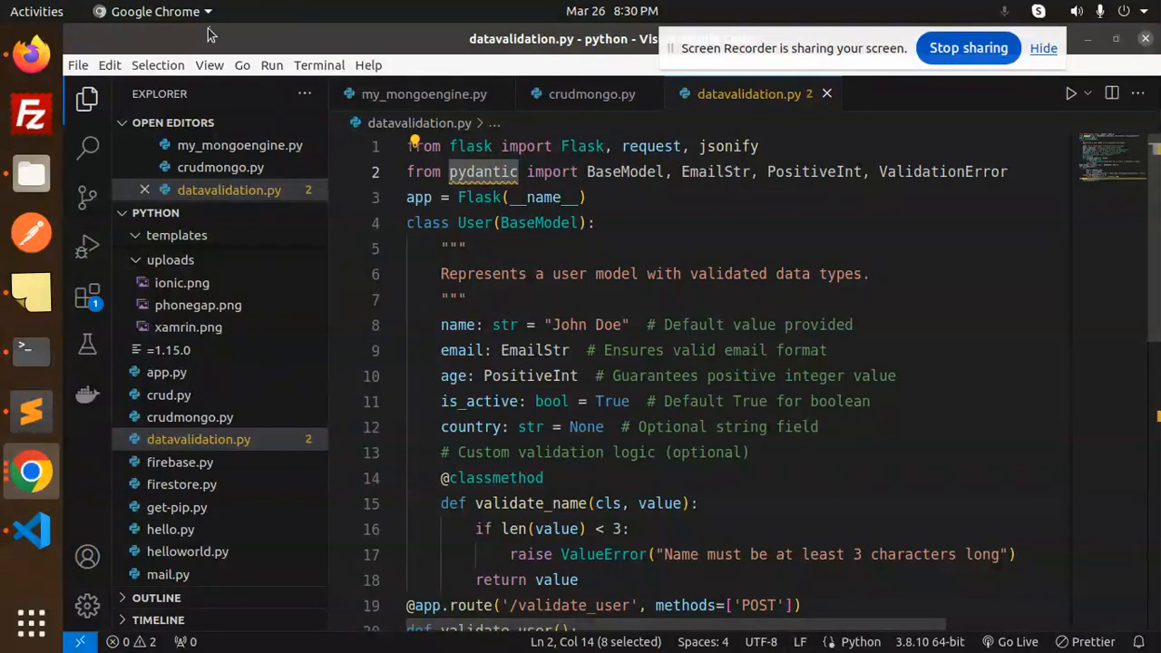
# - Install pydantic from the integrated terminal and attempt a first run of datavalidation.py
pyautogui.click(468, 299)
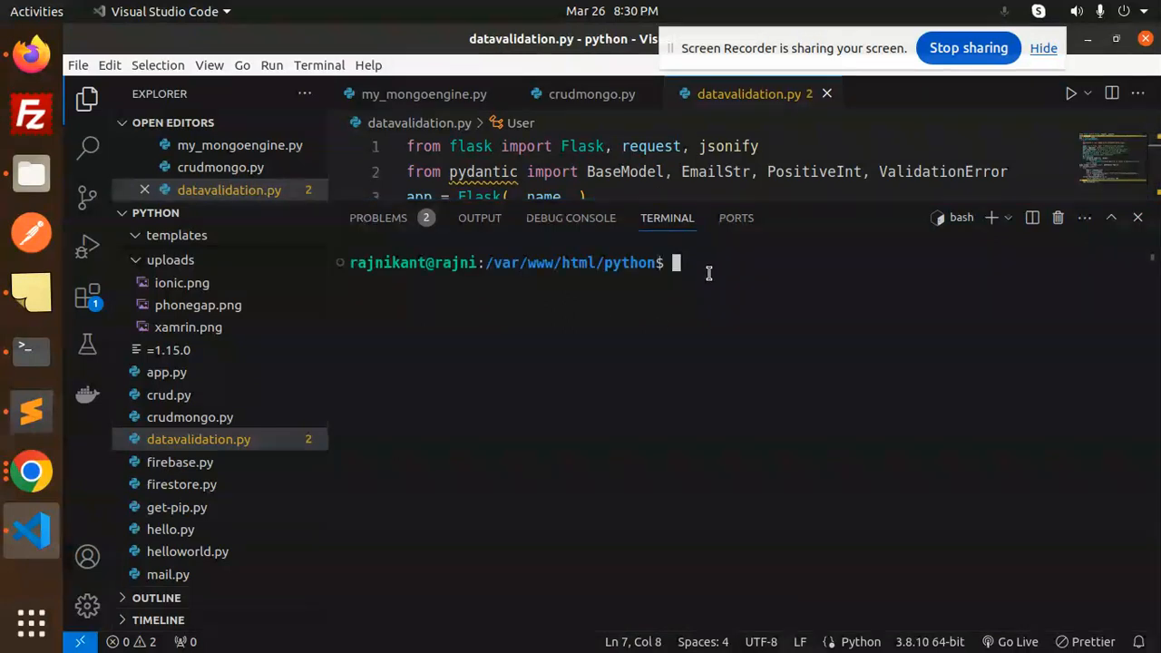
pyautogui.write('pip')
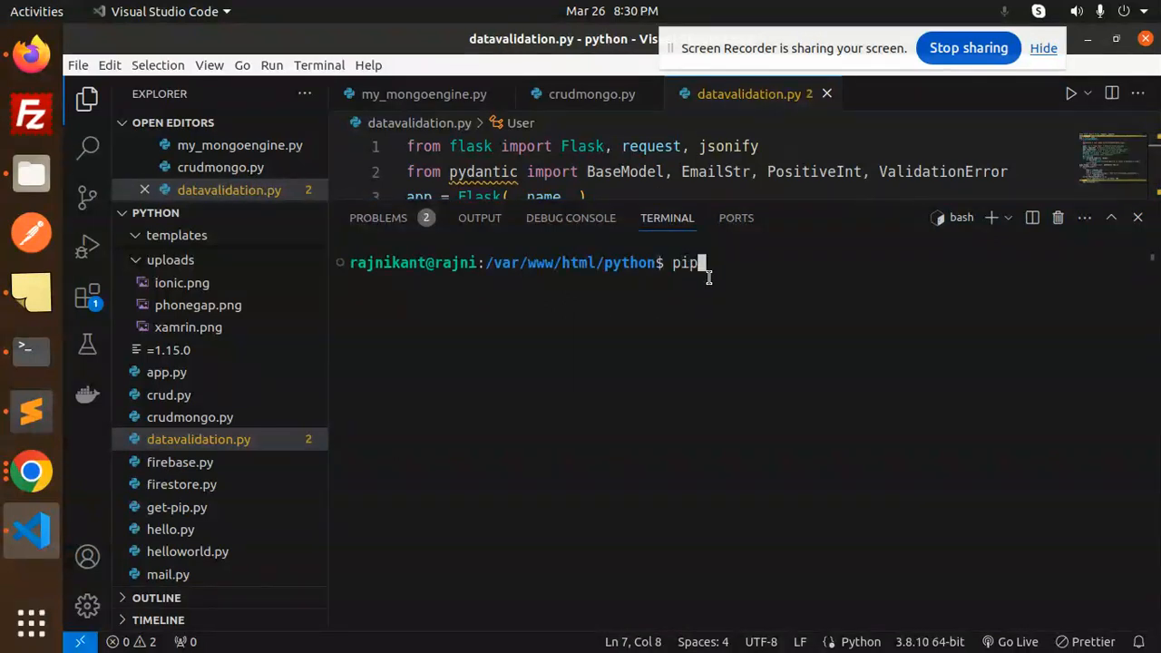
pyautogui.write('install')
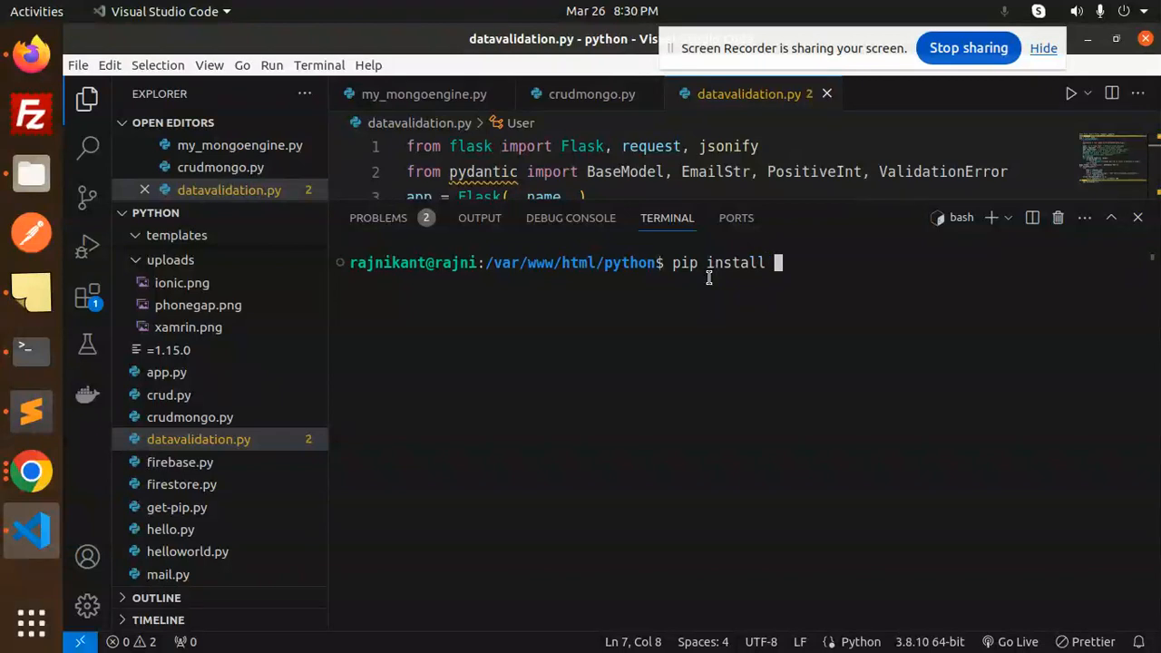
pyautogui.write('pydantic')
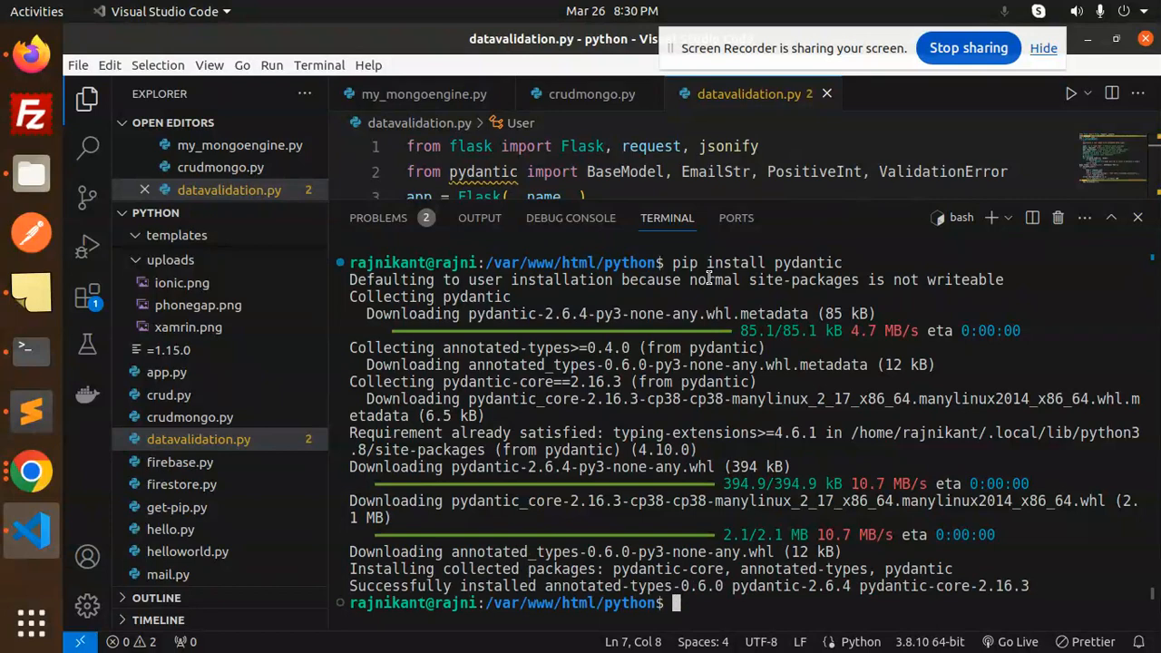
pyautogui.write('python3')
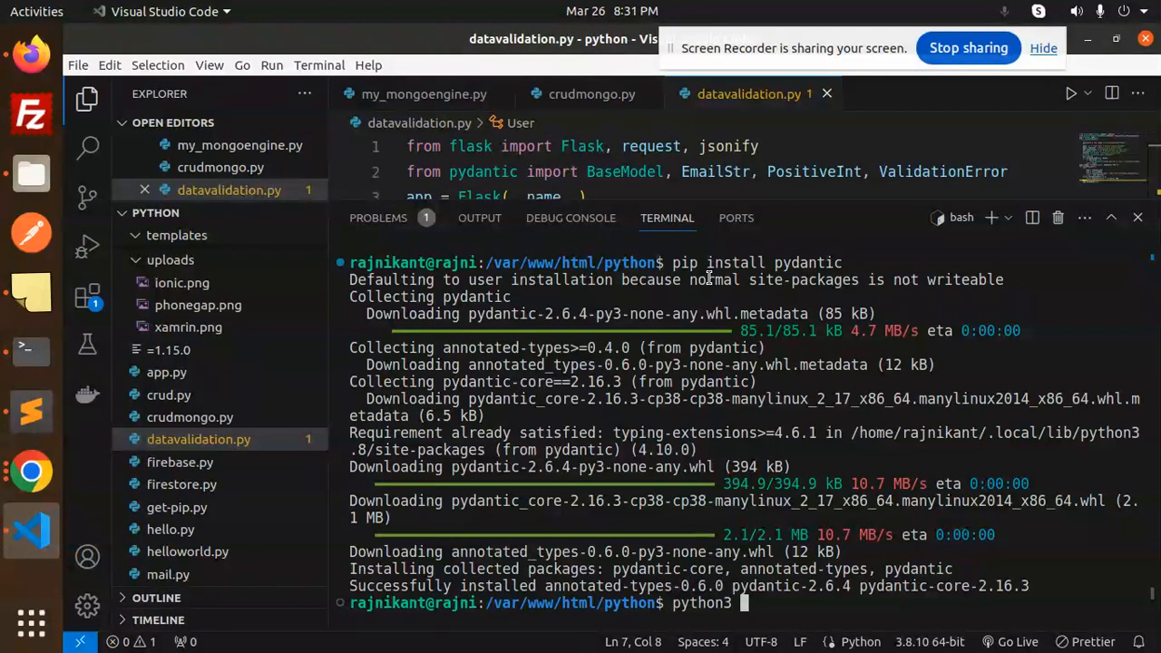
pyautogui.write('datavalidation.py')
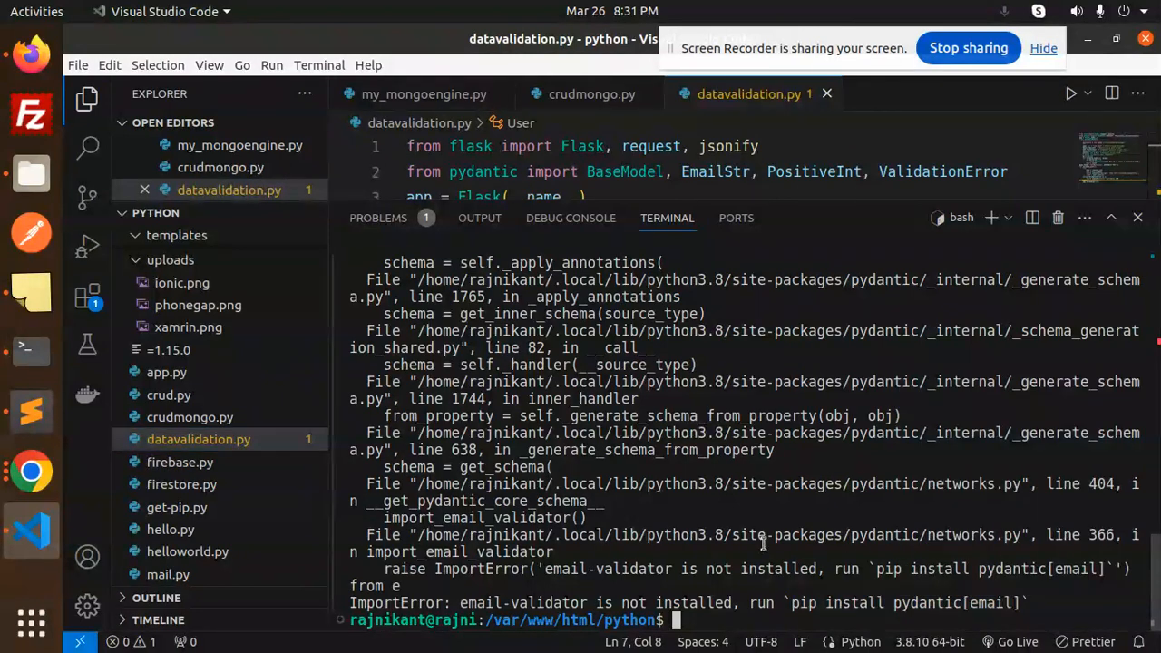
# - Install pydantic[email] and run python3 datavalidation.py, which stops with a NameError about name
pyautogui.write('pip install pydantic[email]')
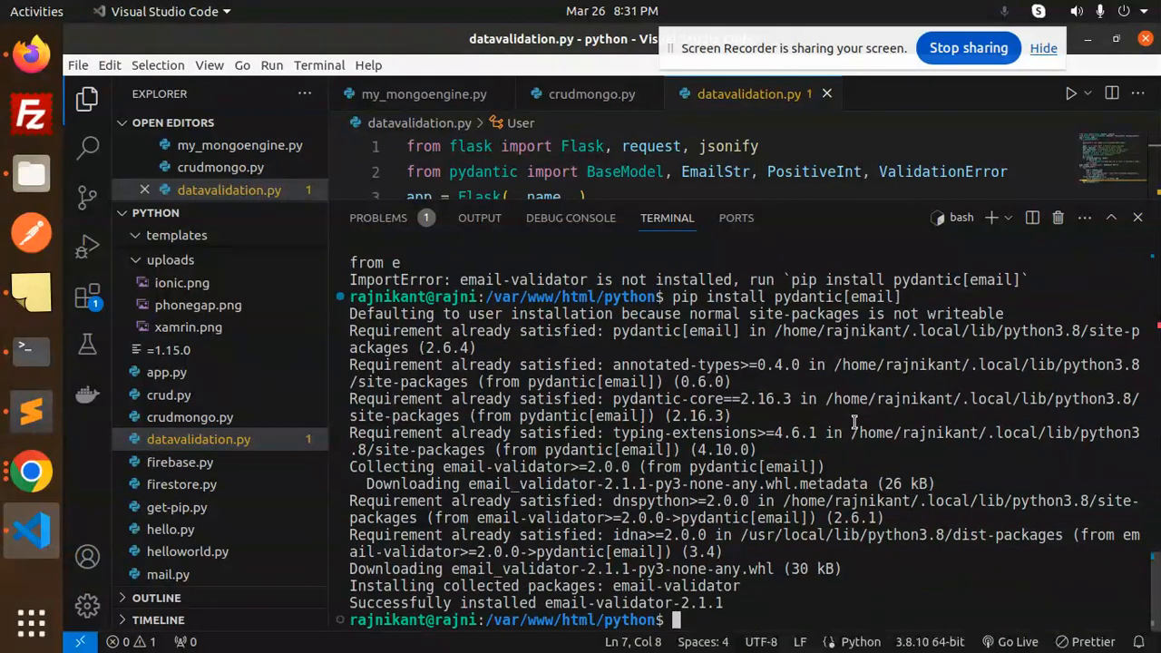
pyautogui.write('python3 datavalidation.py')
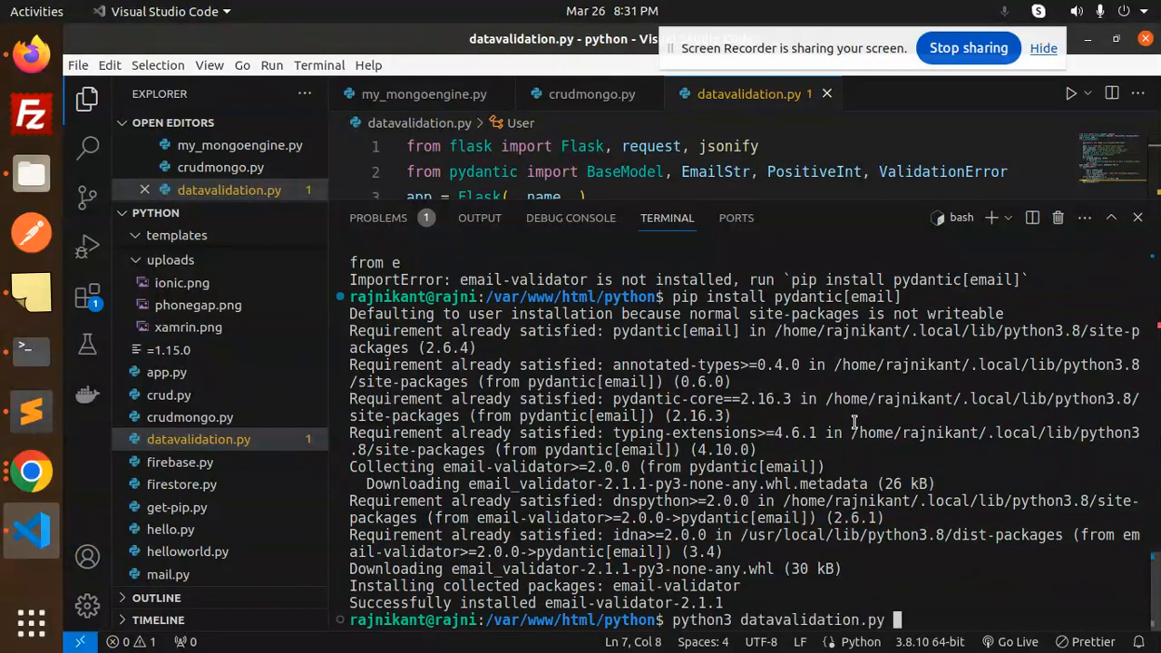
pyautogui.press('Return')
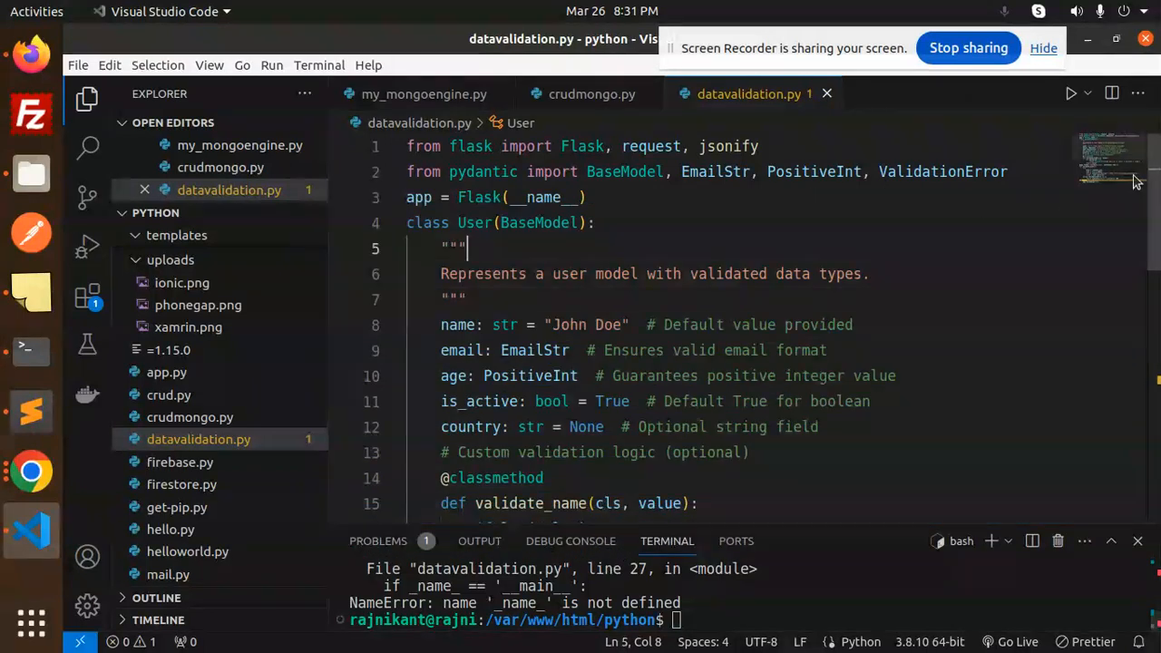
# - Copy the app = Flask(__name__) and app.run(debug=True) lines from crudmongo.py into datavalidation.py
pyautogui.scroll(-3)
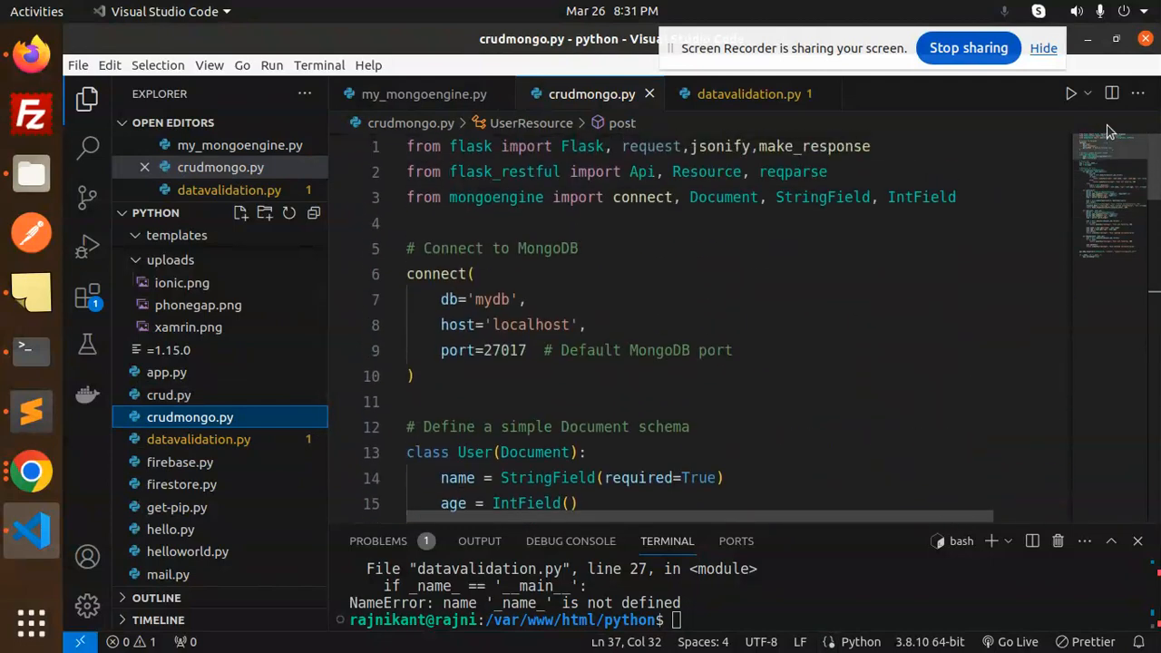
pyautogui.scroll(-3)
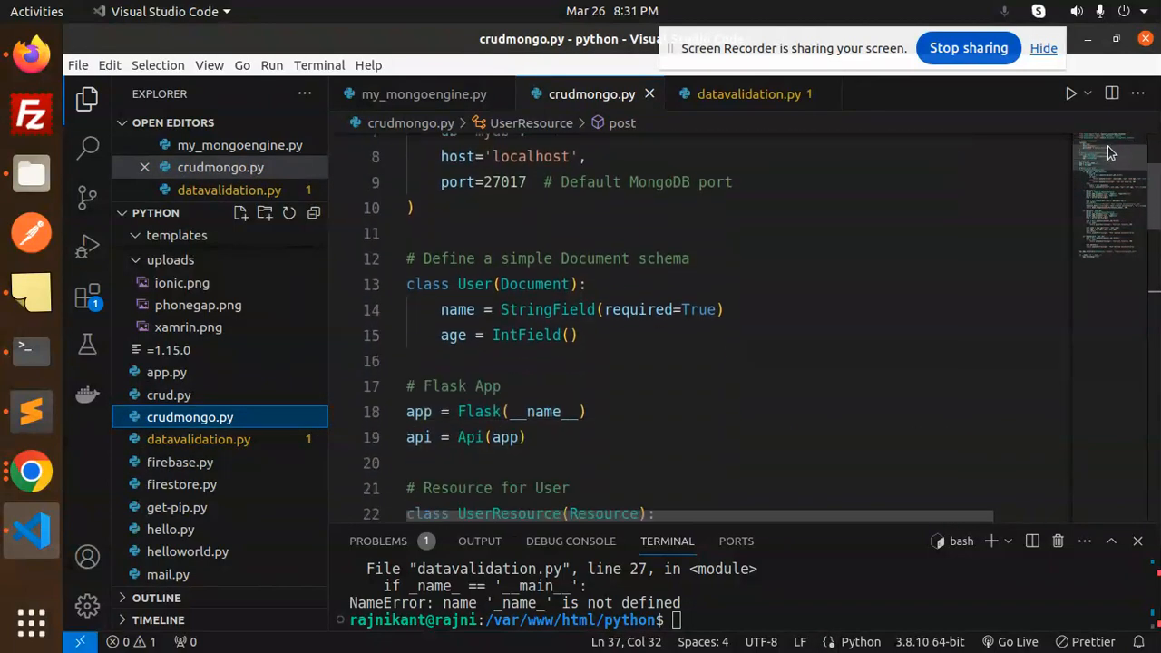
pyautogui.scroll(-3)
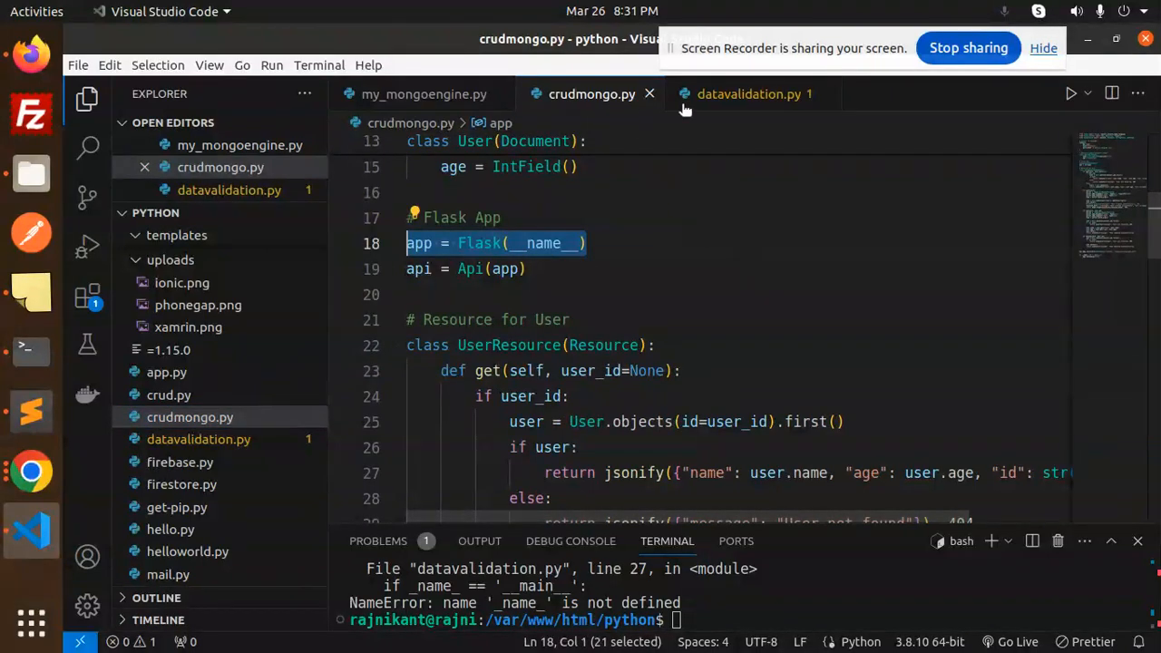
pyautogui.click(754, 95)
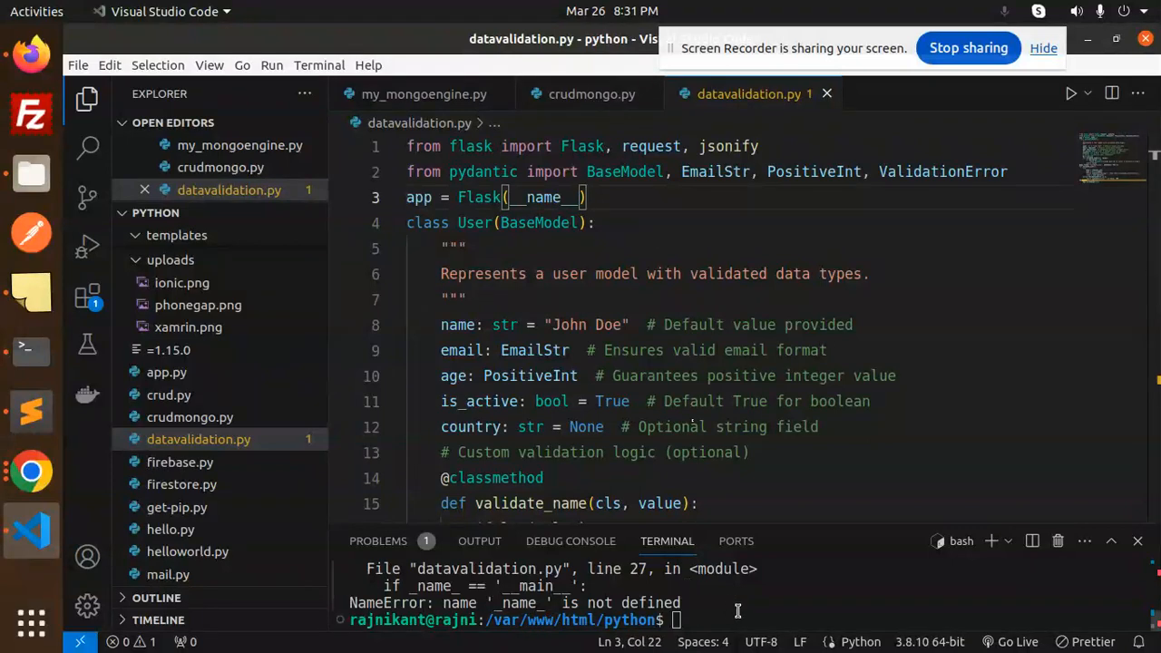
pyautogui.moveTo(788, 530)
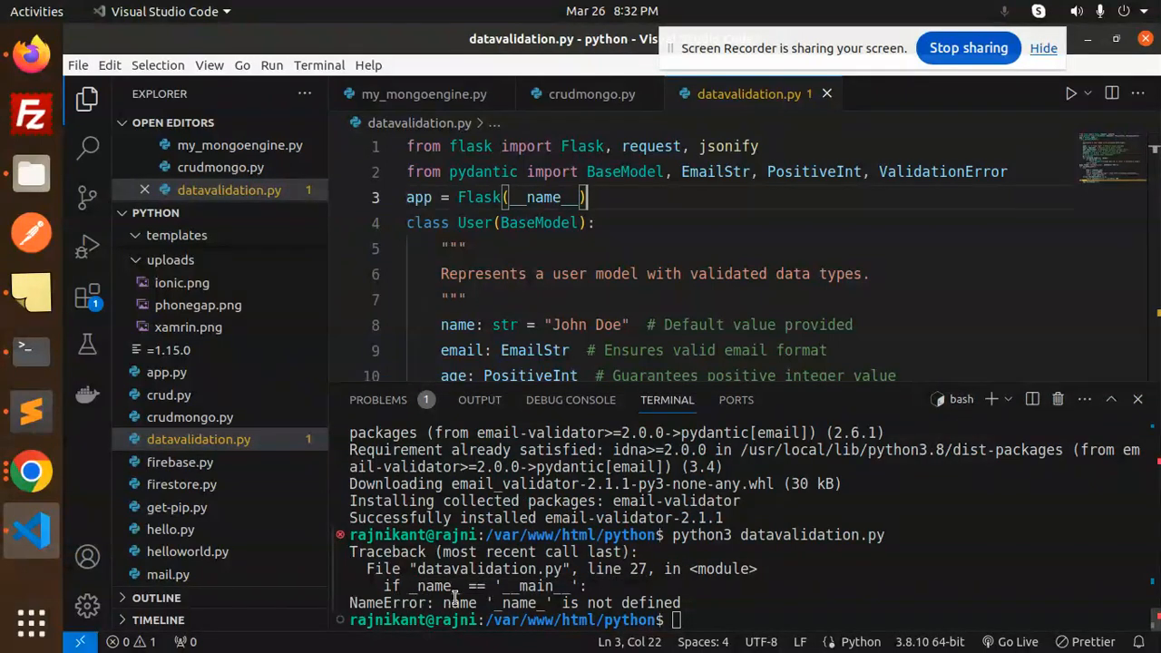
pyautogui.click(592, 94)
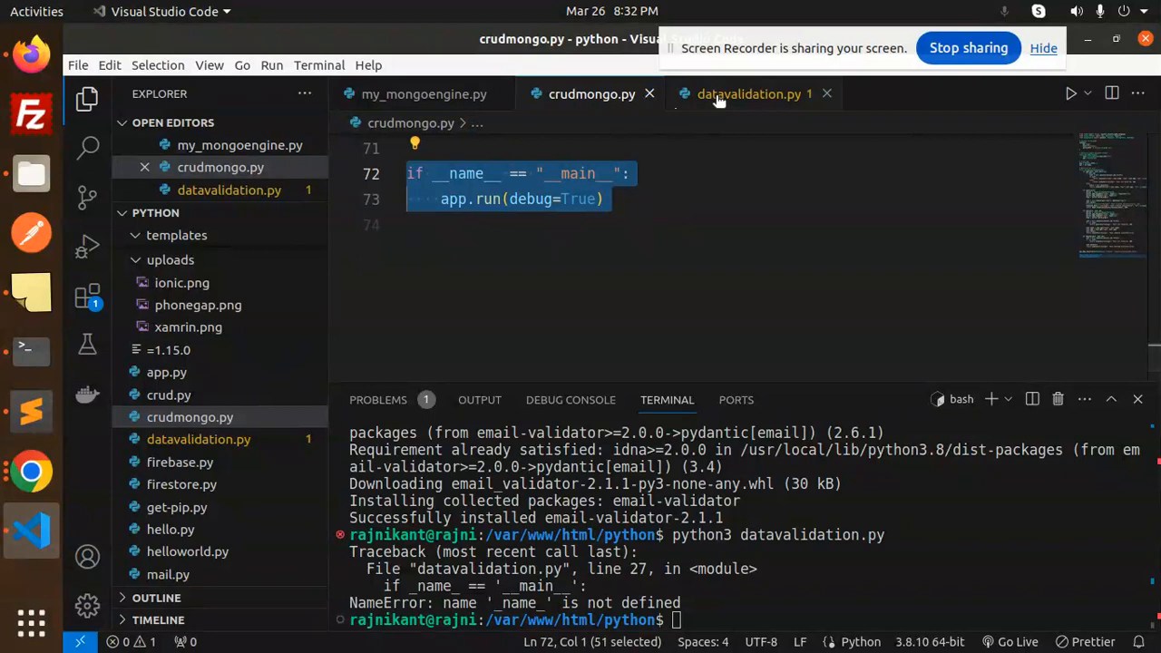
pyautogui.click(743, 94)
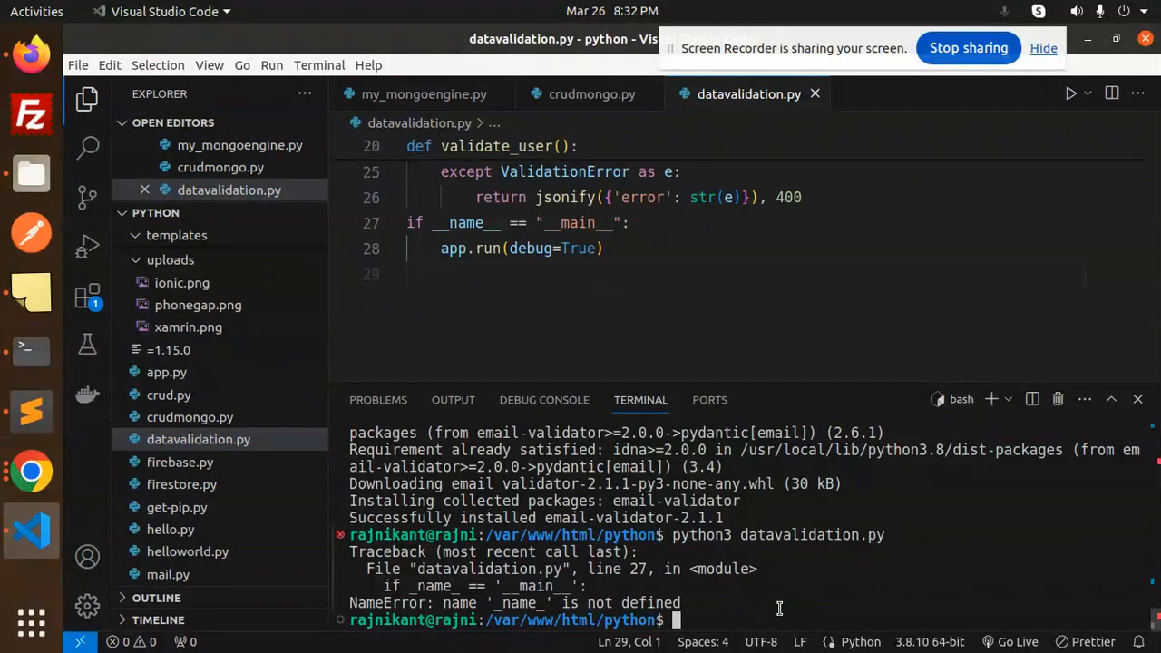
# - Start the Flask server with python3 datavalidation.py, copy its local address, and bring up Postman
pyautogui.write('python3 datavalidation.py')
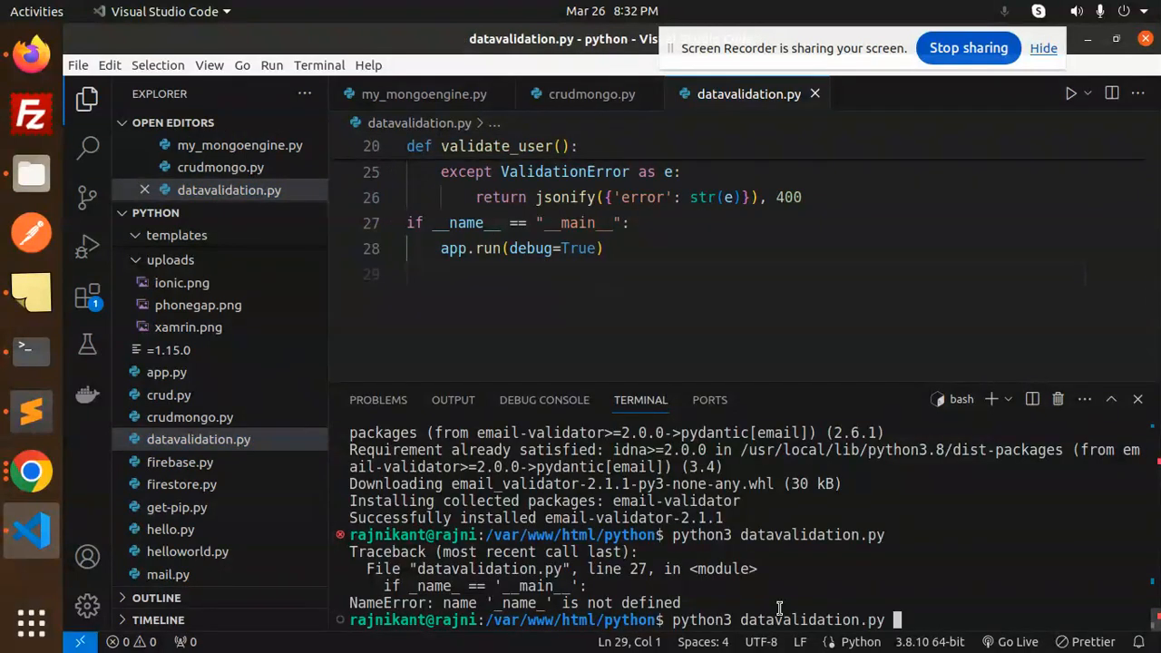
pyautogui.press('Return')
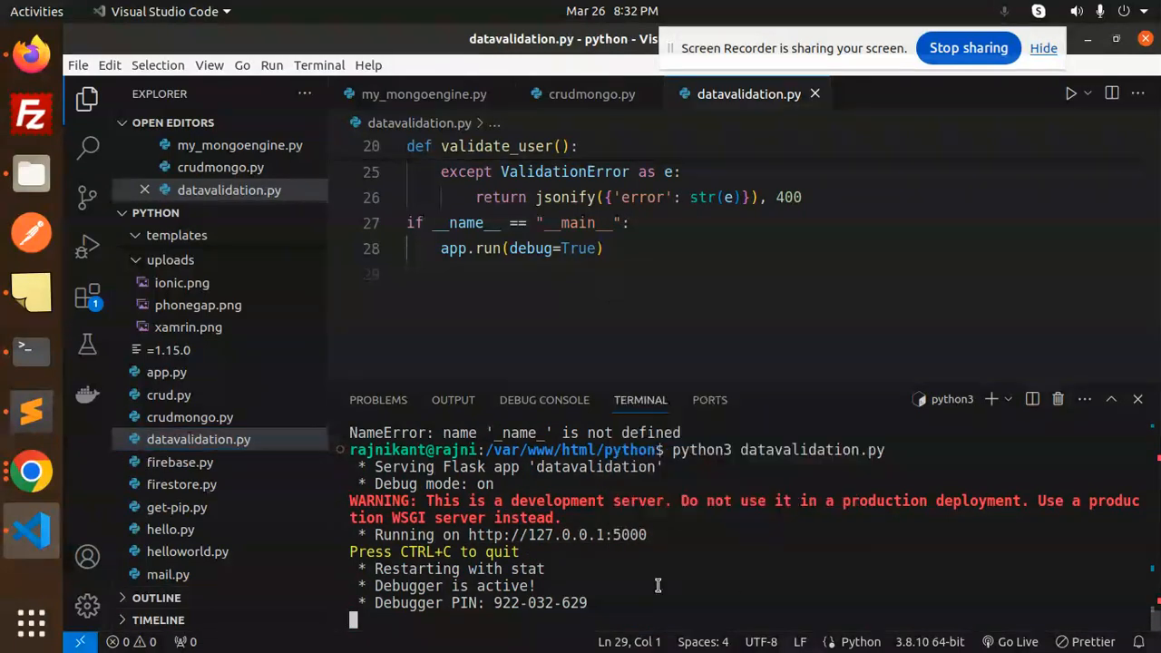
pyautogui.doubleClick(557, 533)
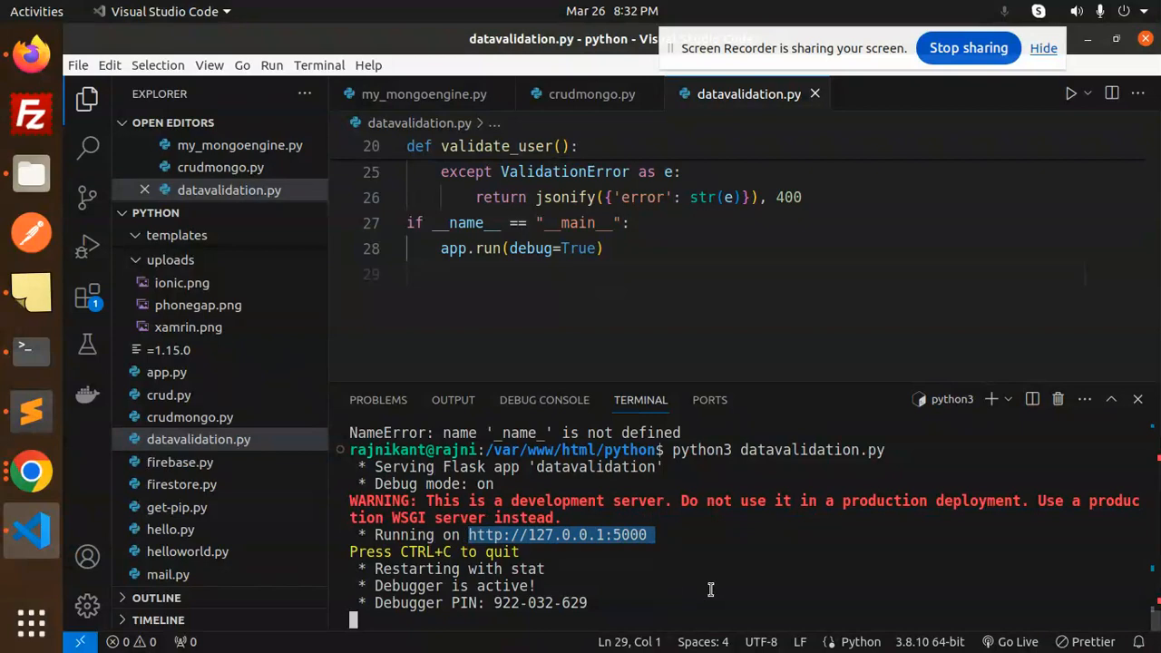
pyautogui.press('ctrl+c')
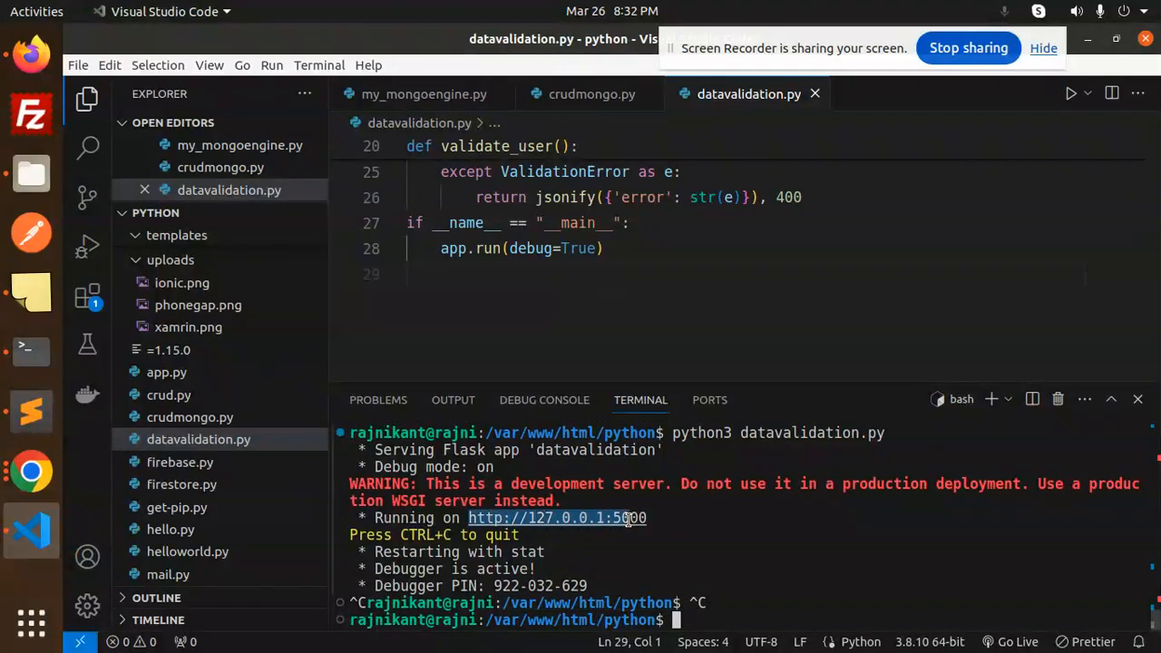
pyautogui.rightClick(635, 517)
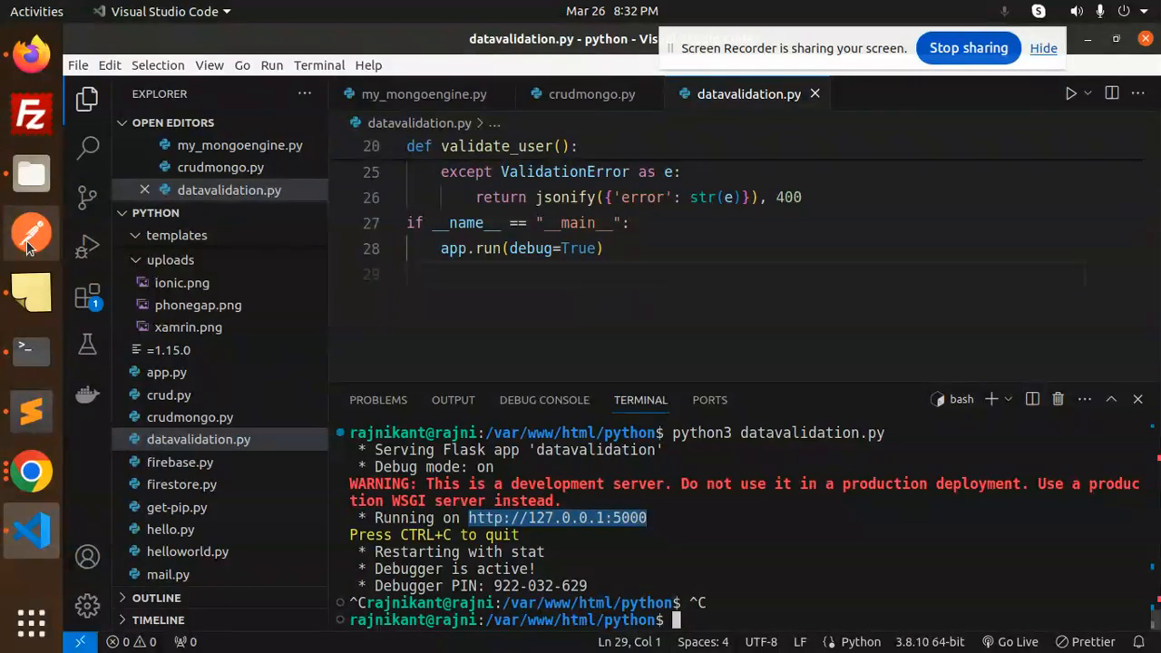
pyautogui.click(31, 232)
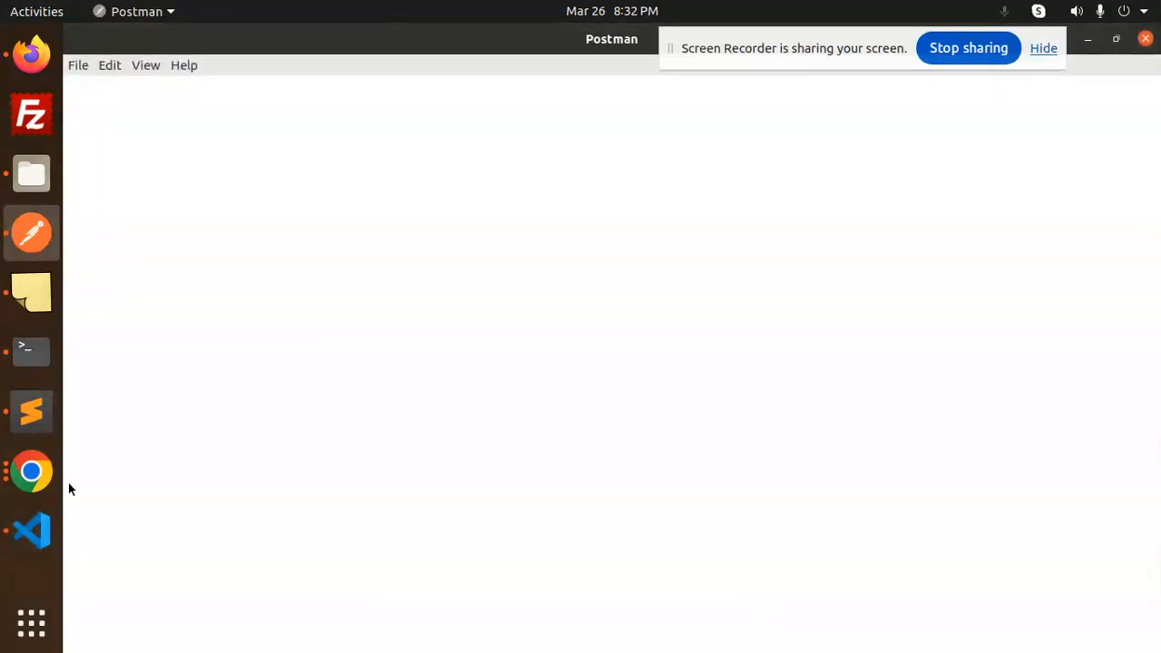
pyautogui.click(31, 352)
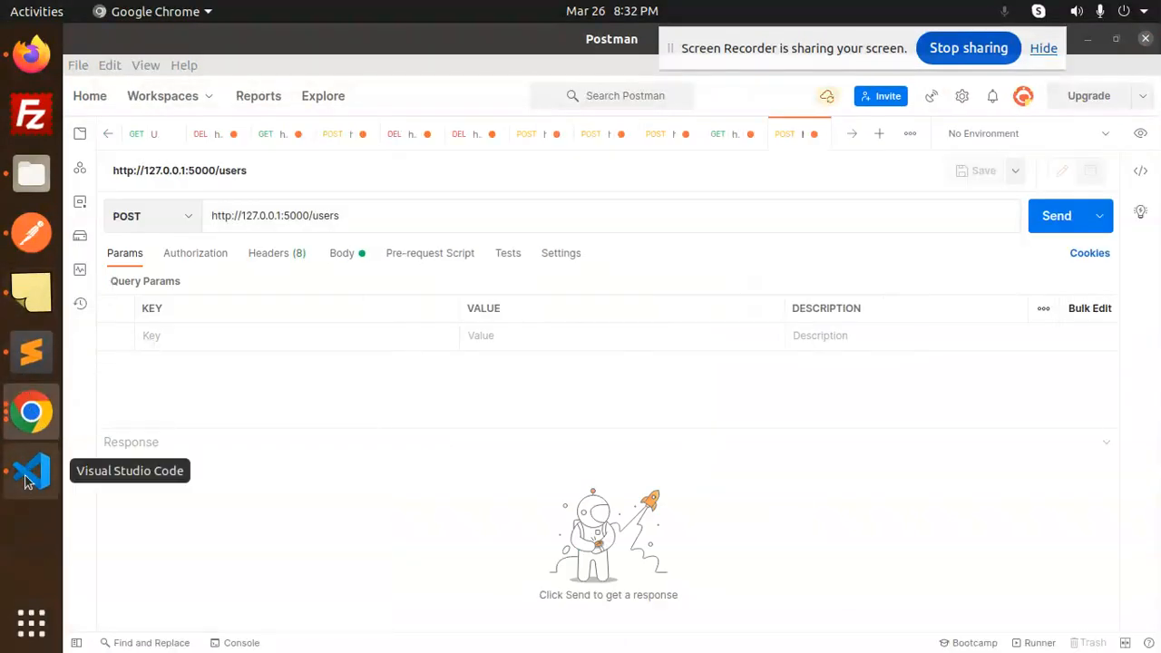
pyautogui.click(30, 469)
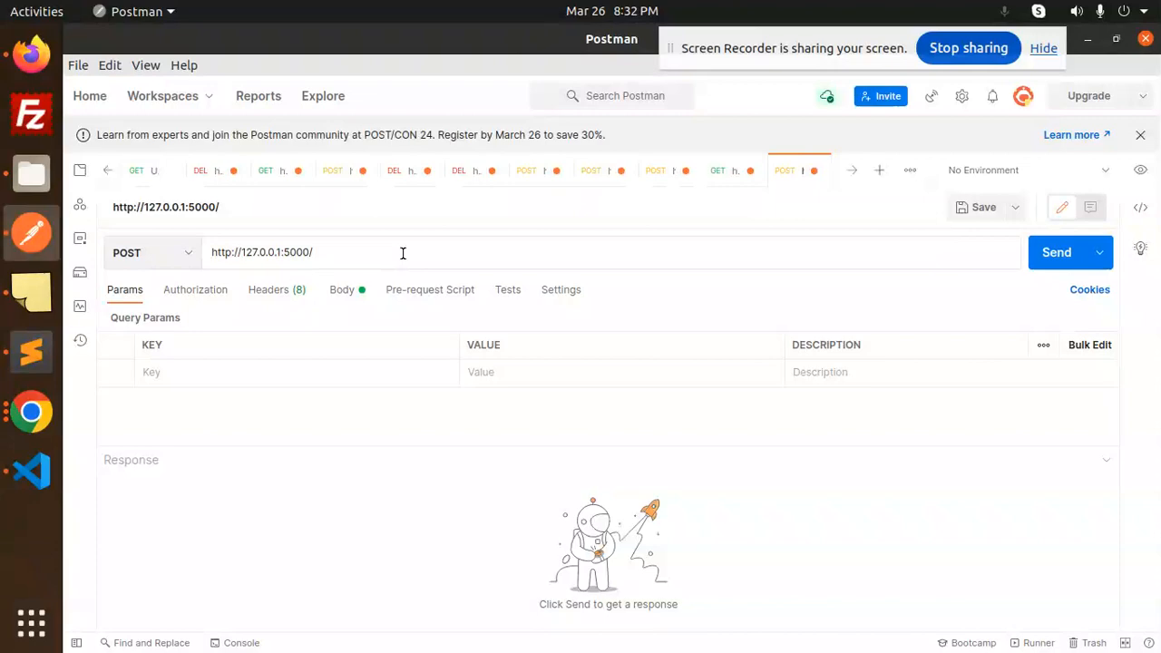
pyautogui.write('validate')
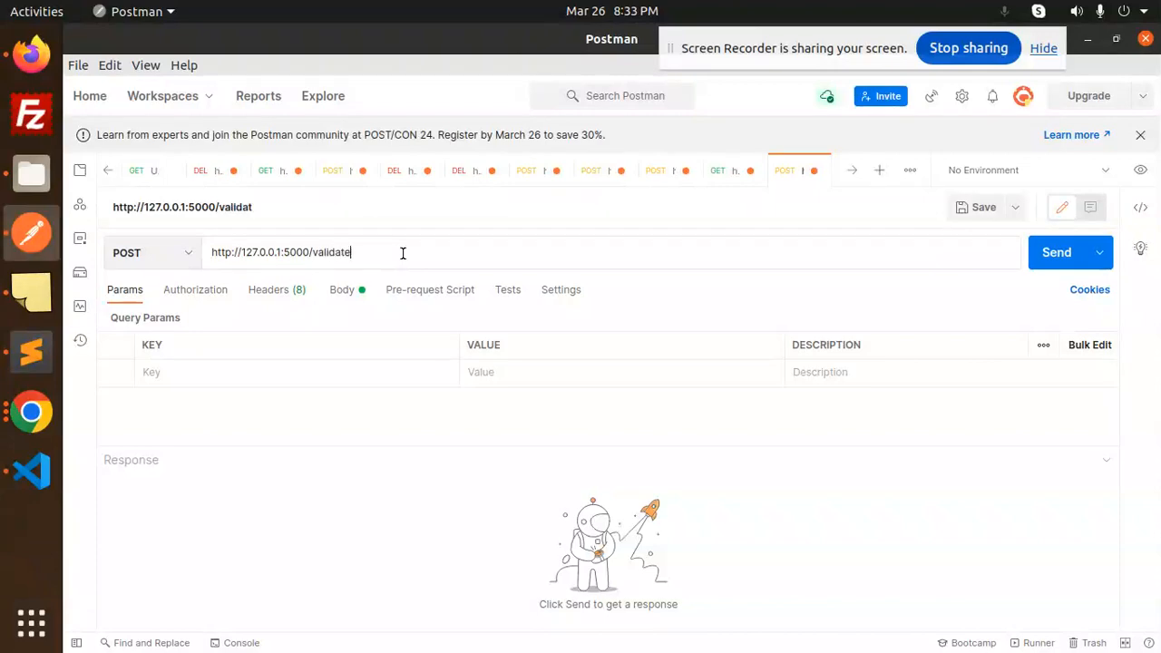
pyautogui.write('-')
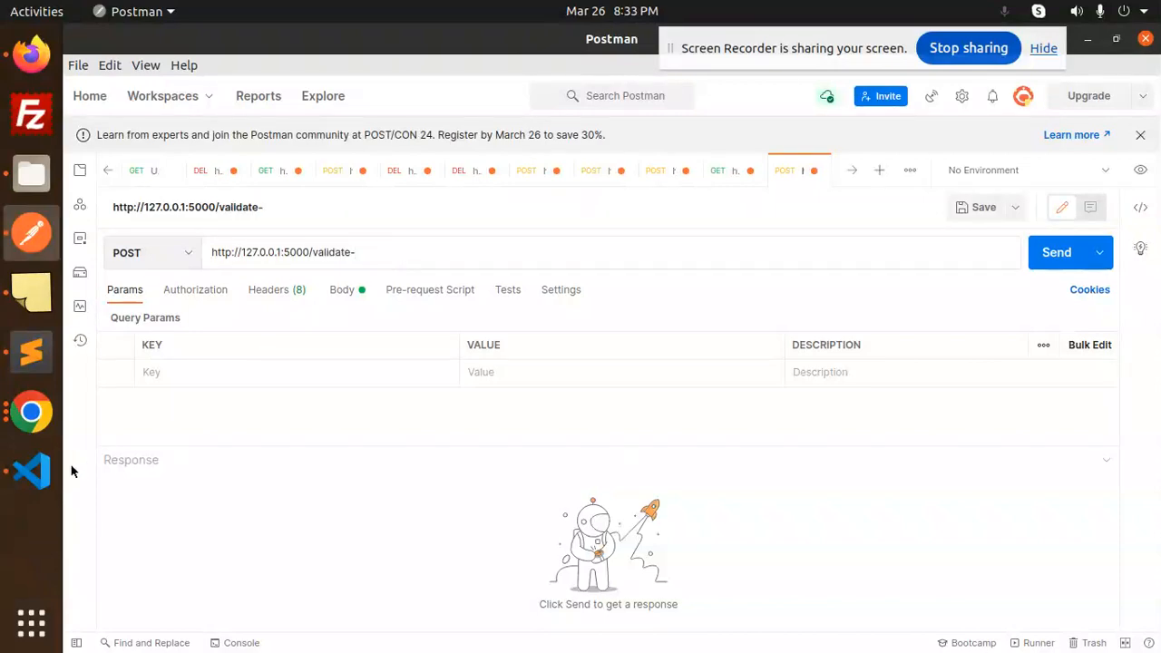
pyautogui.click(31, 470)
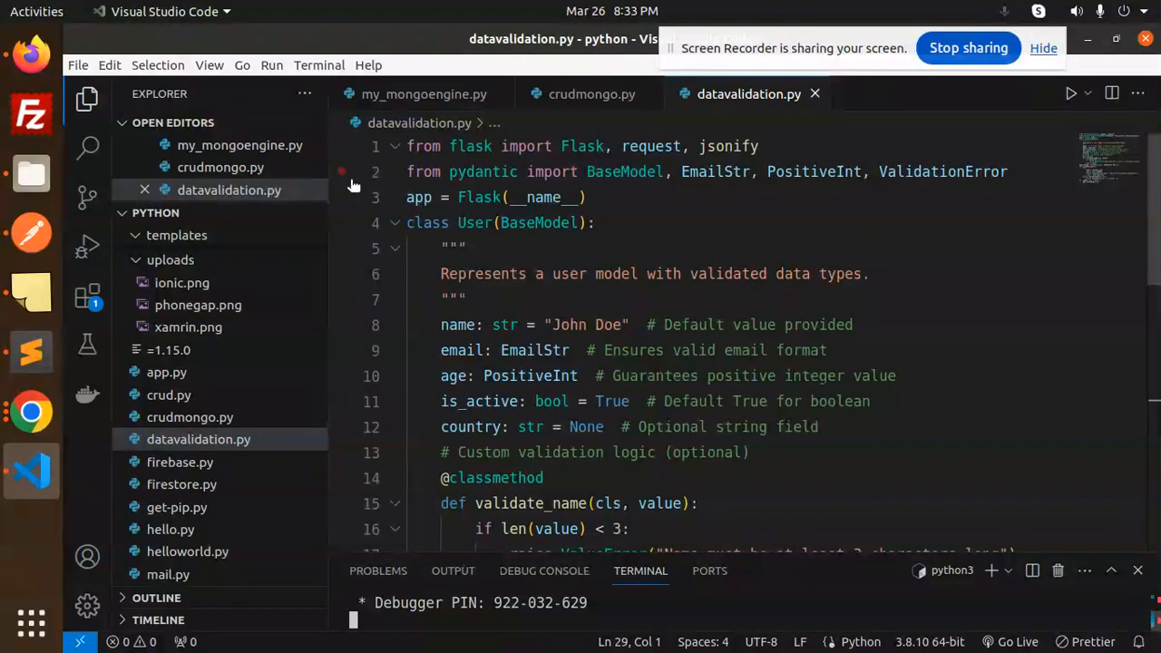
# - Correct the endpoint to the validate_user route and check the User model's name field in the code
pyautogui.click(87, 98)
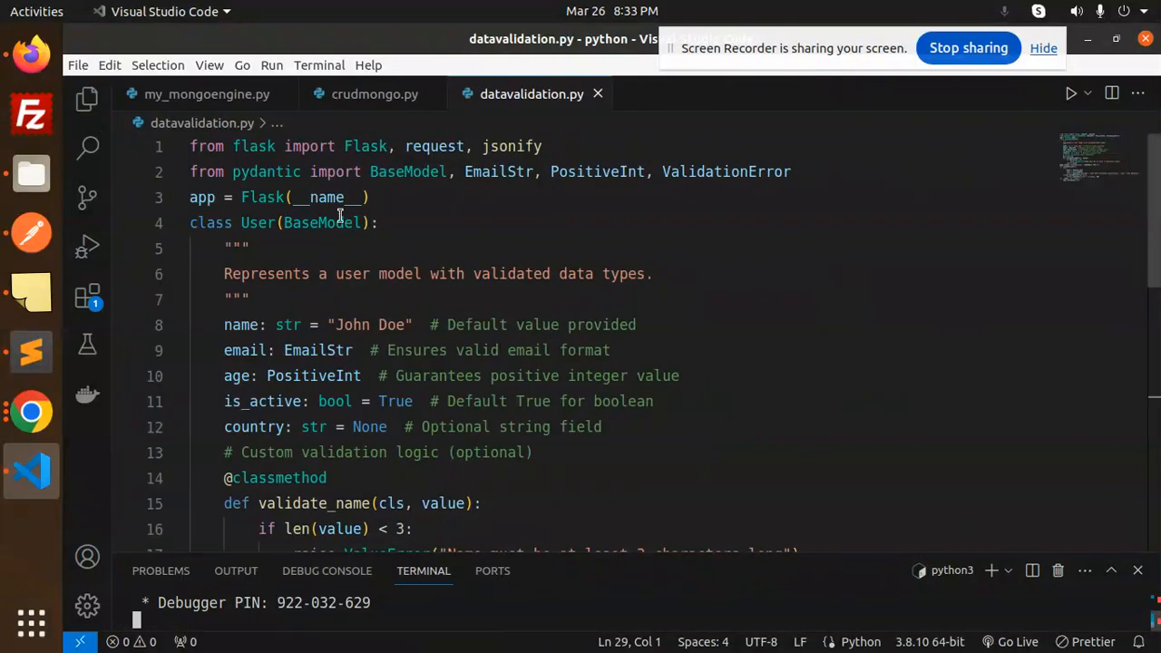
pyautogui.scroll(-3)
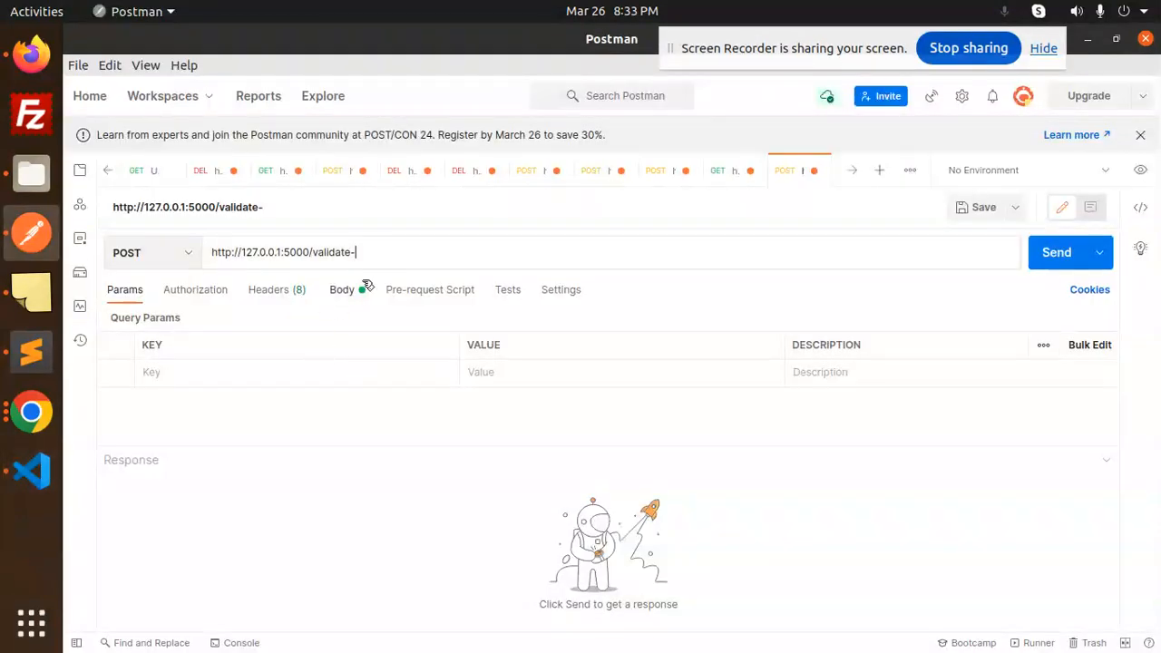
pyautogui.doubleClick(334, 252)
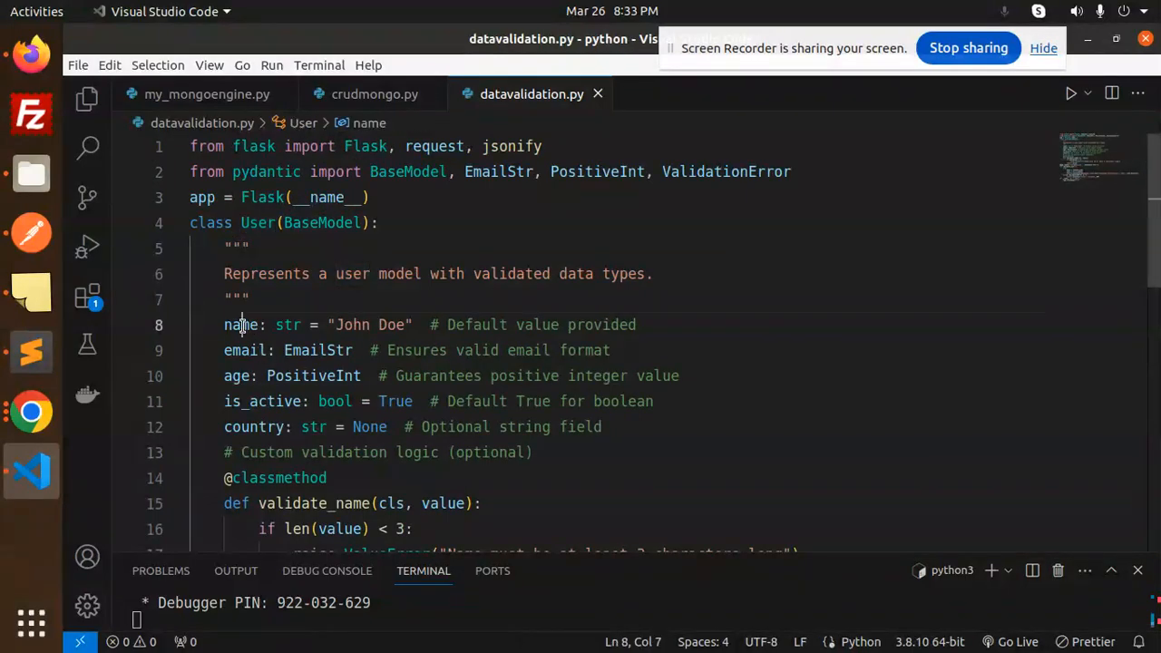
pyautogui.doubleClick(235, 375)
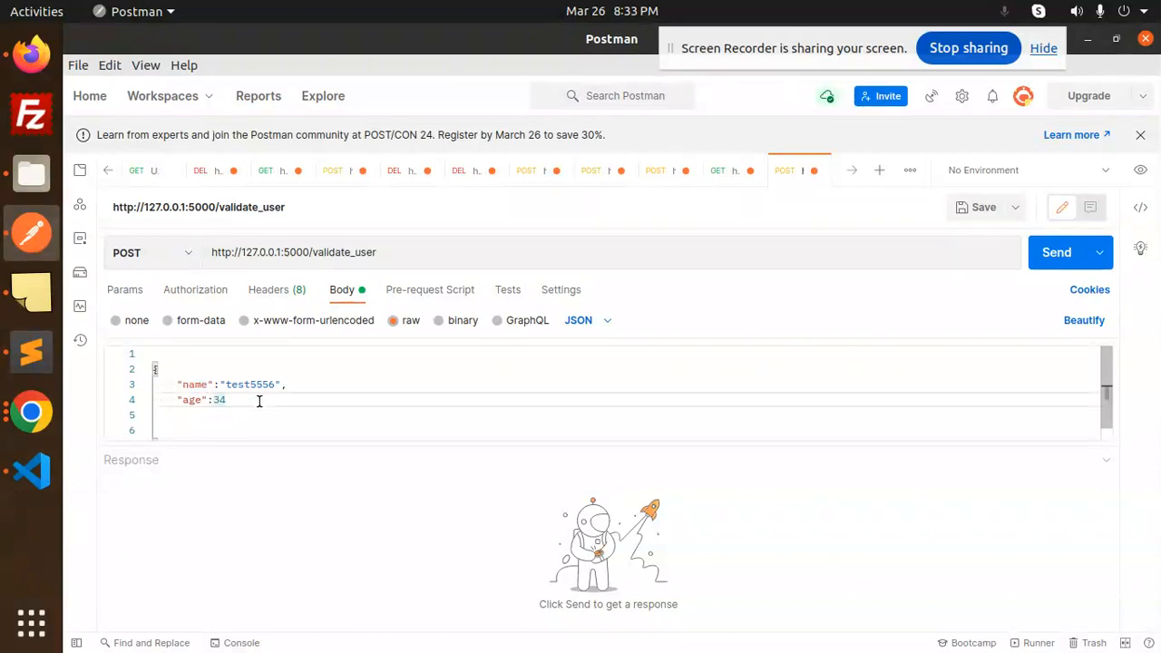
# - Send the request with a malformed email value, drawing a 400 validation error
pyautogui.write('"en')
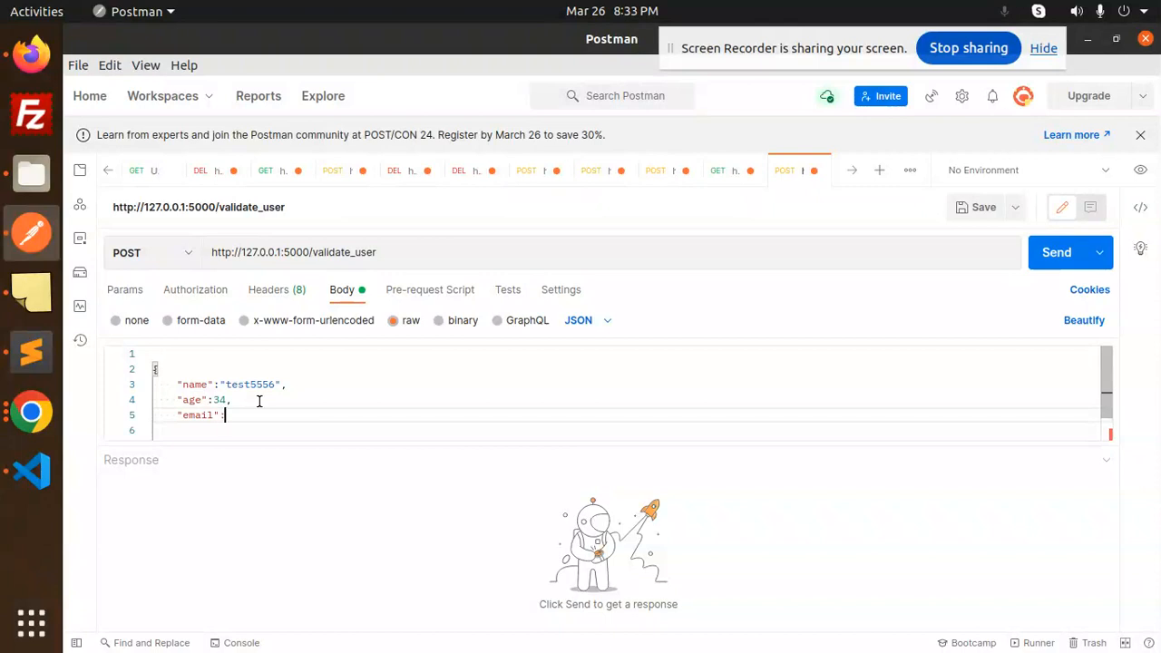
pyautogui.write('tsrhe')
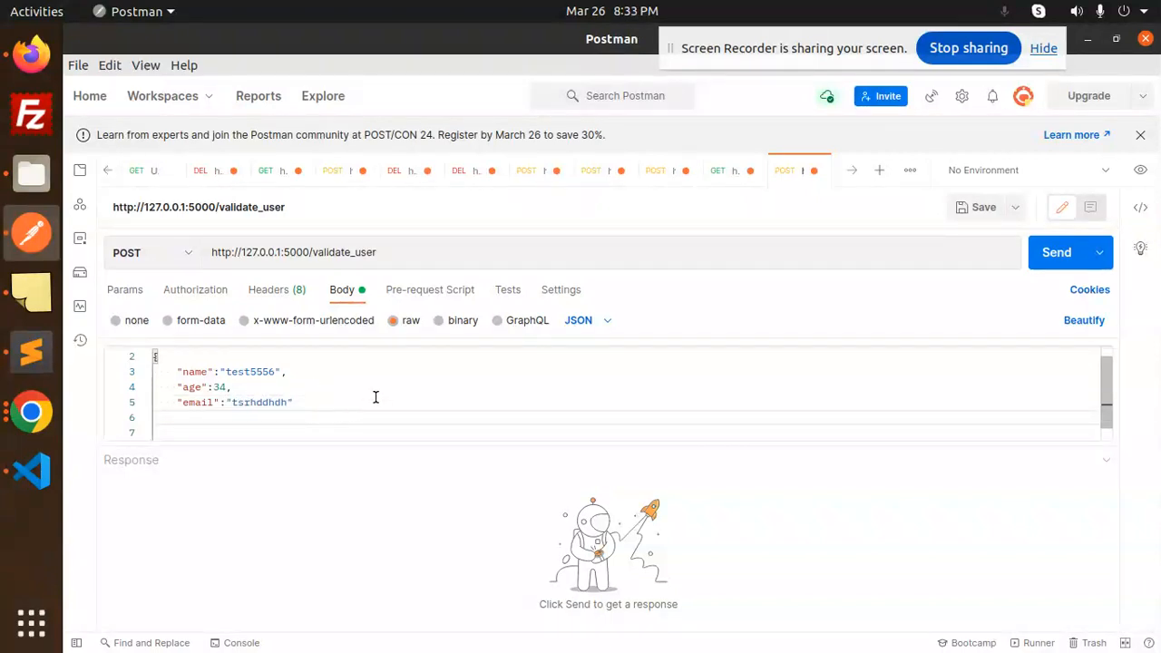
pyautogui.click(1055, 252)
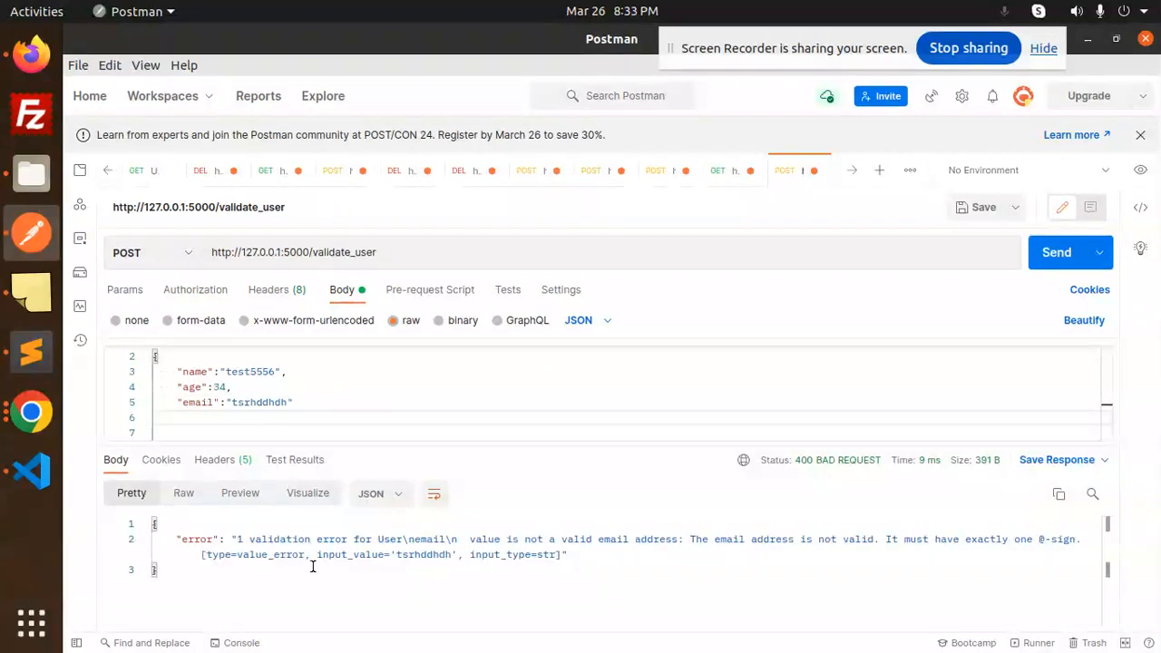
pyautogui.doubleClick(279, 538)
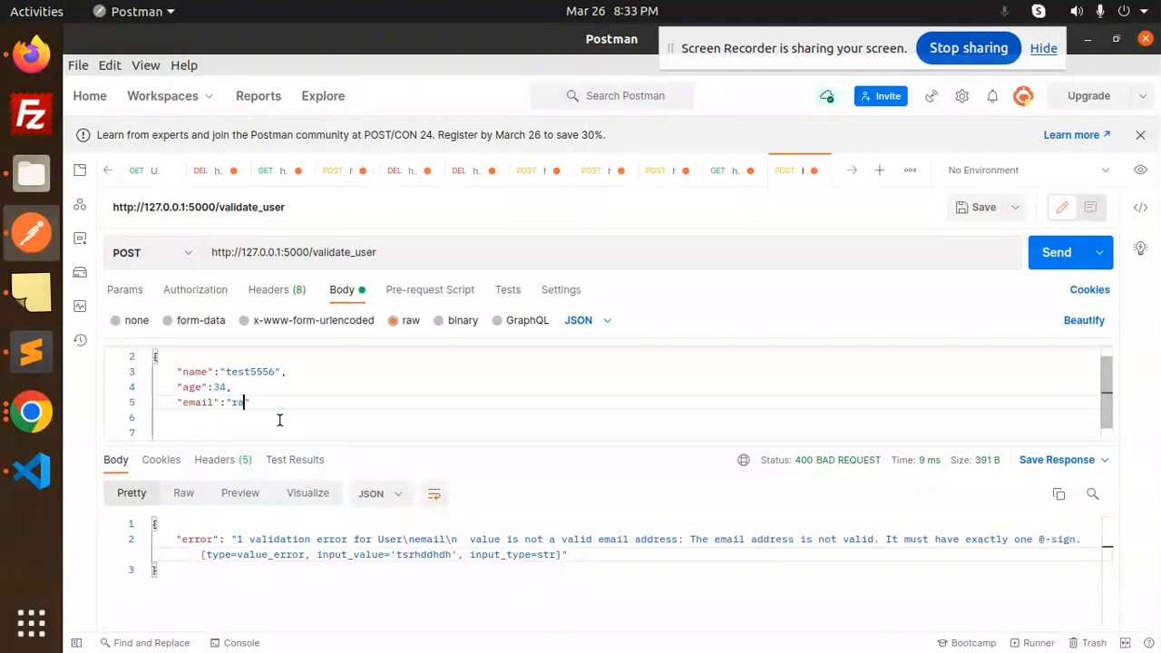
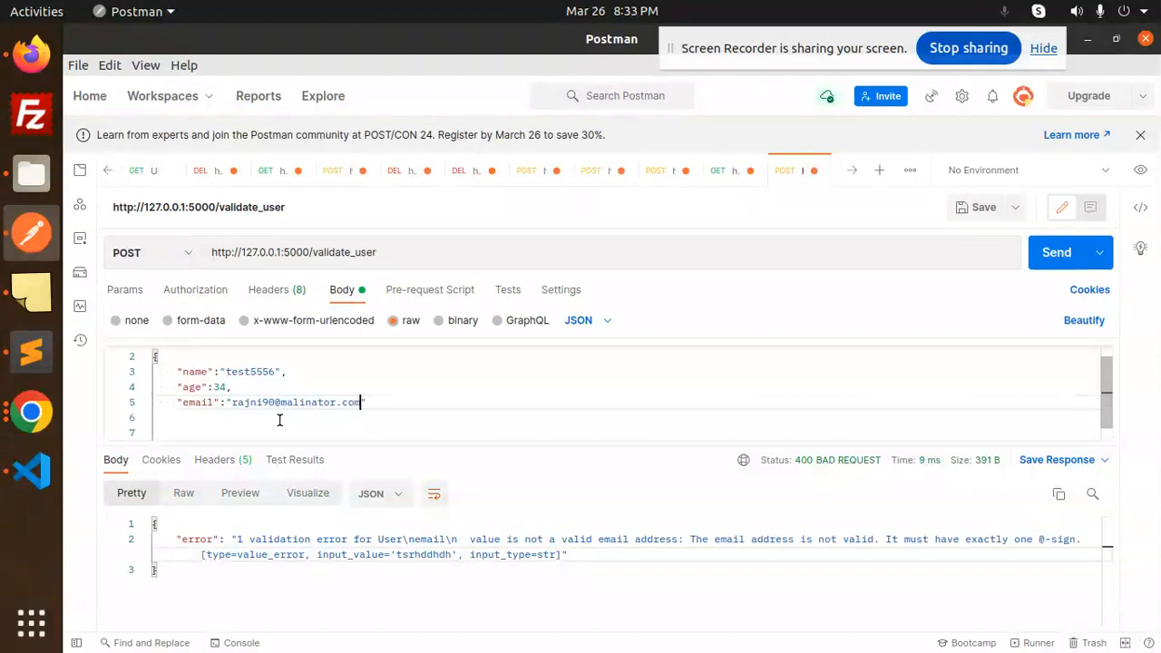
pyautogui.moveTo(343, 419)
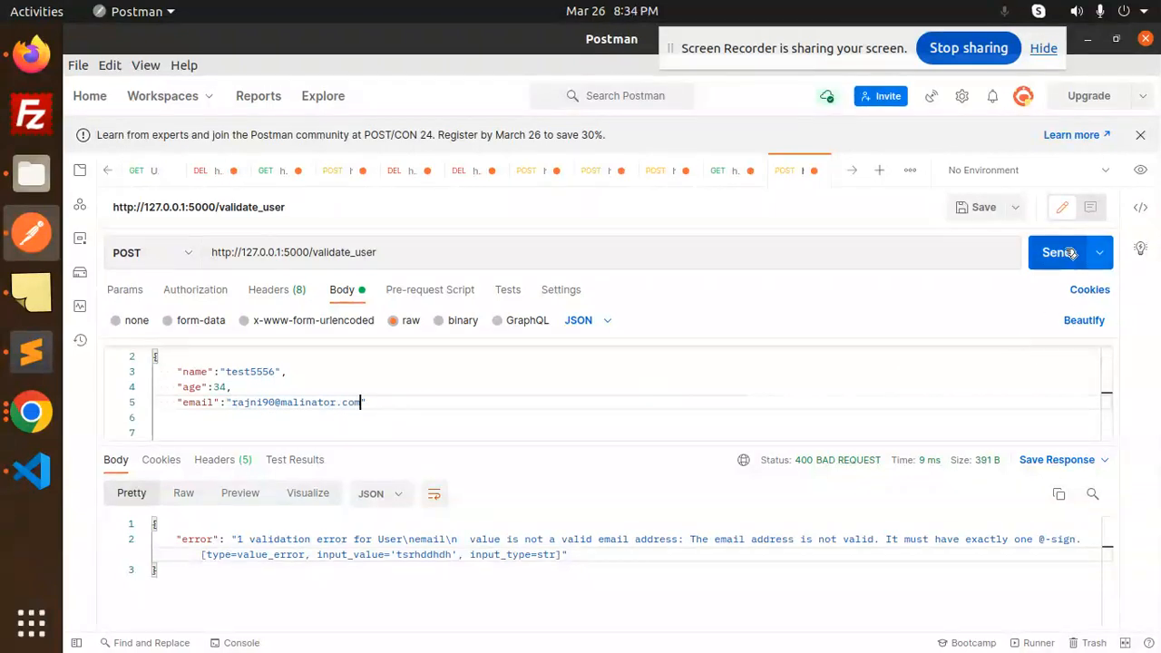
pyautogui.click(1055, 252)
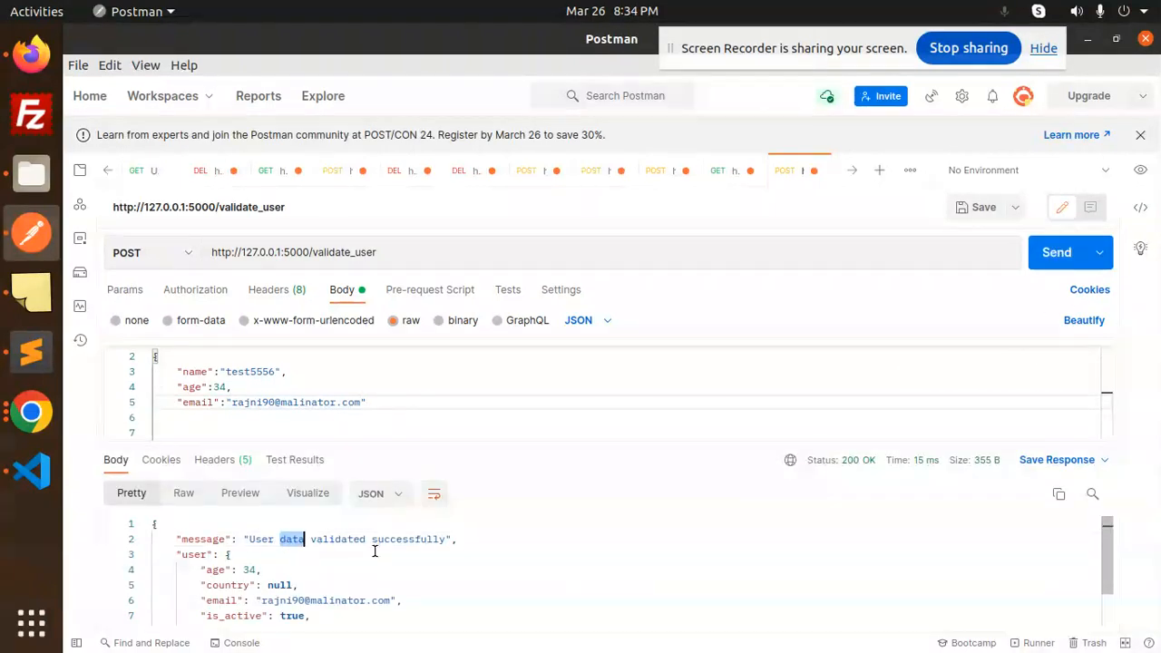
# - Send the name as 7777 and highlight the 400 'should be a valid string' error in the response
pyautogui.doubleClick(408, 539)
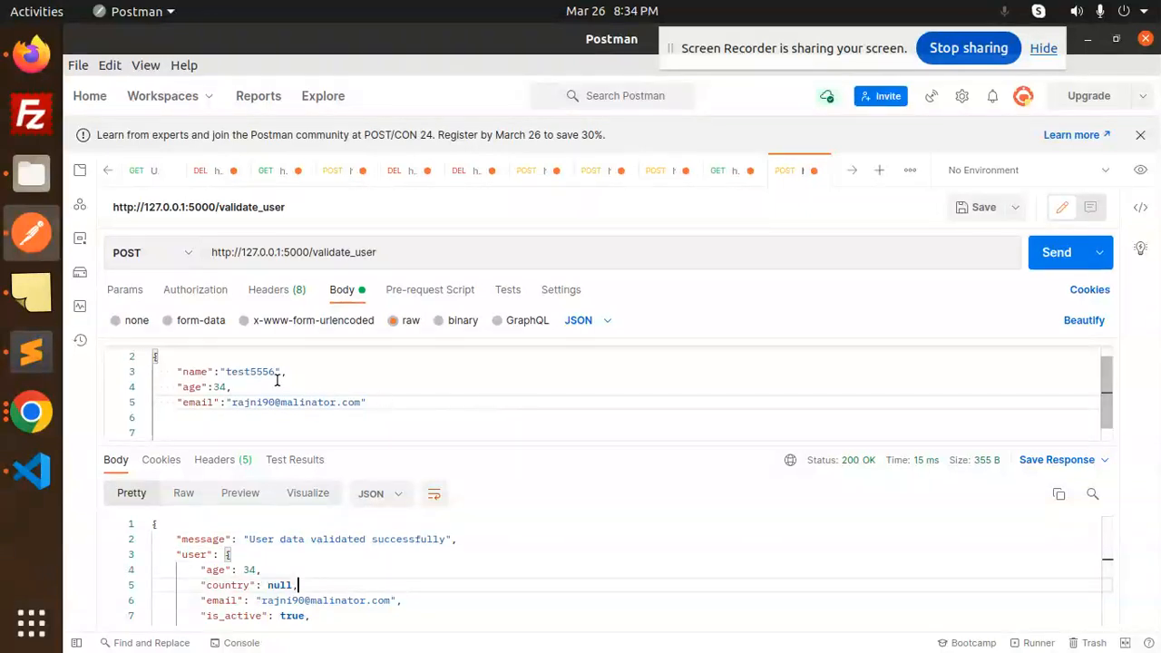
pyautogui.write('77')
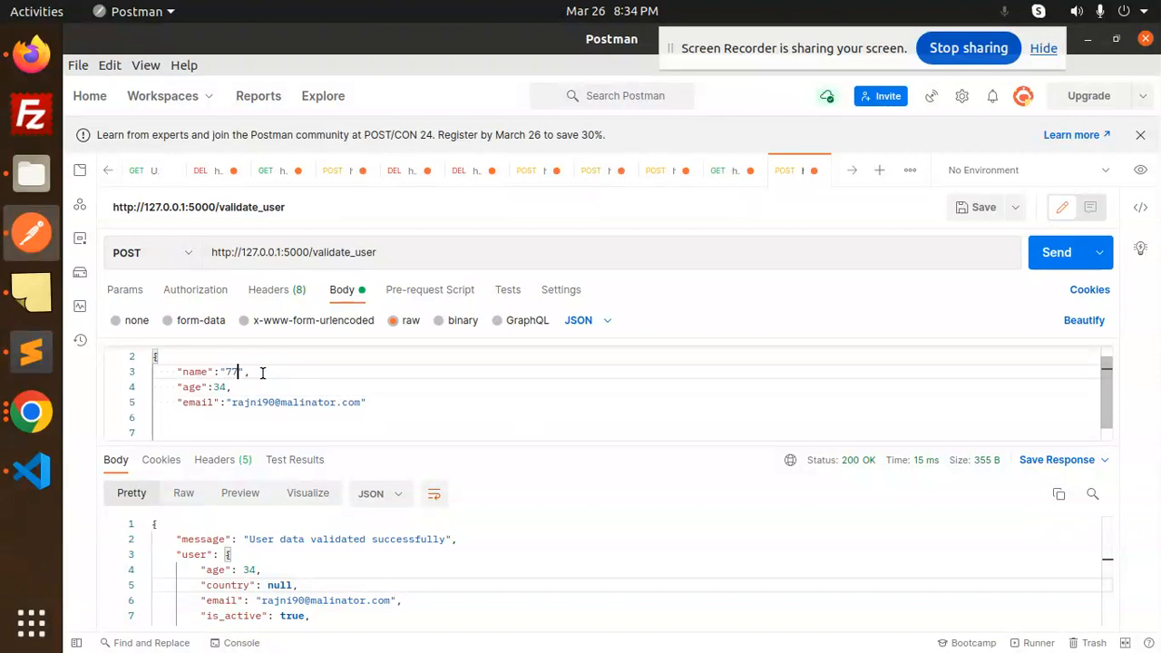
pyautogui.write('7777')
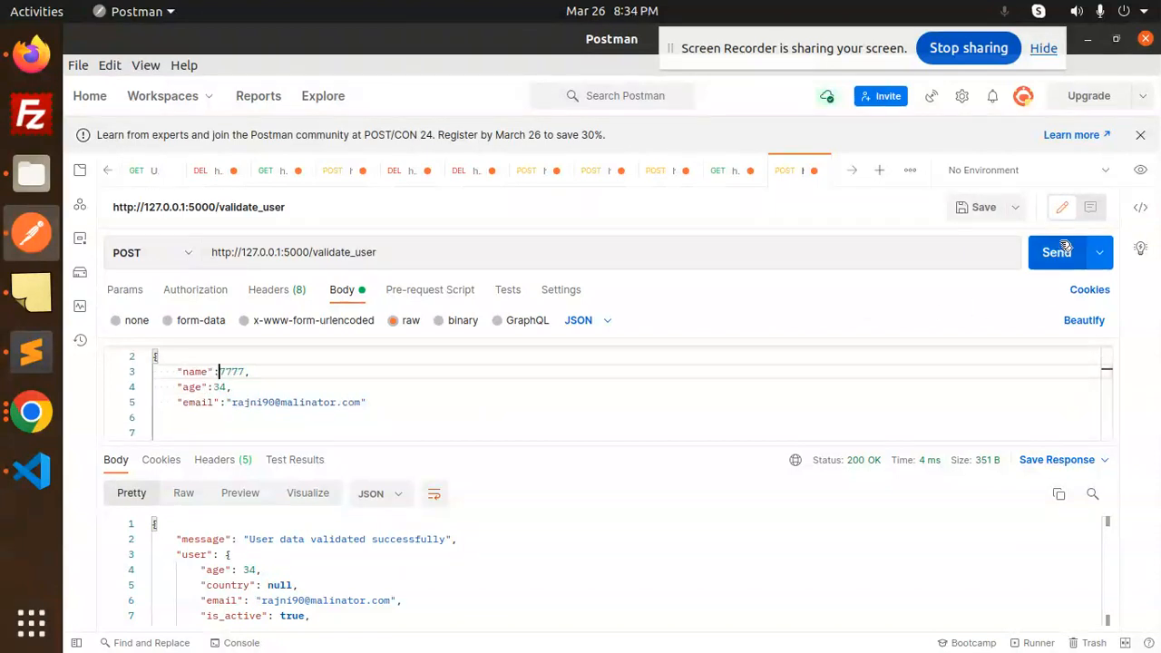
pyautogui.click(1055, 252)
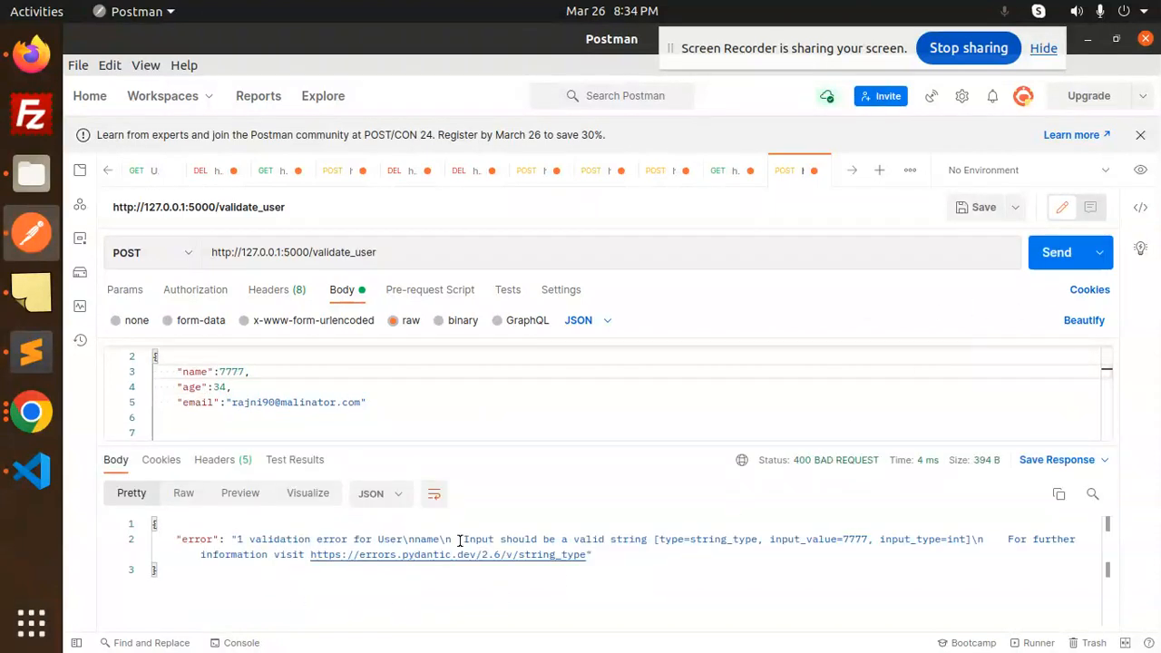
pyautogui.moveTo(464, 539); pyautogui.dragTo(649, 538)
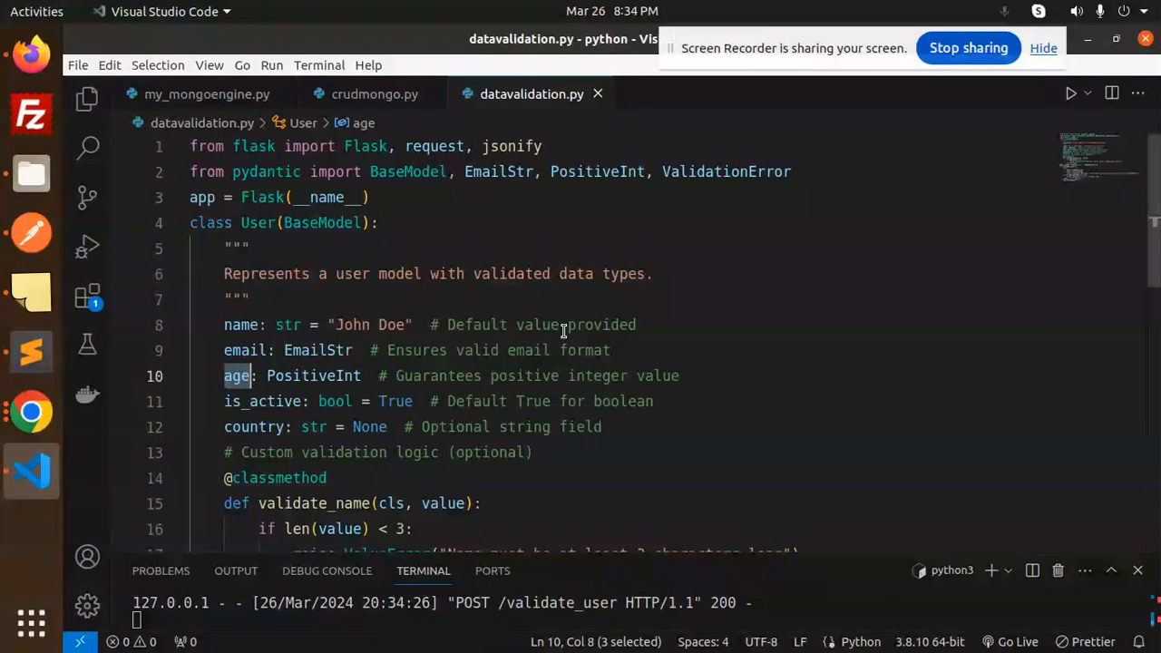
pyautogui.click(258, 145)
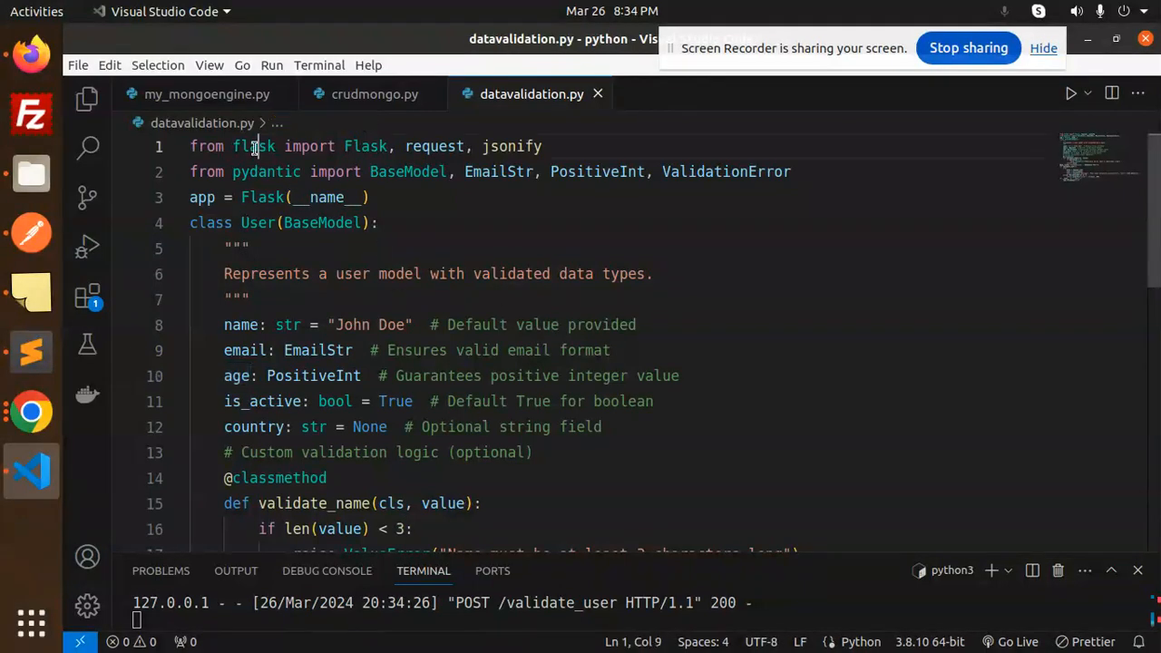
pyautogui.doubleClick(363, 145)
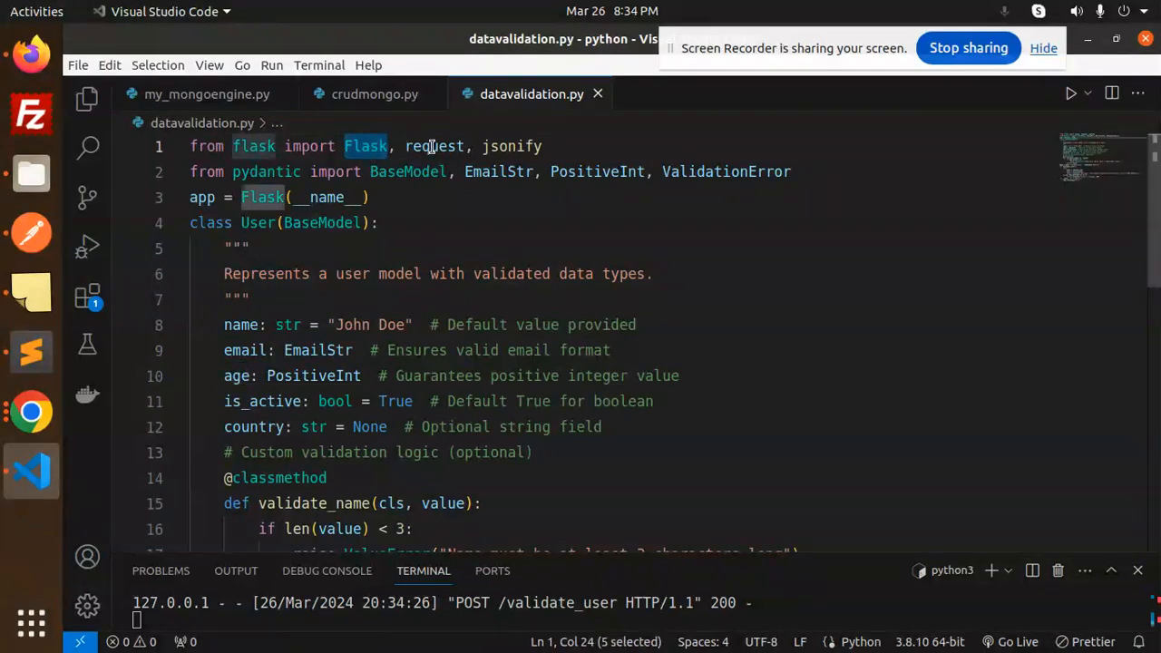
pyautogui.click(524, 145)
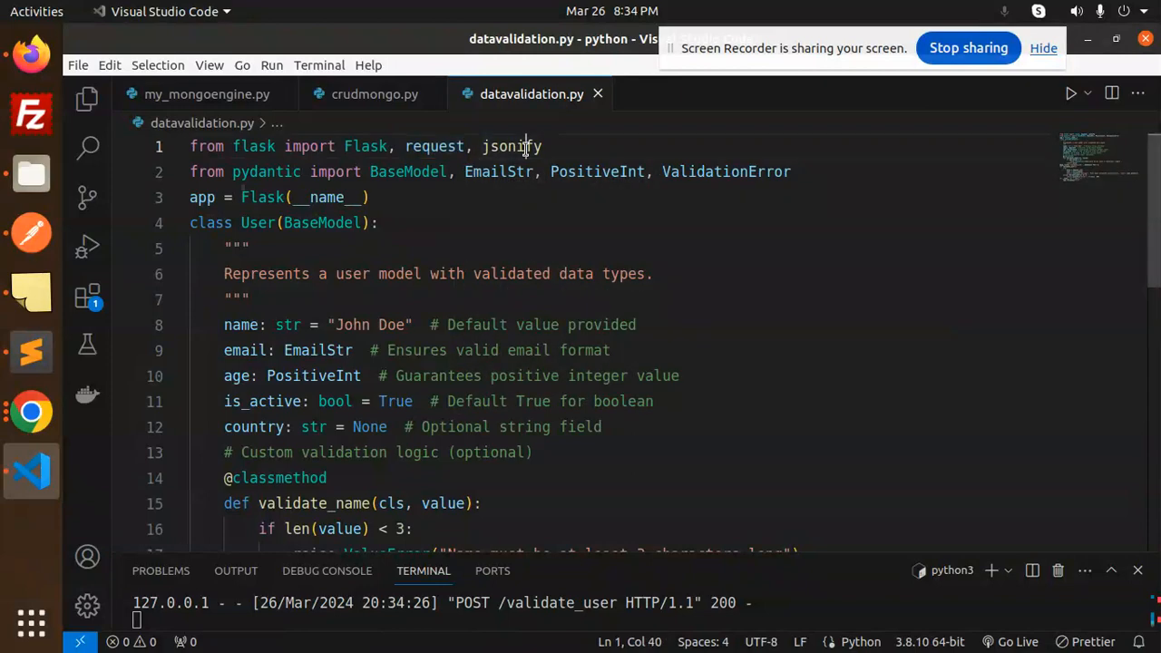
pyautogui.doubleClick(265, 171)
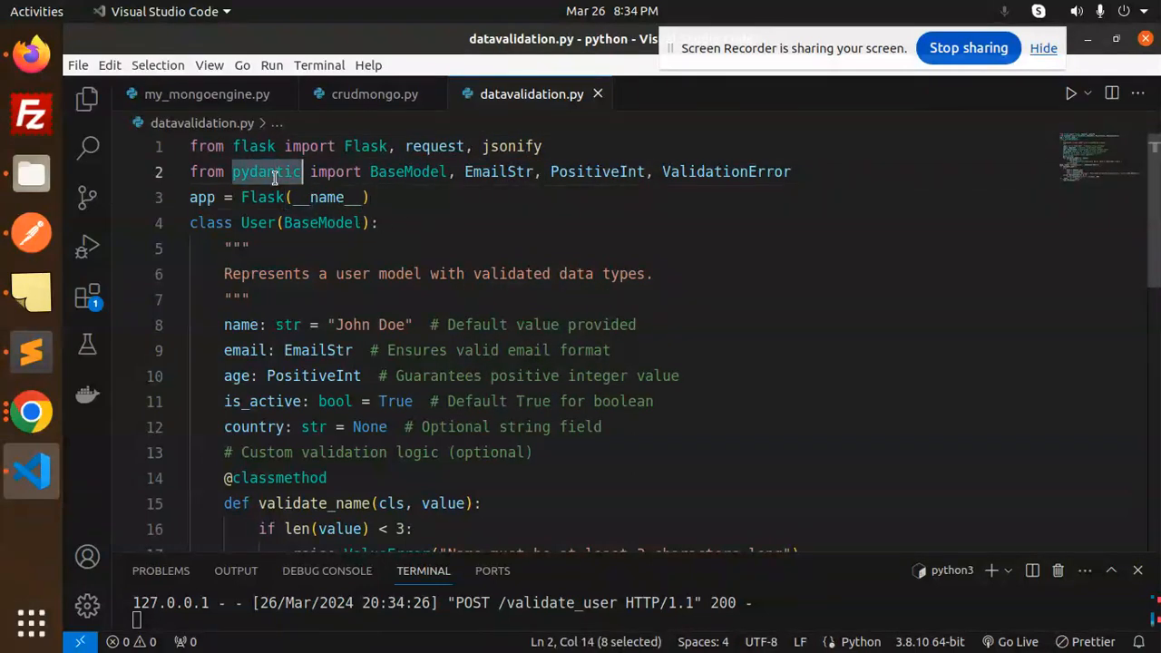
pyautogui.click(409, 171)
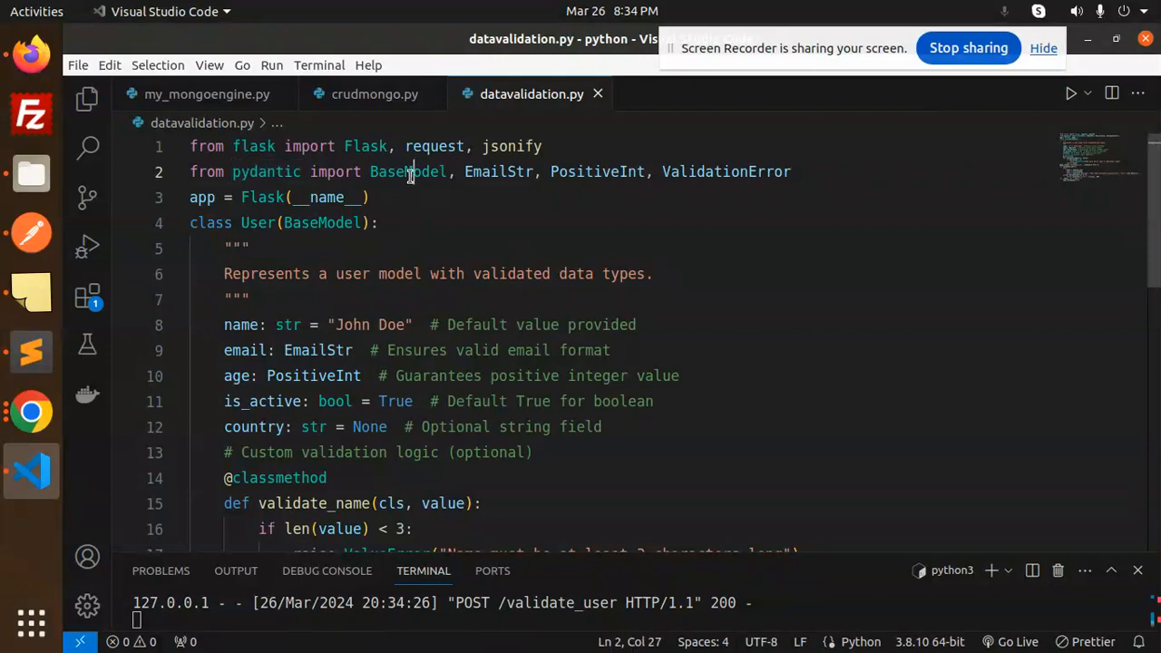
pyautogui.doubleClick(597, 170)
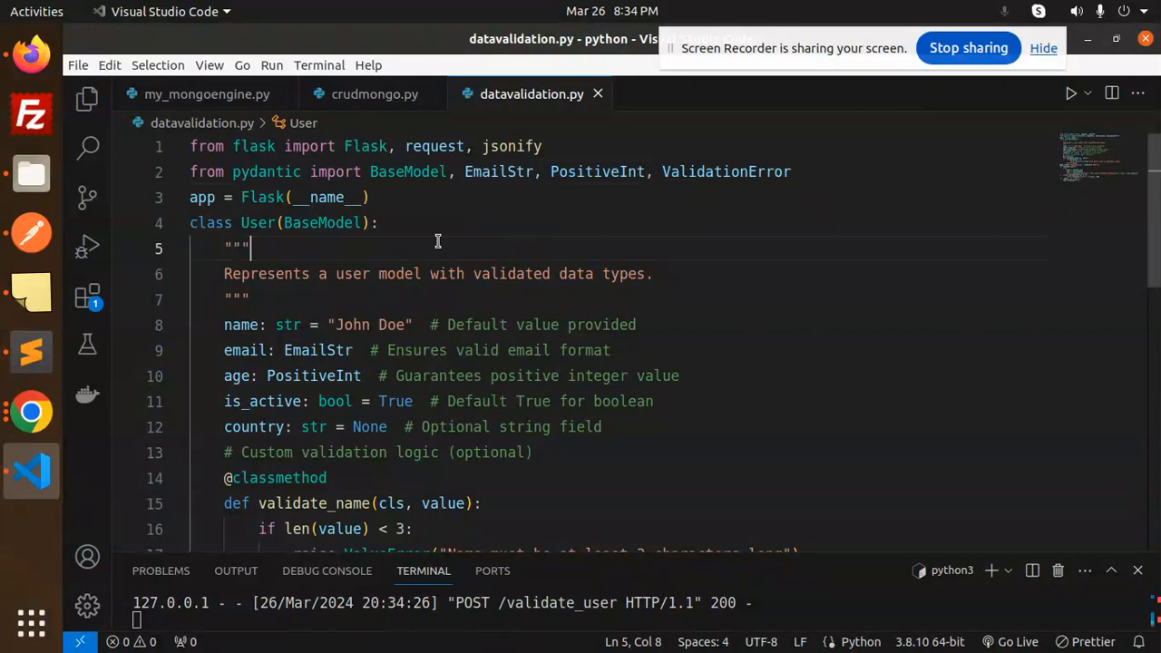
pyautogui.doubleClick(321, 221)
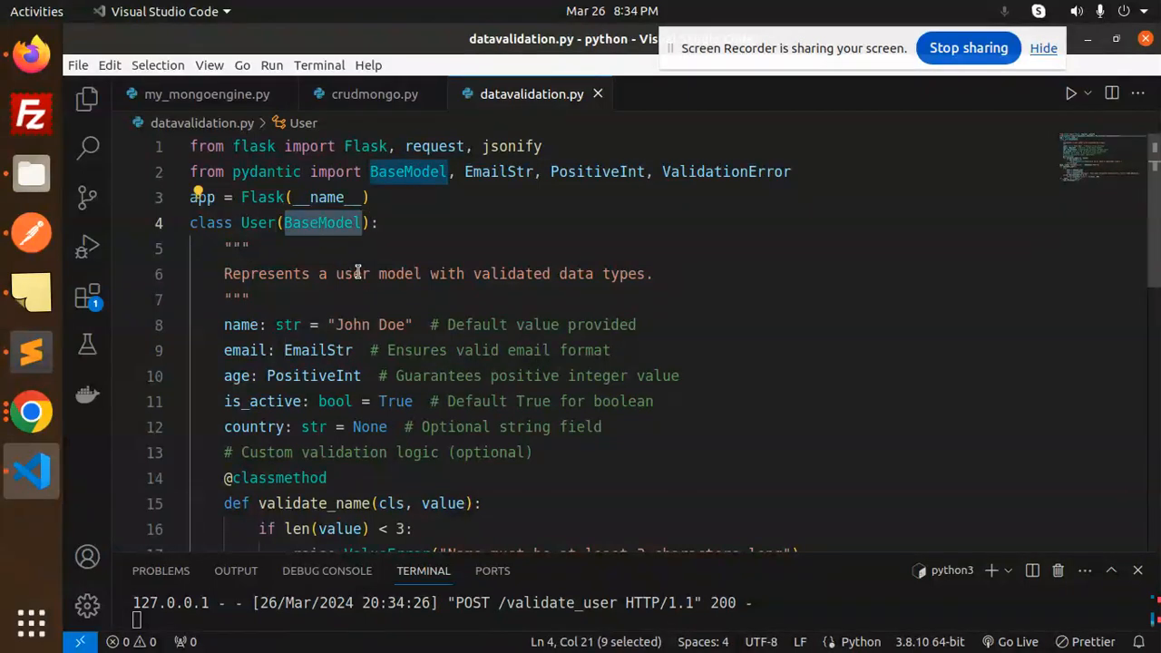
pyautogui.moveTo(279, 274)
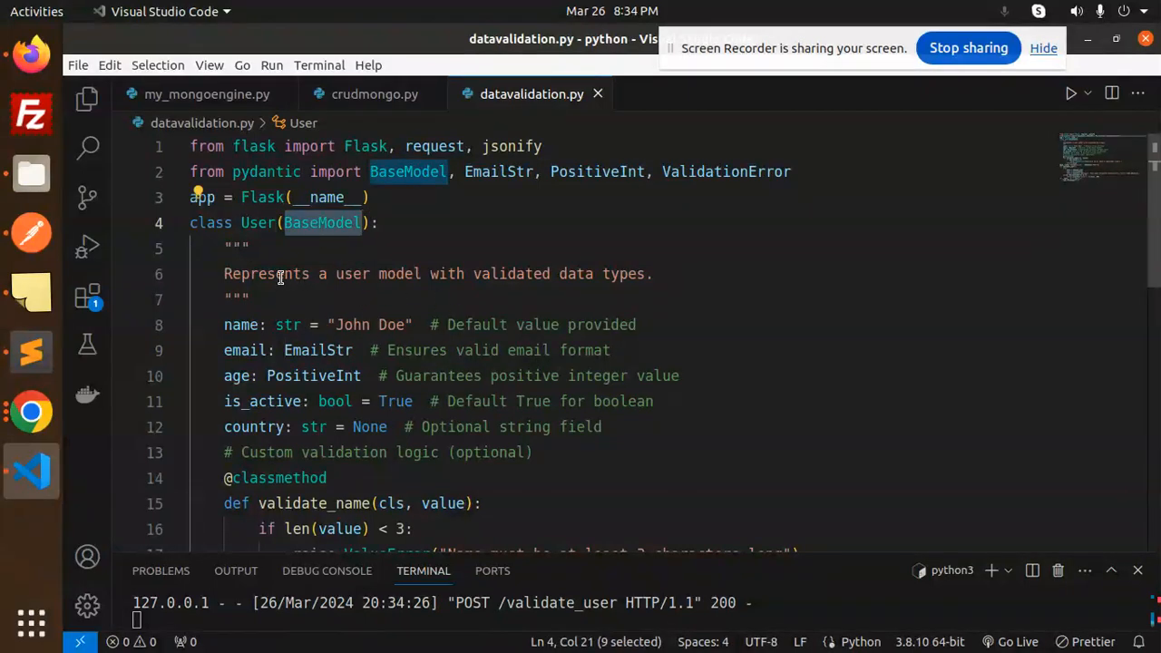
pyautogui.doubleClick(512, 272)
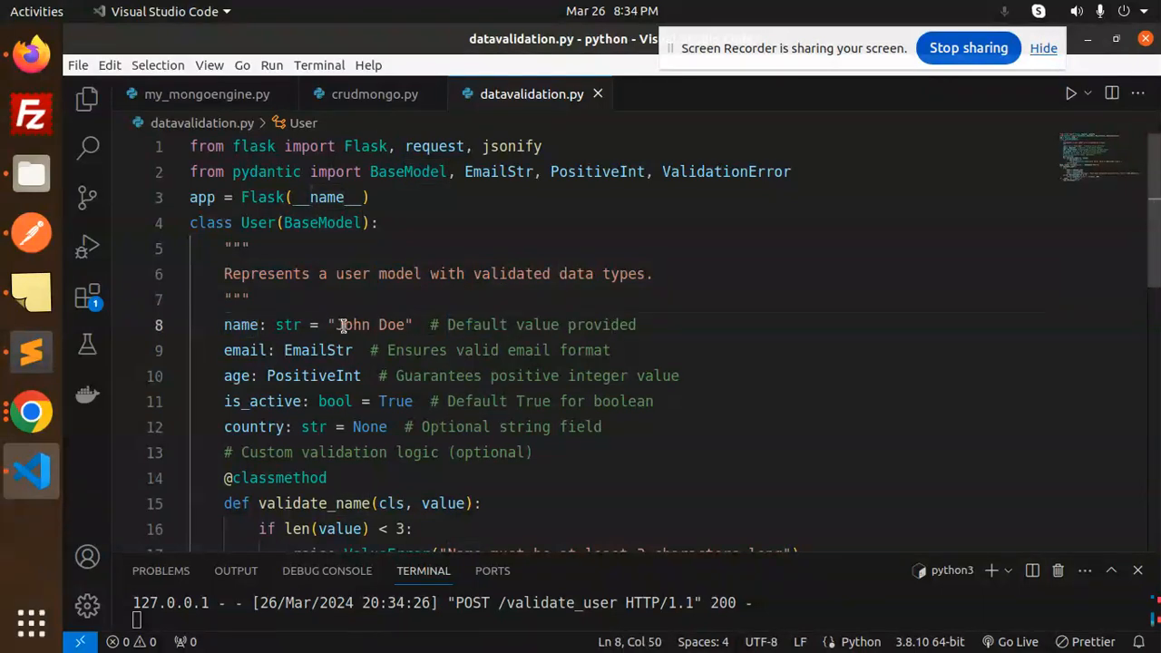
pyautogui.doubleClick(245, 350)
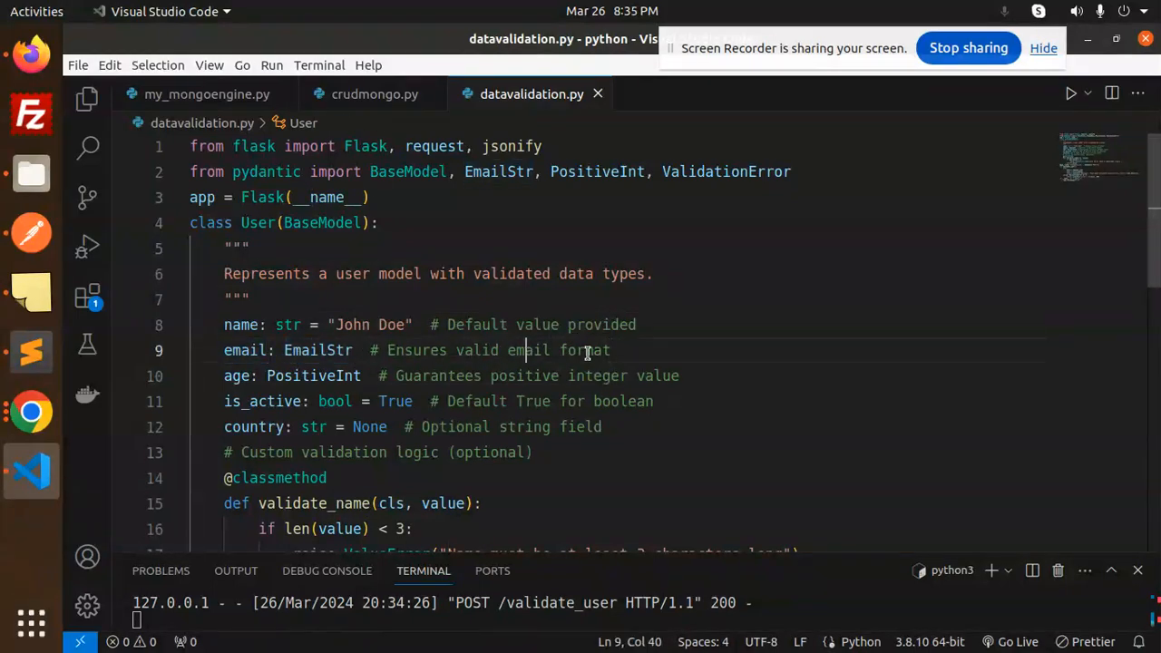
pyautogui.doubleClick(312, 375)
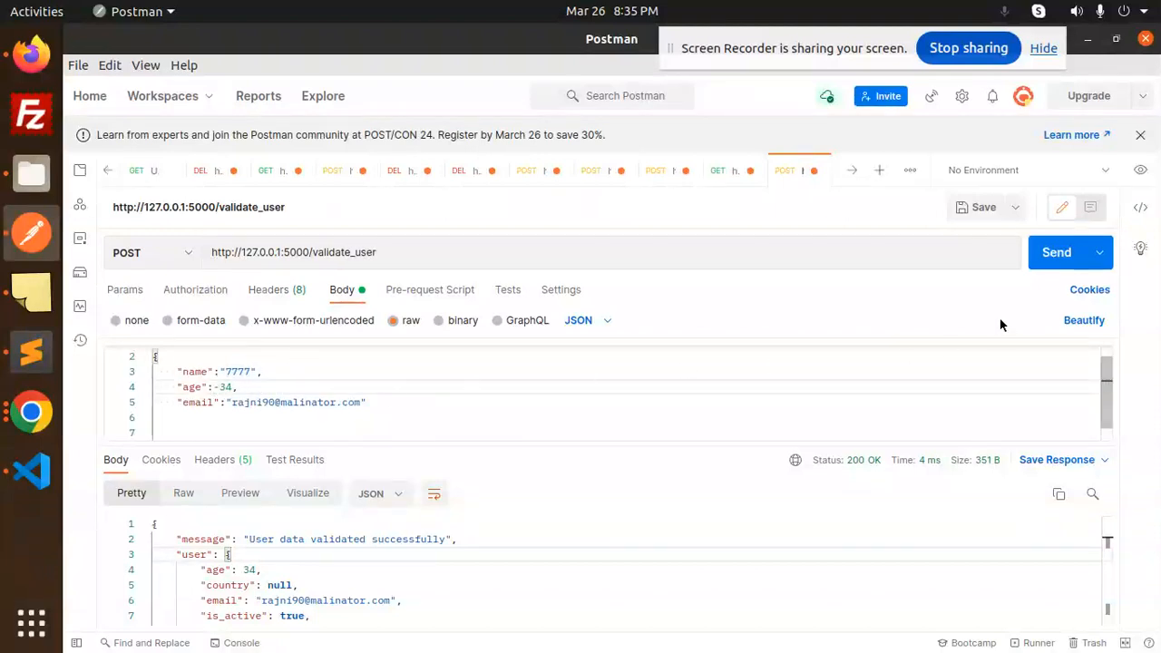
# - Send the request with age -34 and highlight the 400 'greater than 0' error in the response
pyautogui.click(1056, 252)
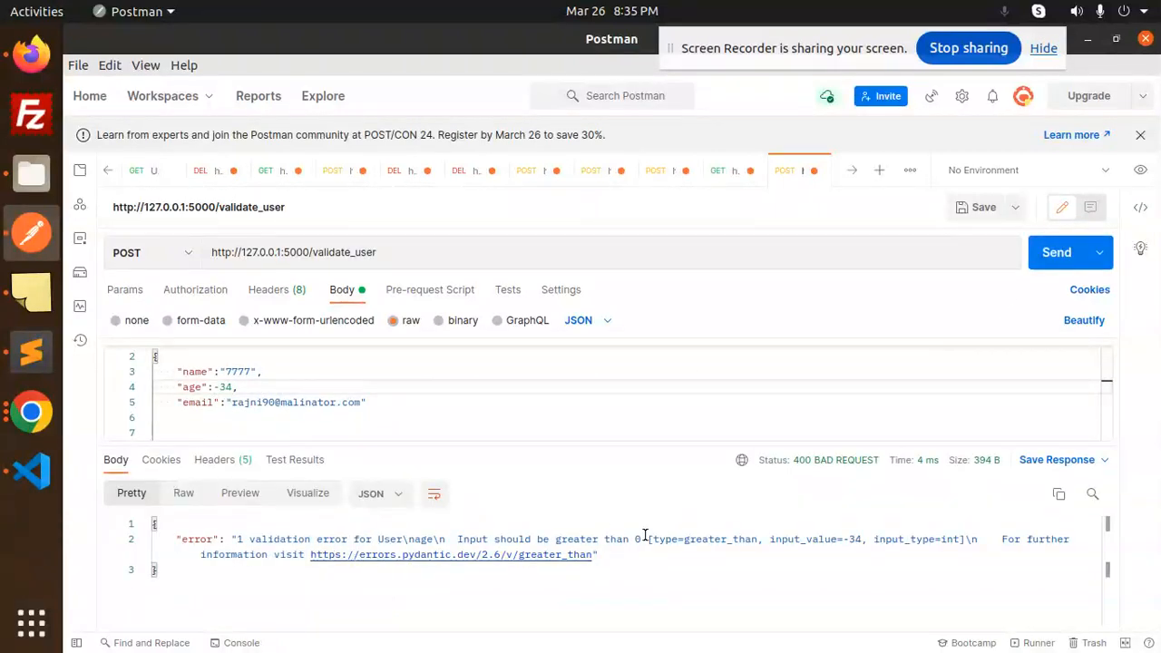
pyautogui.moveTo(457, 538); pyautogui.dragTo(635, 538)
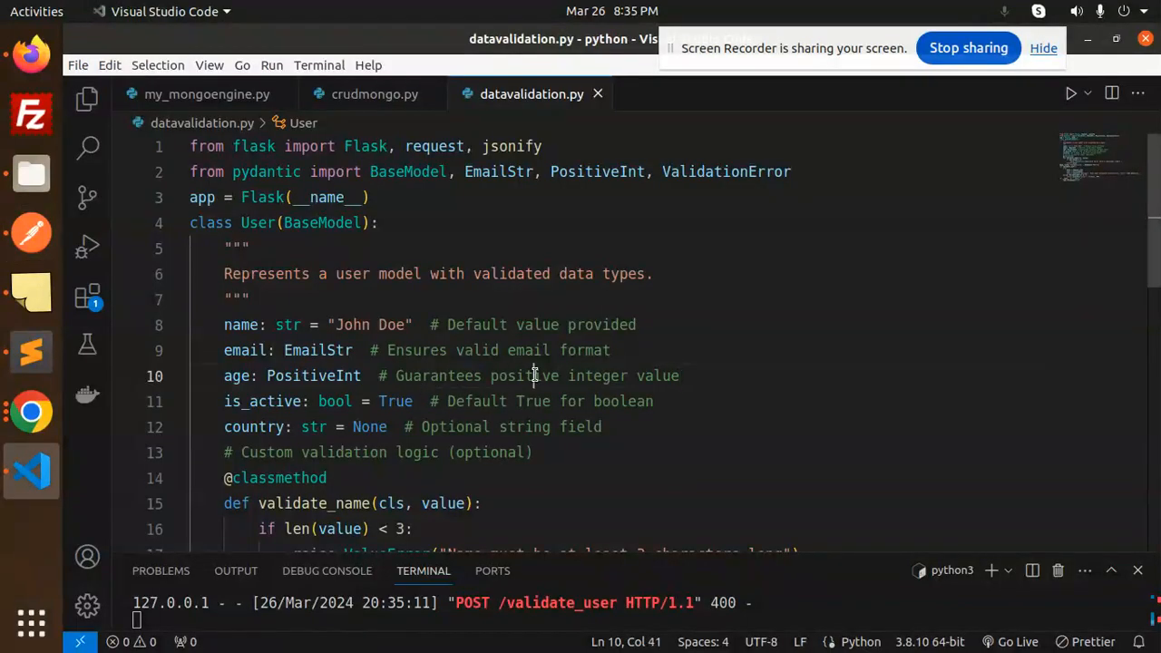
pyautogui.doubleClick(262, 401)
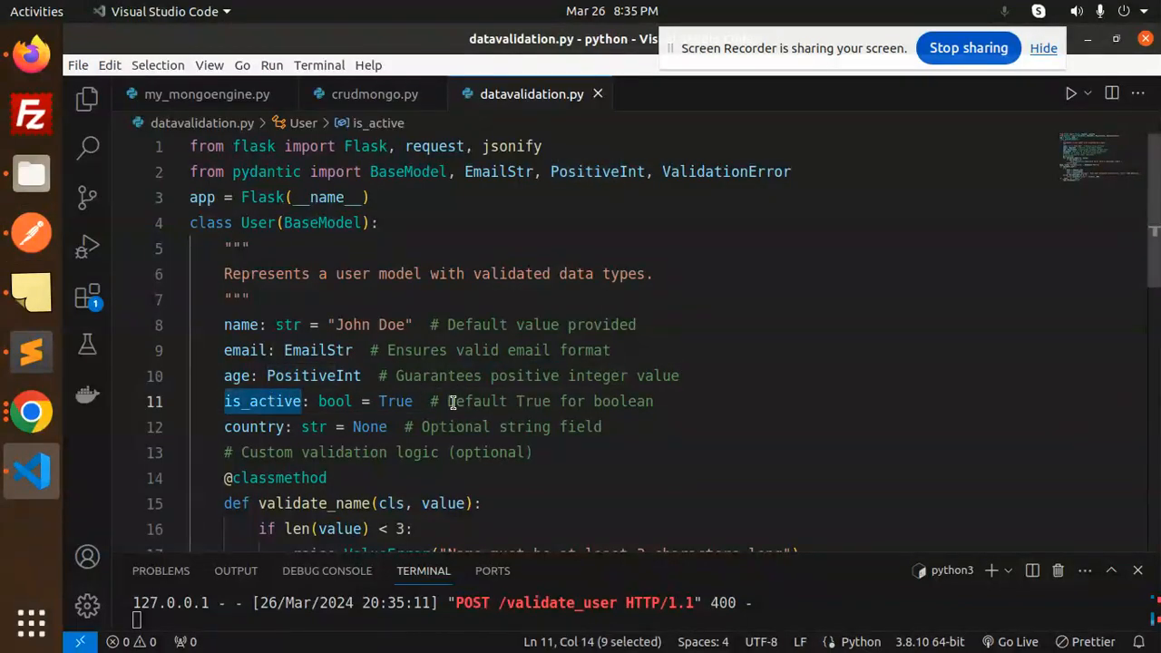
pyautogui.doubleClick(624, 400)
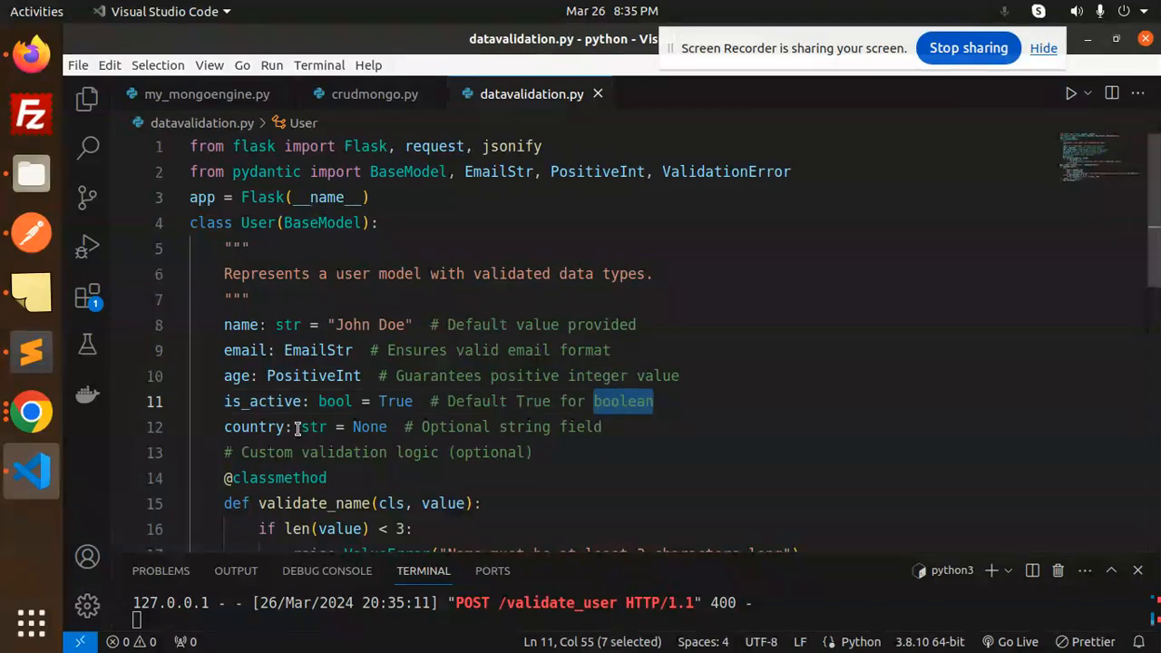
pyautogui.click(354, 426)
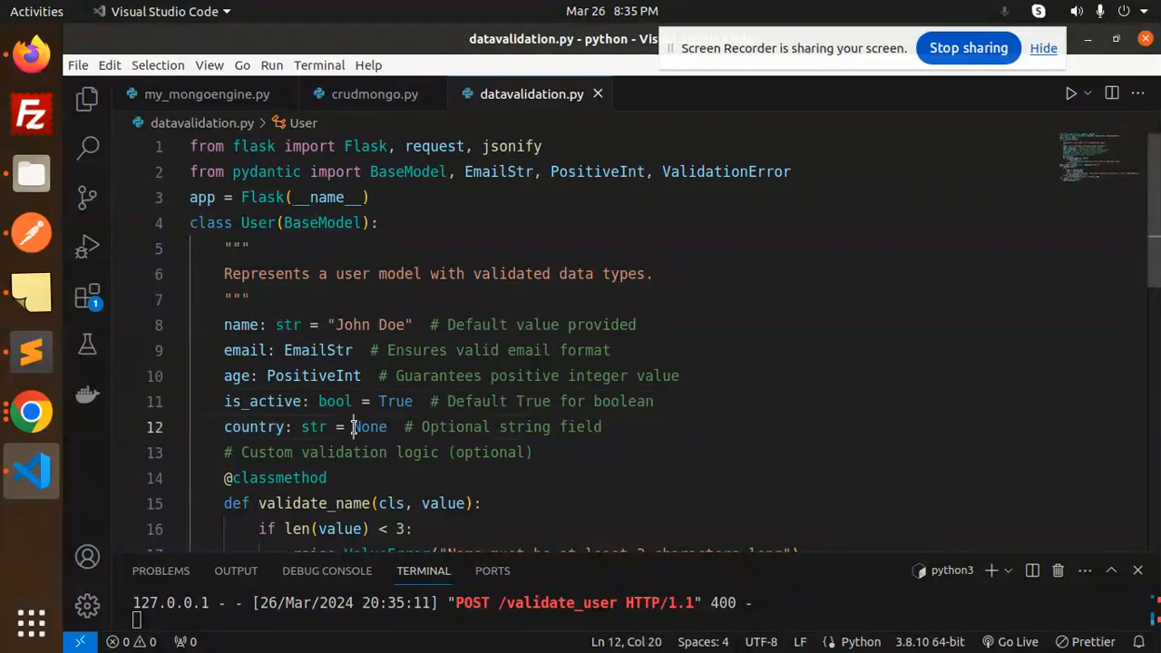
pyautogui.click(613, 426)
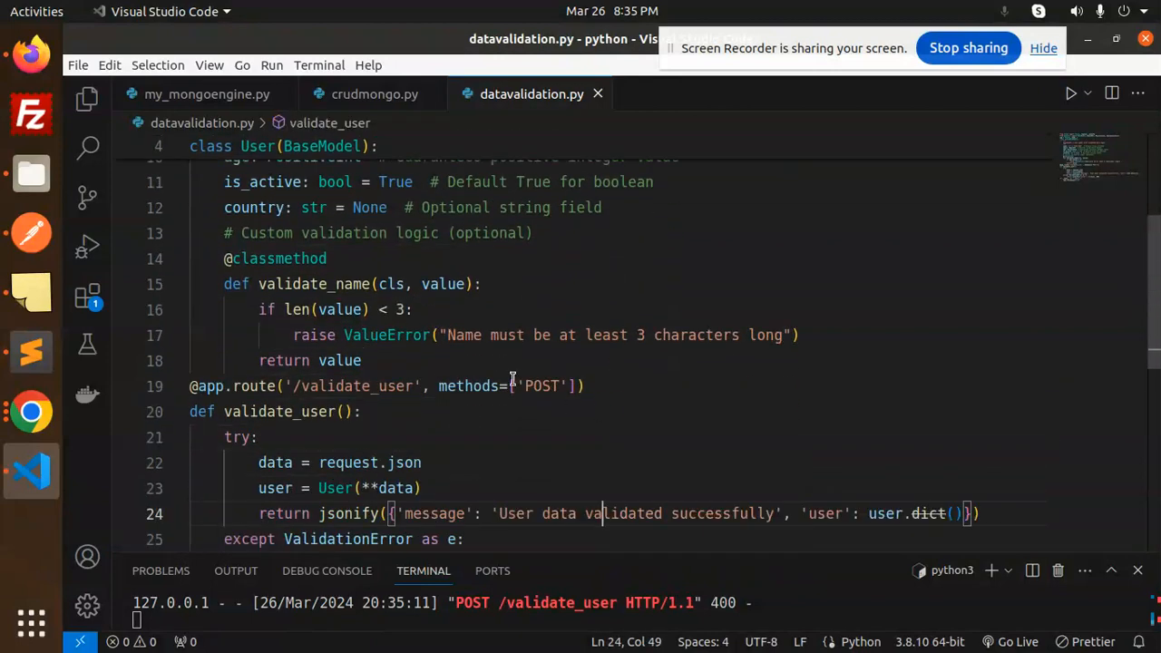
pyautogui.click(436, 232)
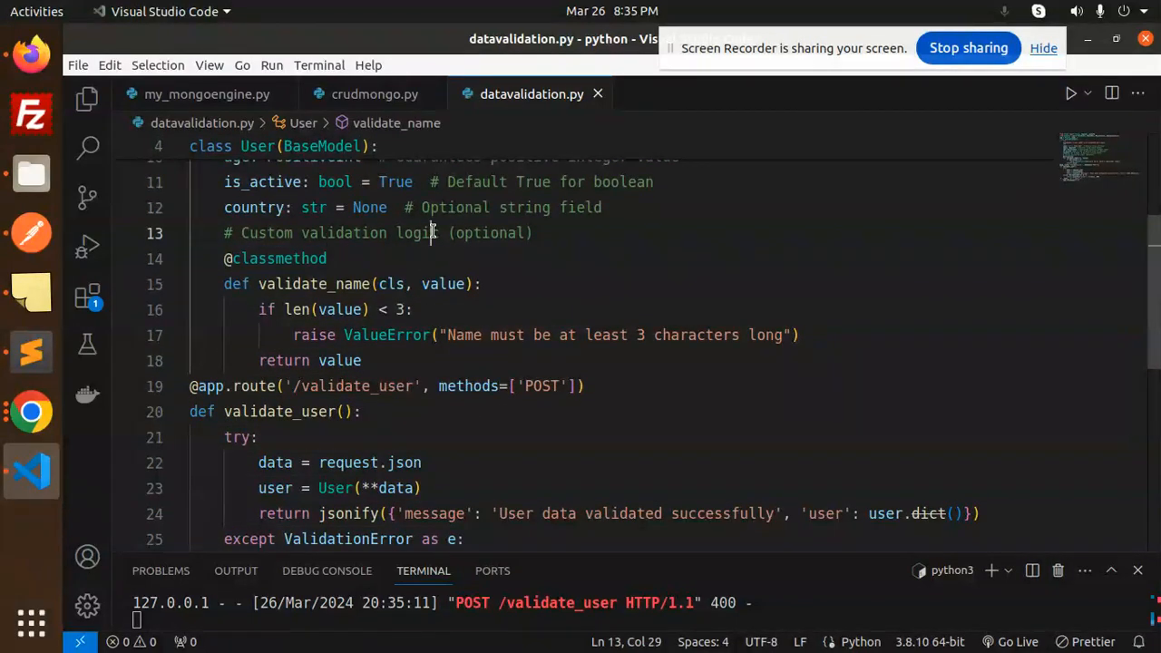
pyautogui.doubleClick(312, 283)
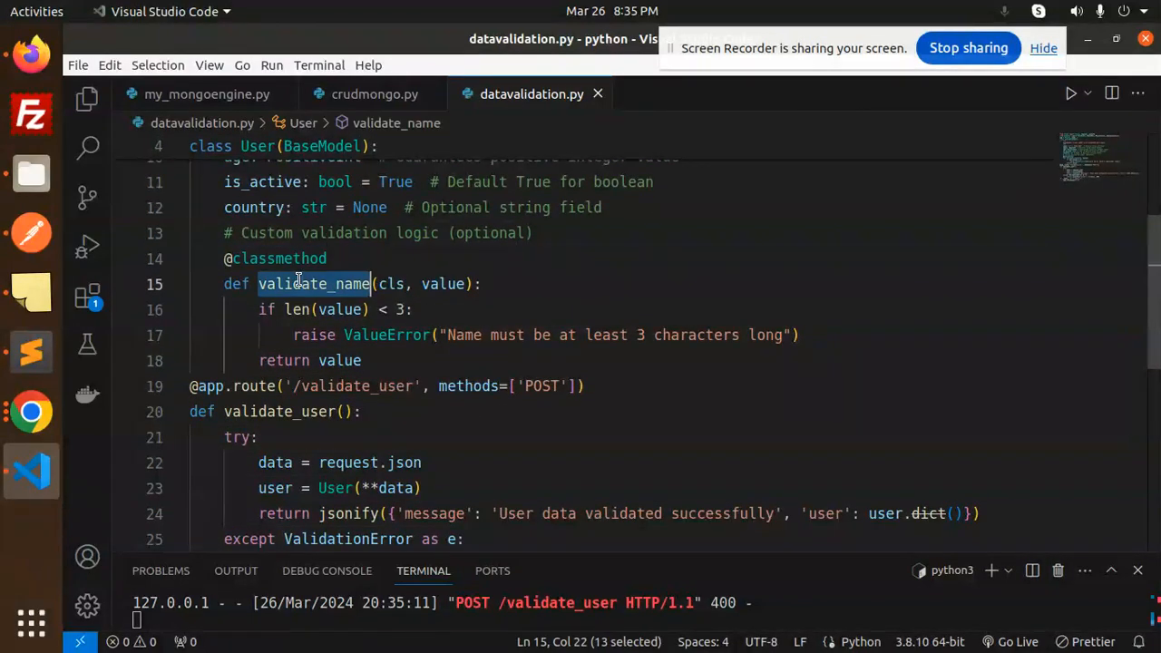
pyautogui.click(483, 283)
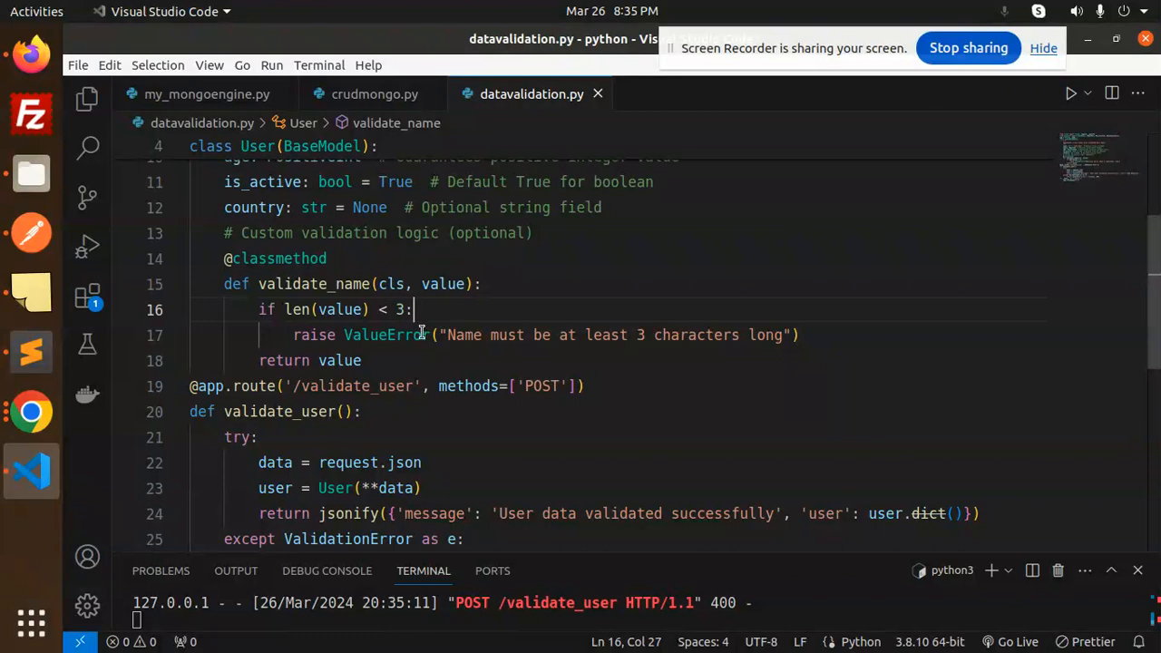
pyautogui.doubleClick(765, 334)
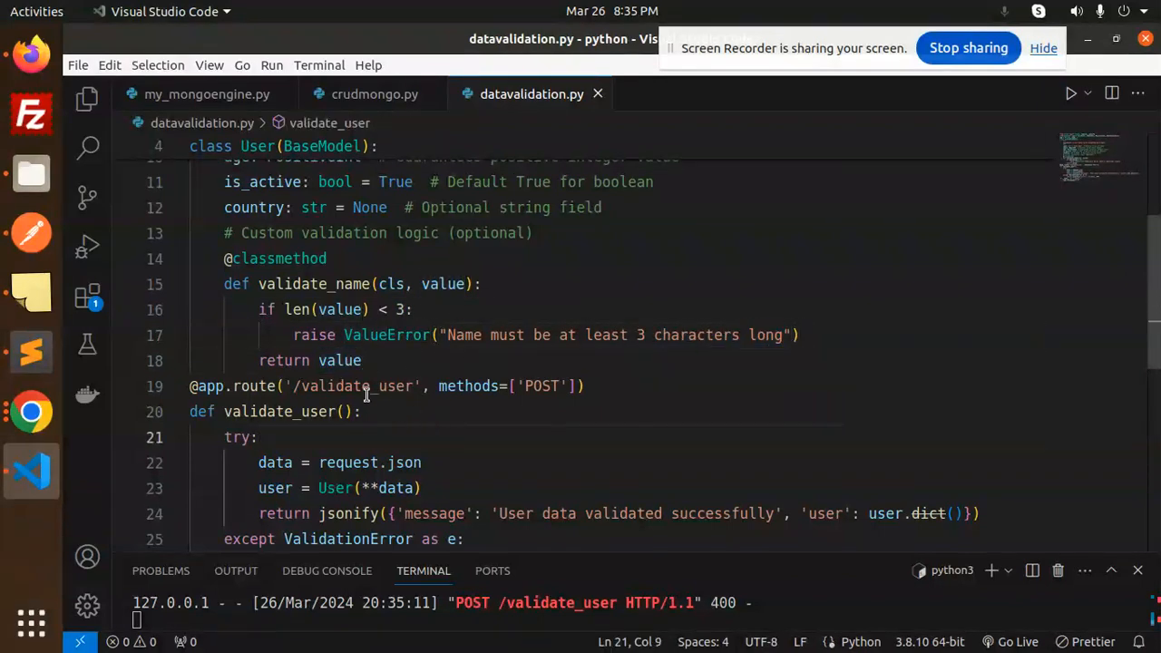
pyautogui.doubleClick(356, 385)
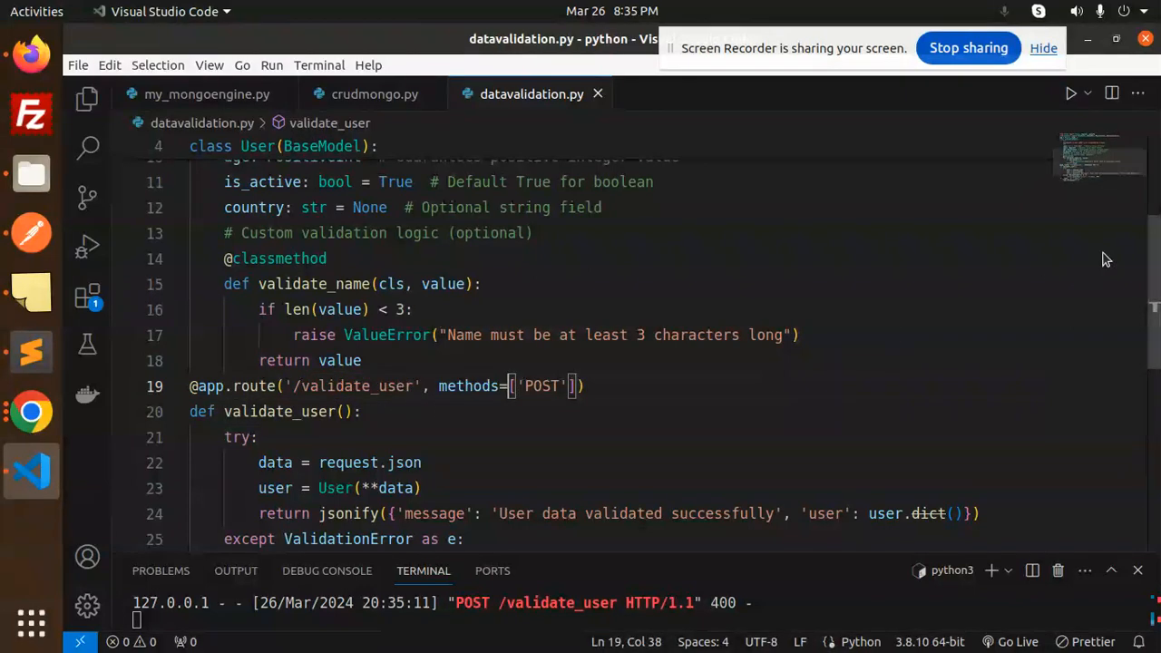
pyautogui.scroll(-3)
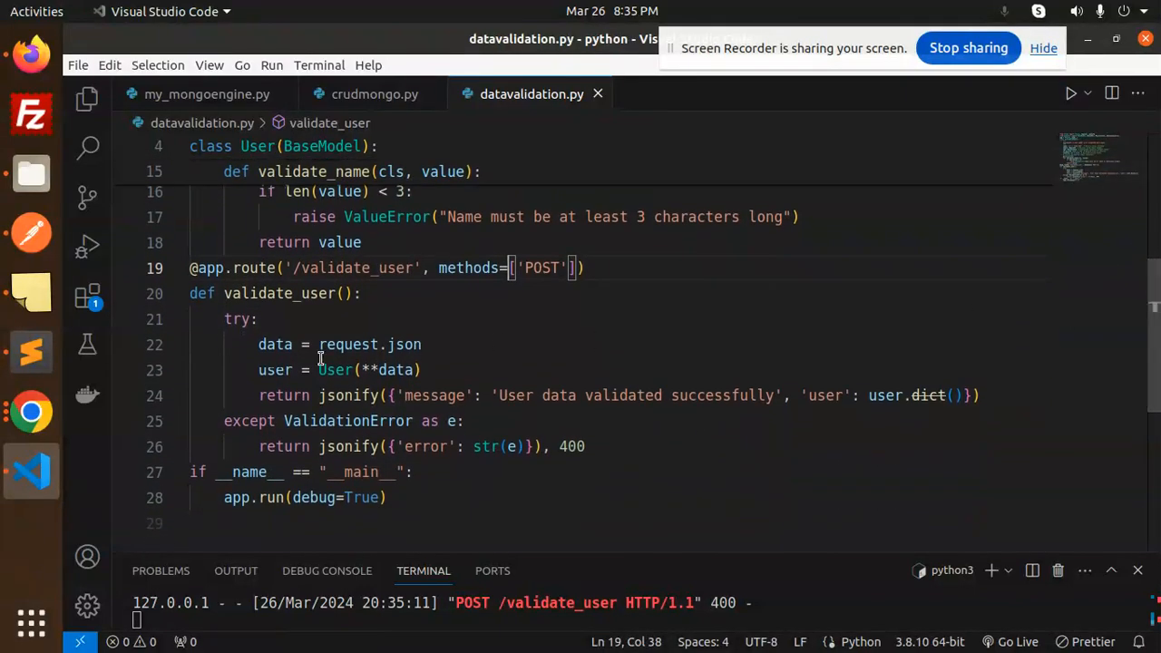
pyautogui.doubleClick(403, 345)
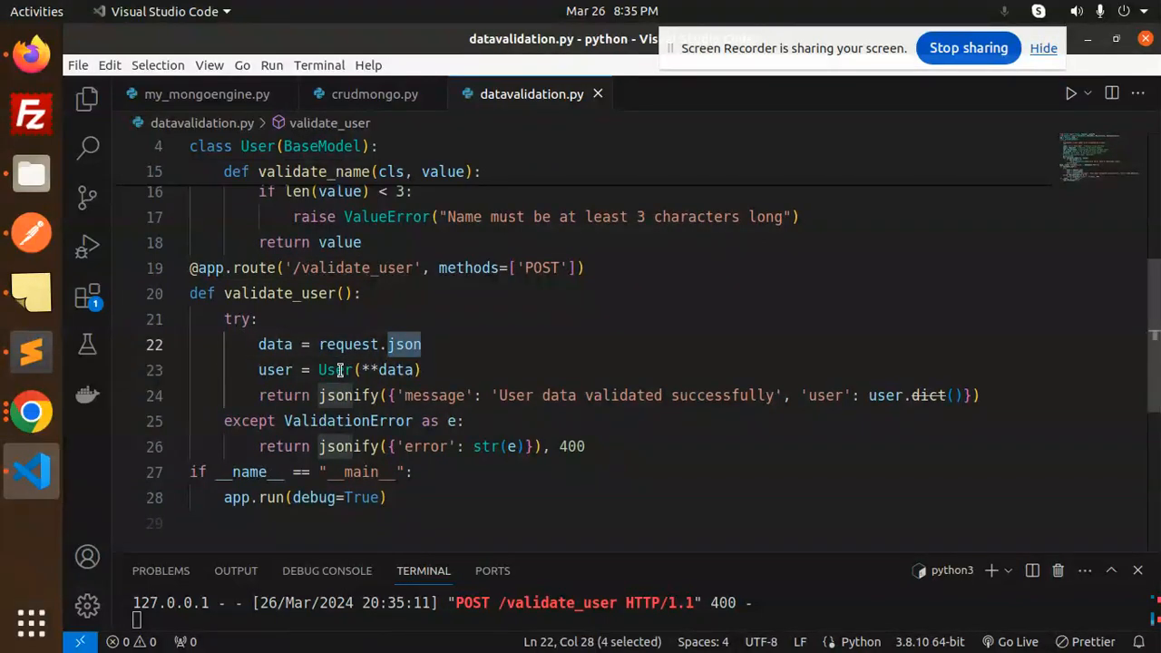
pyautogui.moveTo(334, 370)
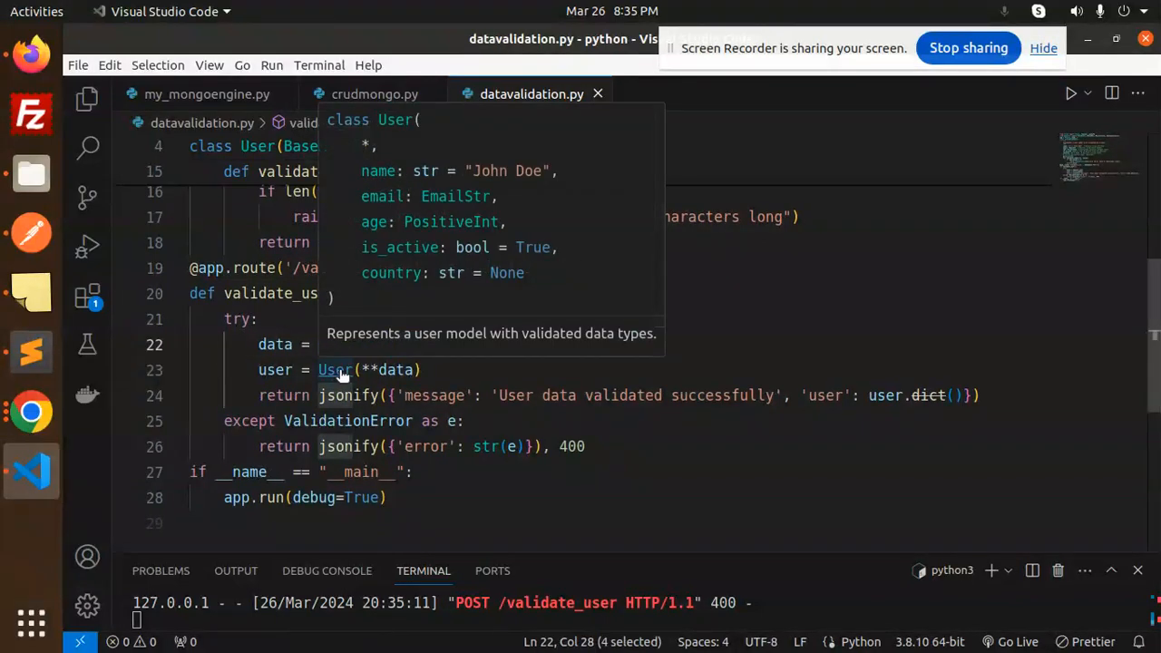
pyautogui.moveTo(380, 178)
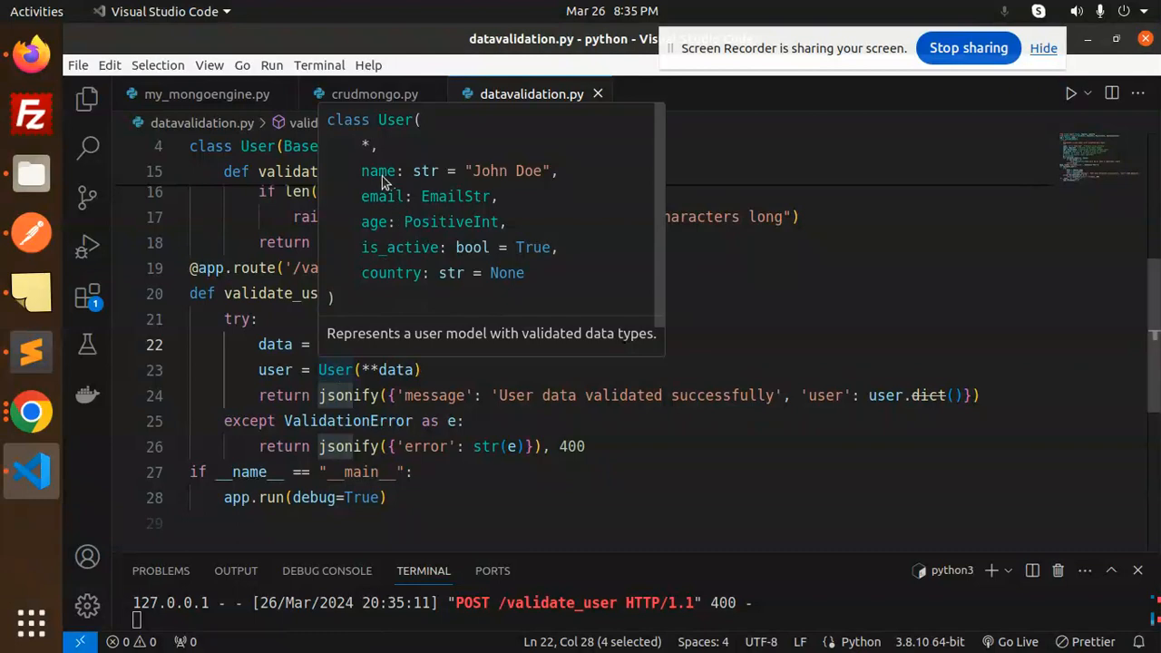
pyautogui.moveTo(450, 211)
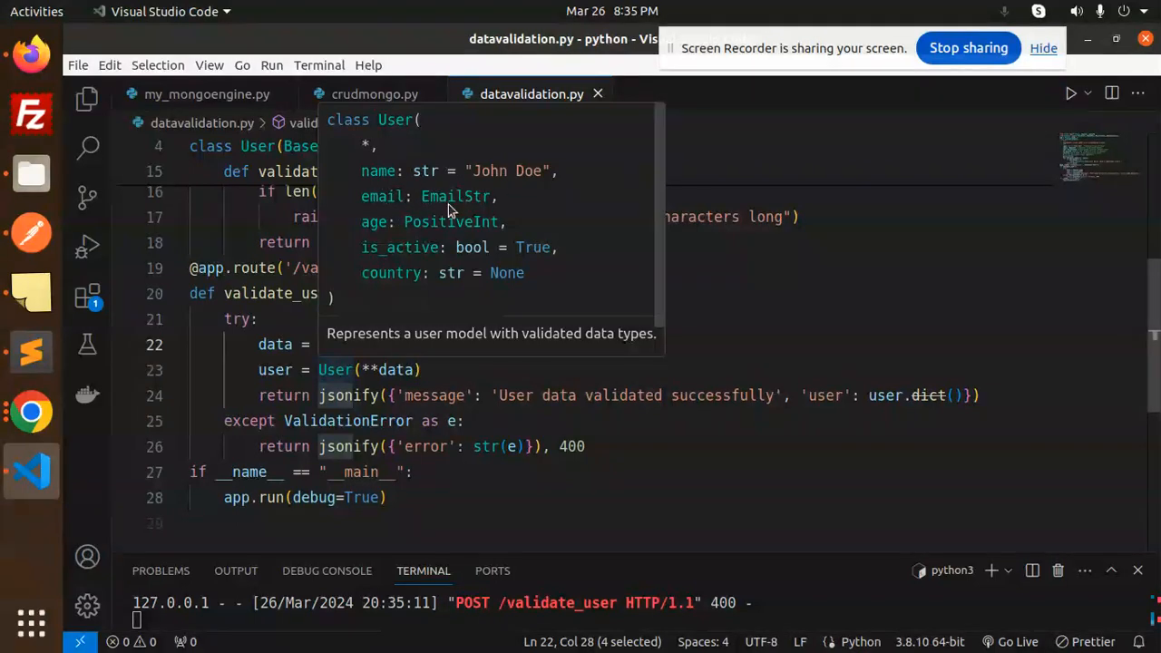
pyautogui.click(410, 421)
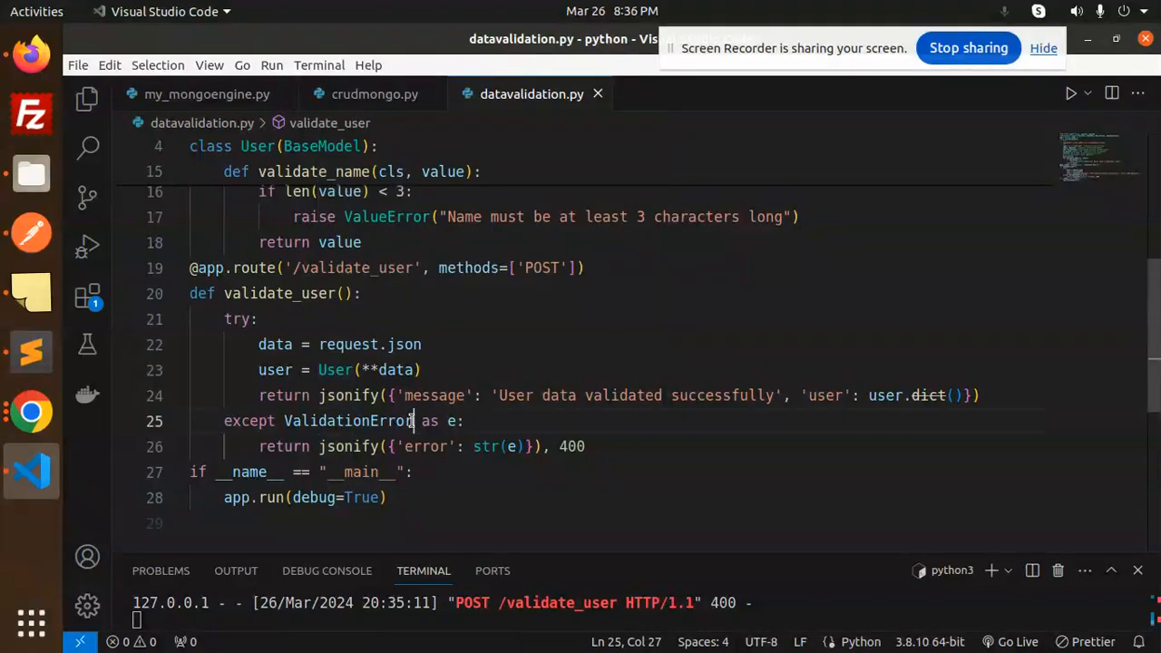
pyautogui.moveTo(395, 370)
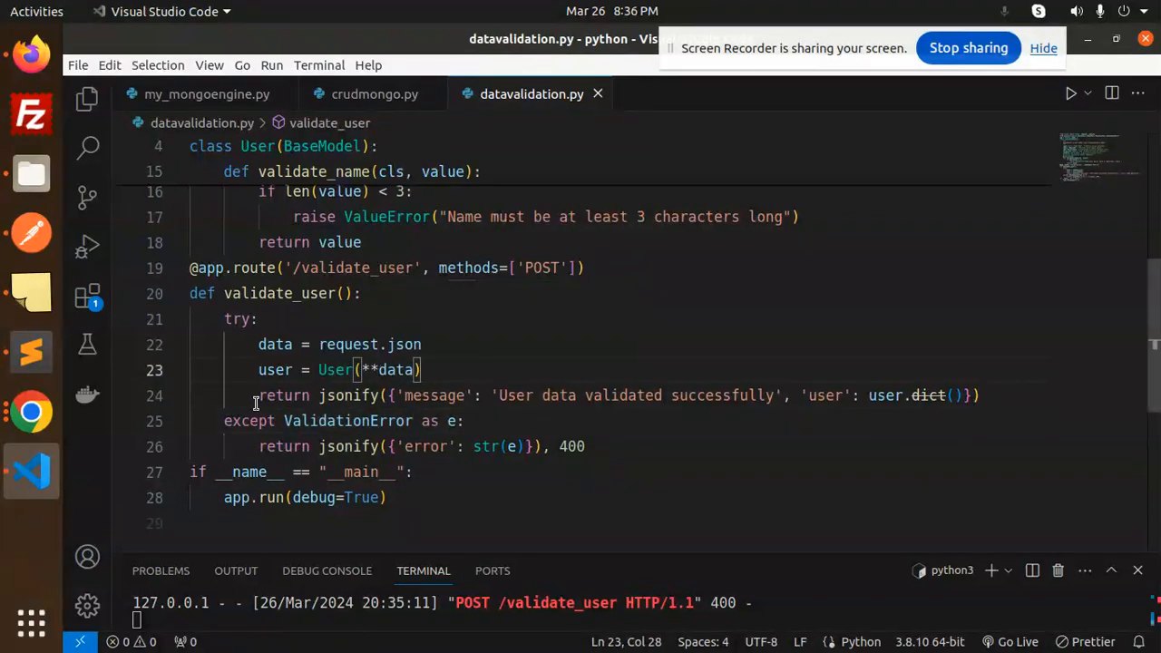
pyautogui.moveTo(259, 396); pyautogui.dragTo(674, 396)
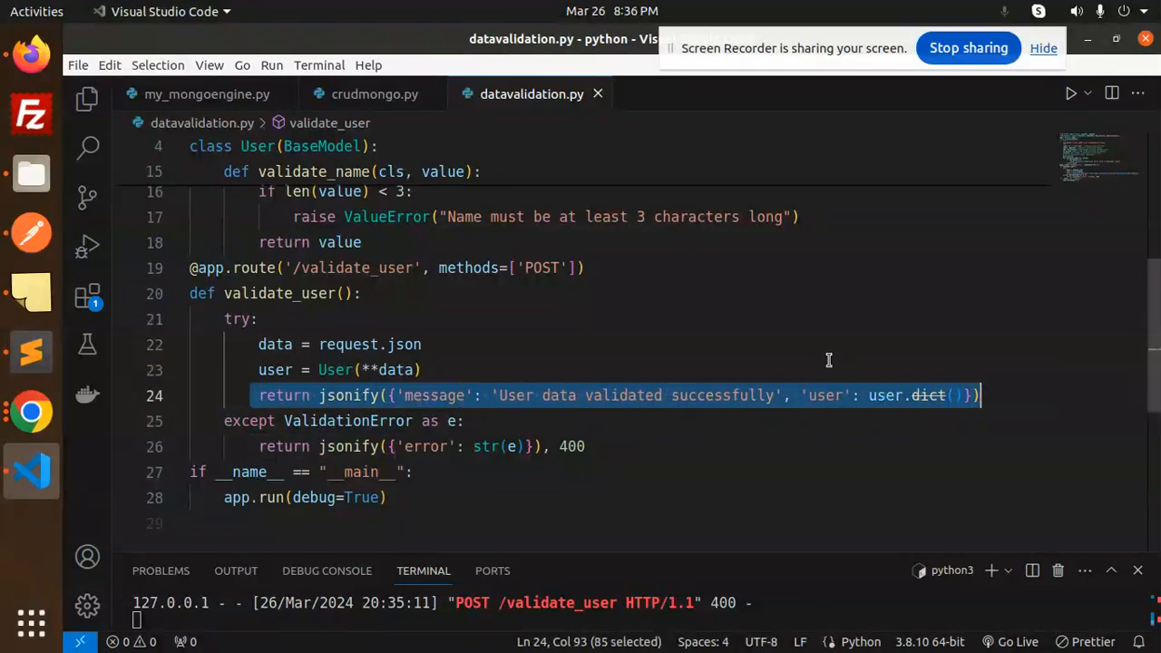
pyautogui.doubleClick(926, 395)
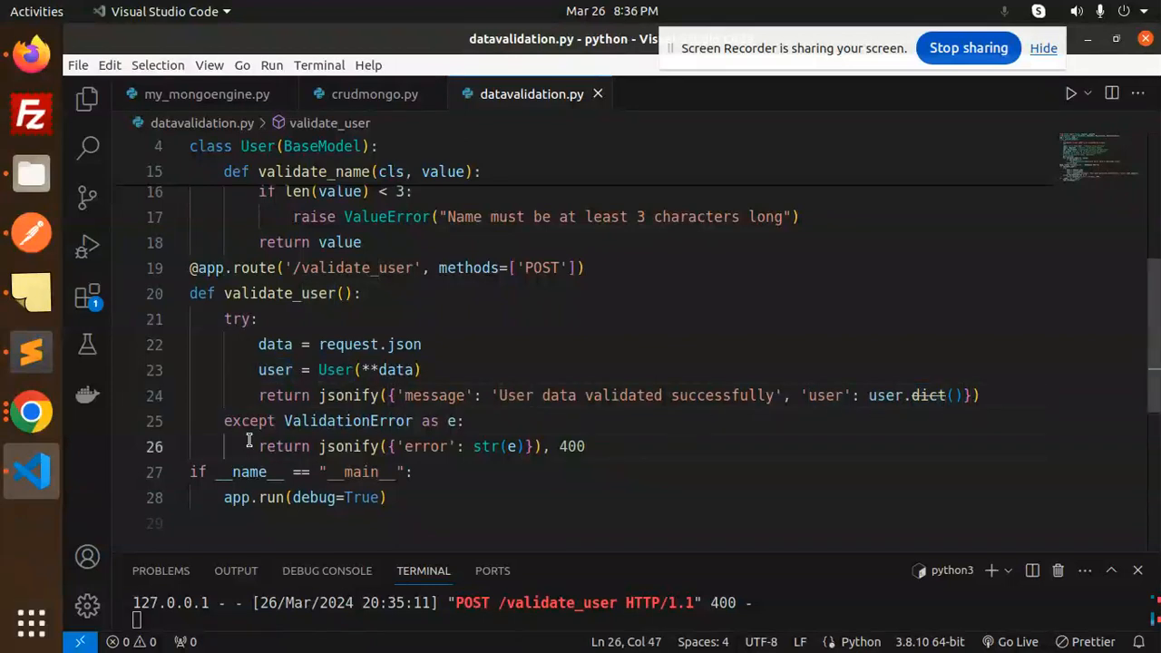
pyautogui.doubleClick(349, 420)
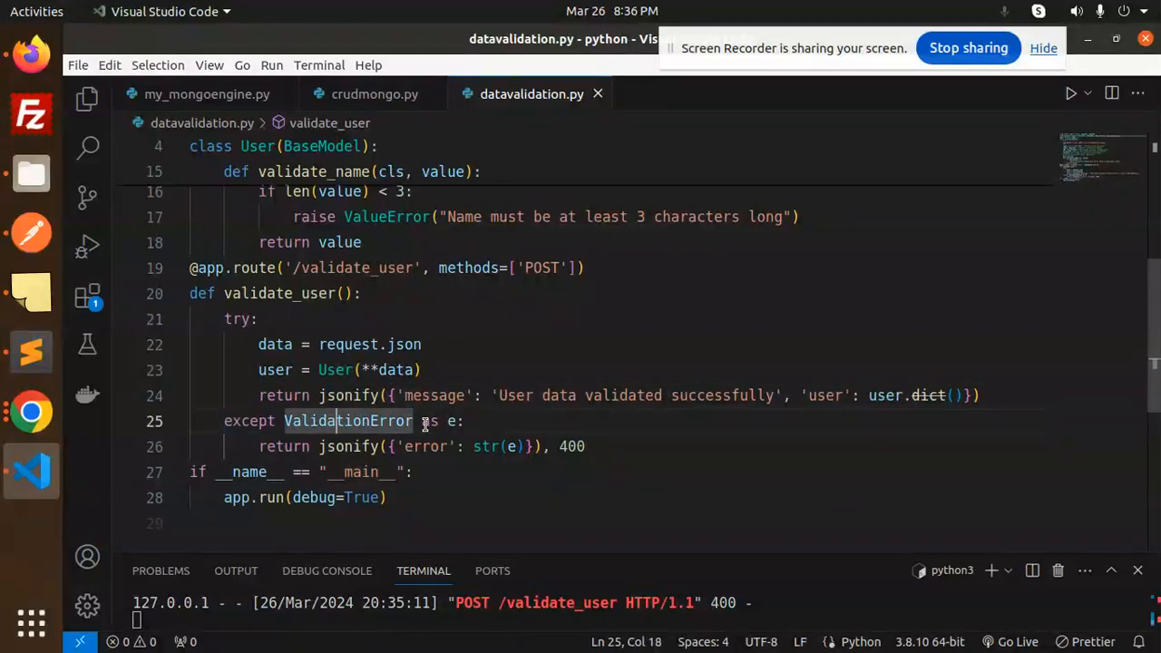
pyautogui.moveTo(349, 421)
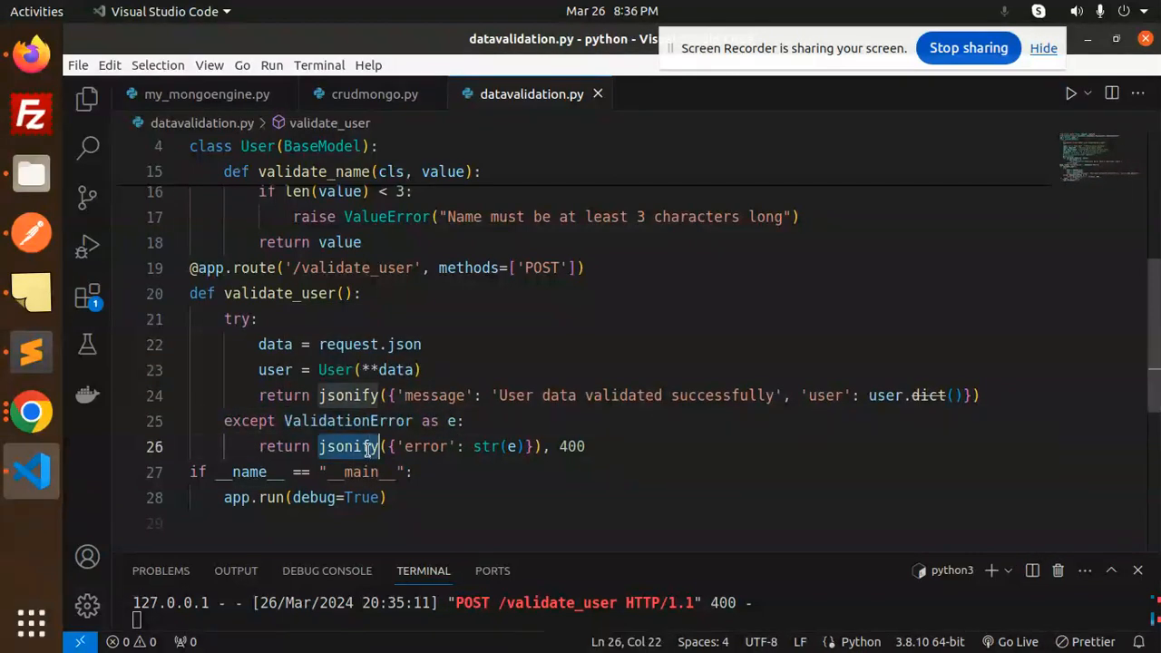
pyautogui.doubleClick(424, 446)
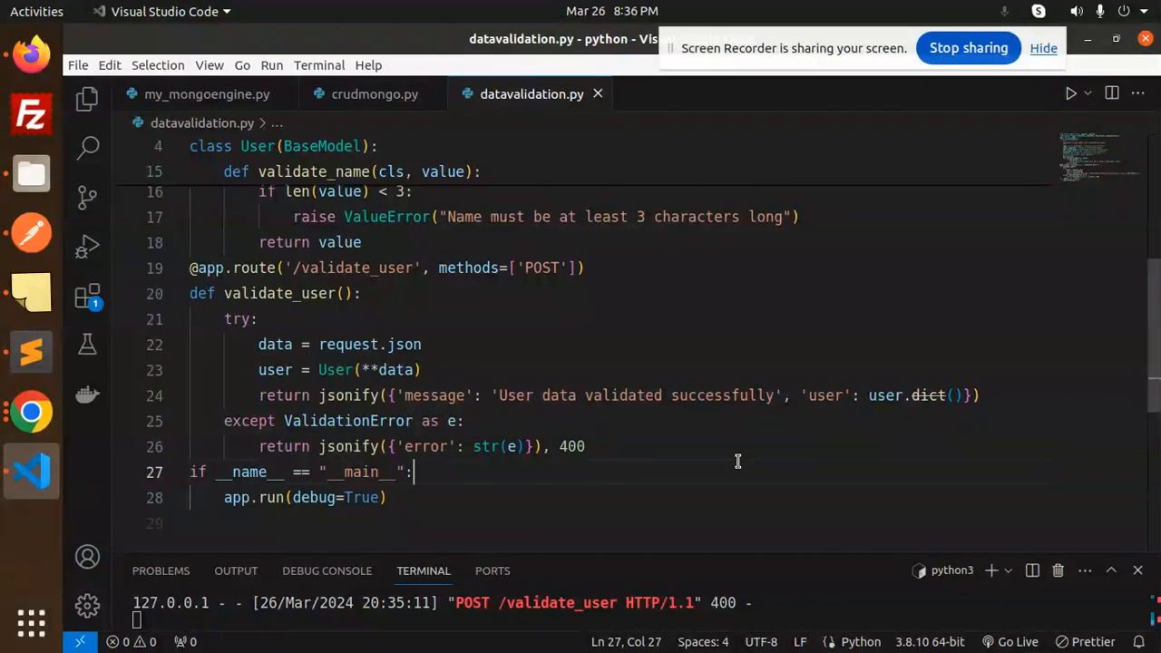
pyautogui.moveTo(1151, 316)
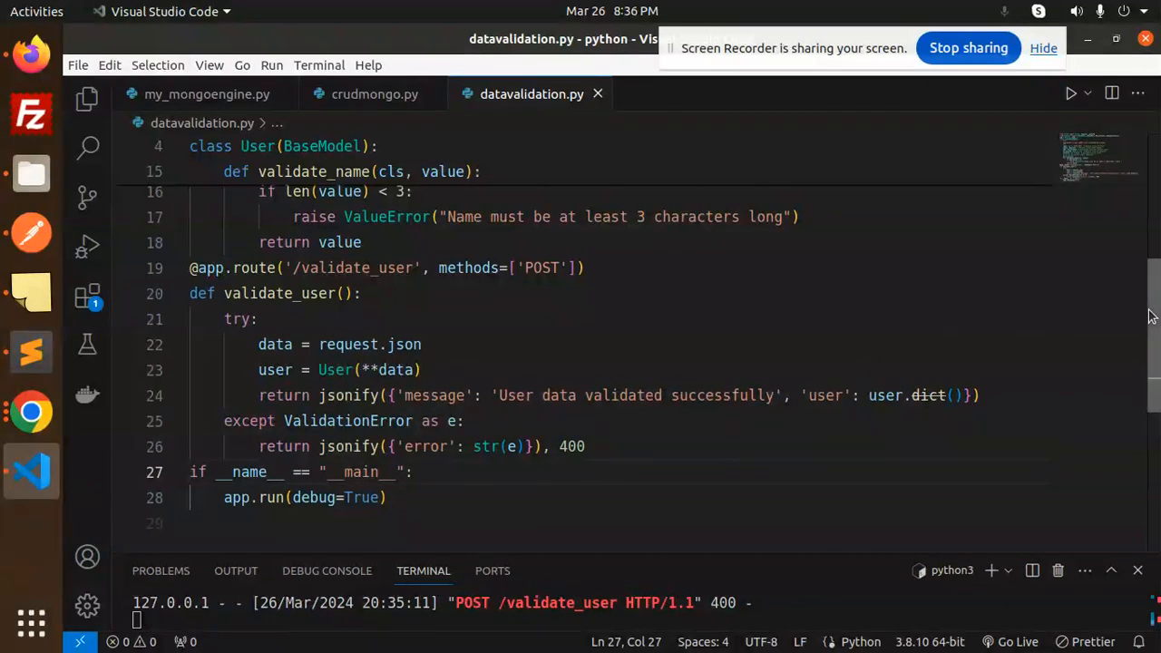
pyautogui.scroll(3)
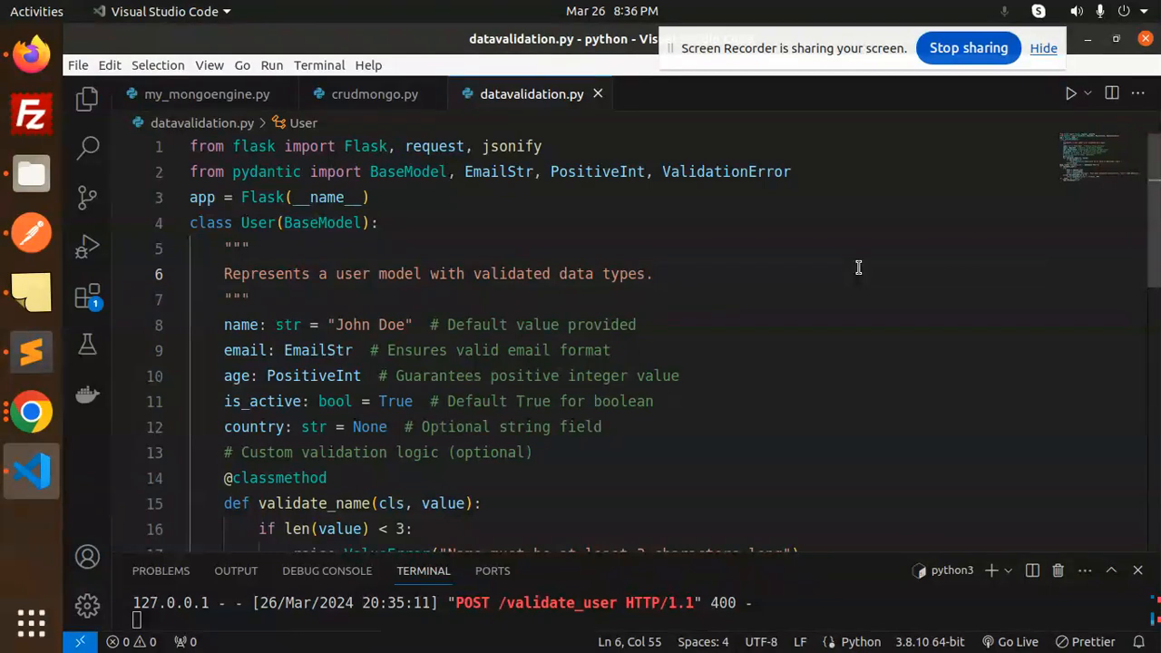
pyautogui.moveTo(888, 7)
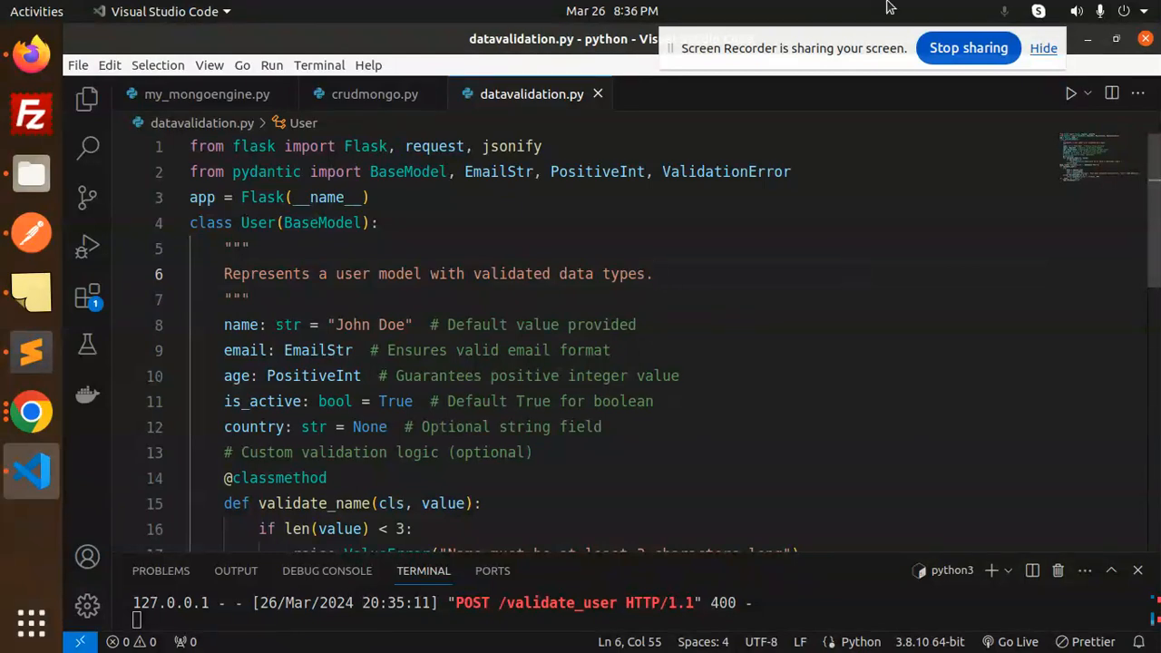